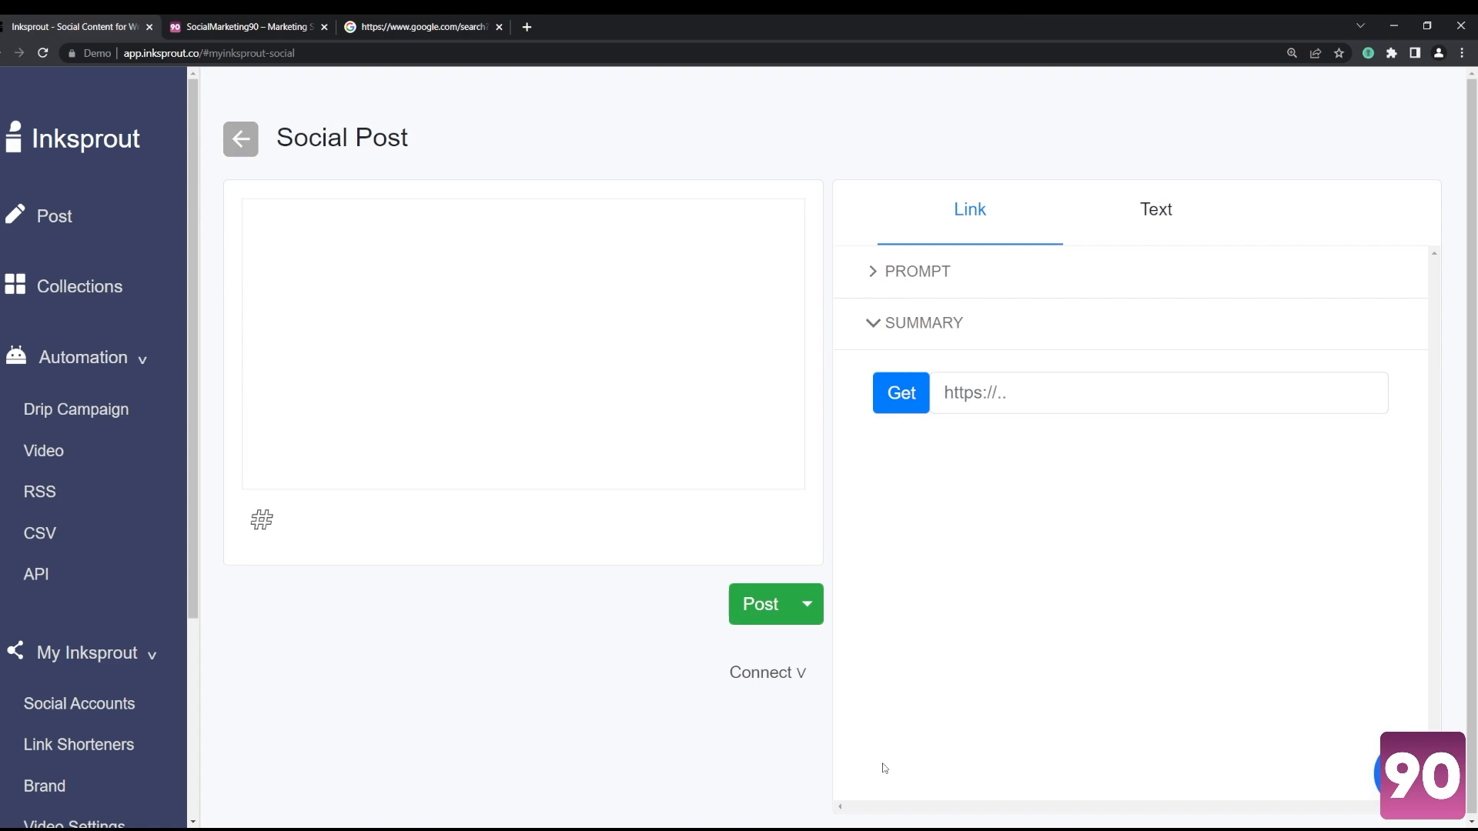
{"action": "mouse_move", "coordinate": [222, 235]}
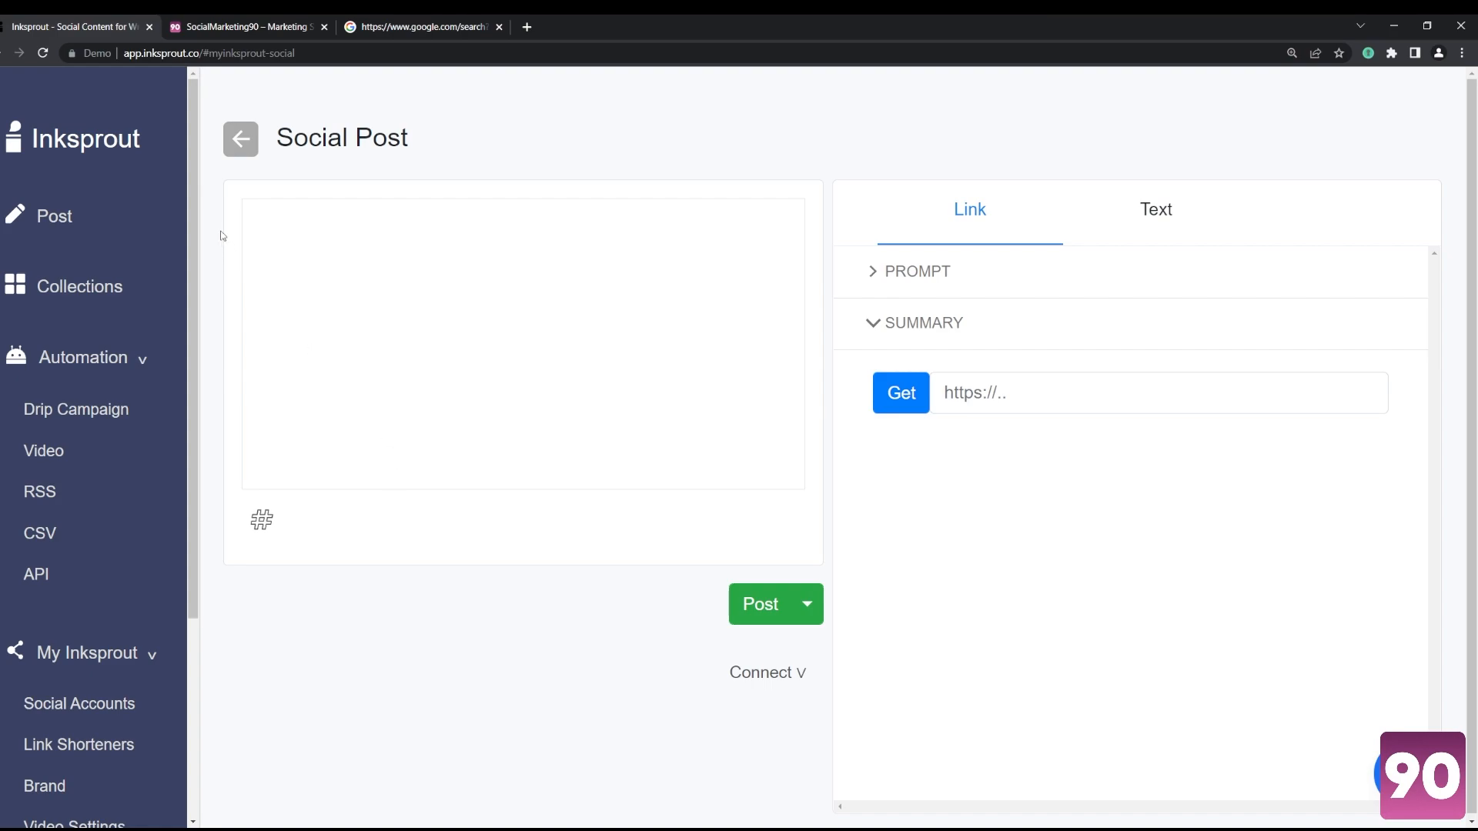
Step: Browse SocialMarketing90's Graphic Design article category
{"action": "left_click", "coordinate": [247, 26]}
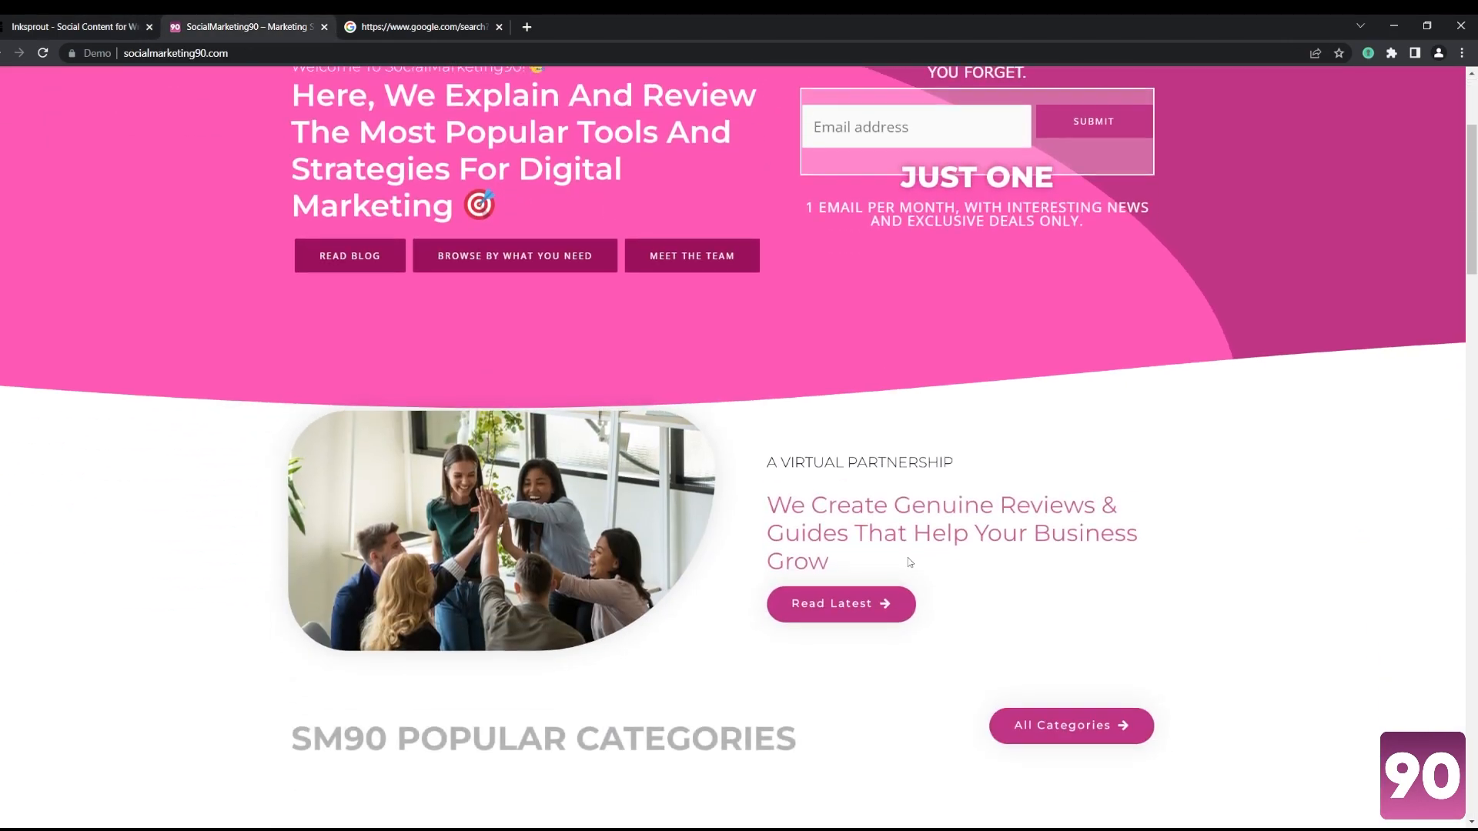
{"action": "scroll", "scroll_direction": "down", "scroll_amount": 3}
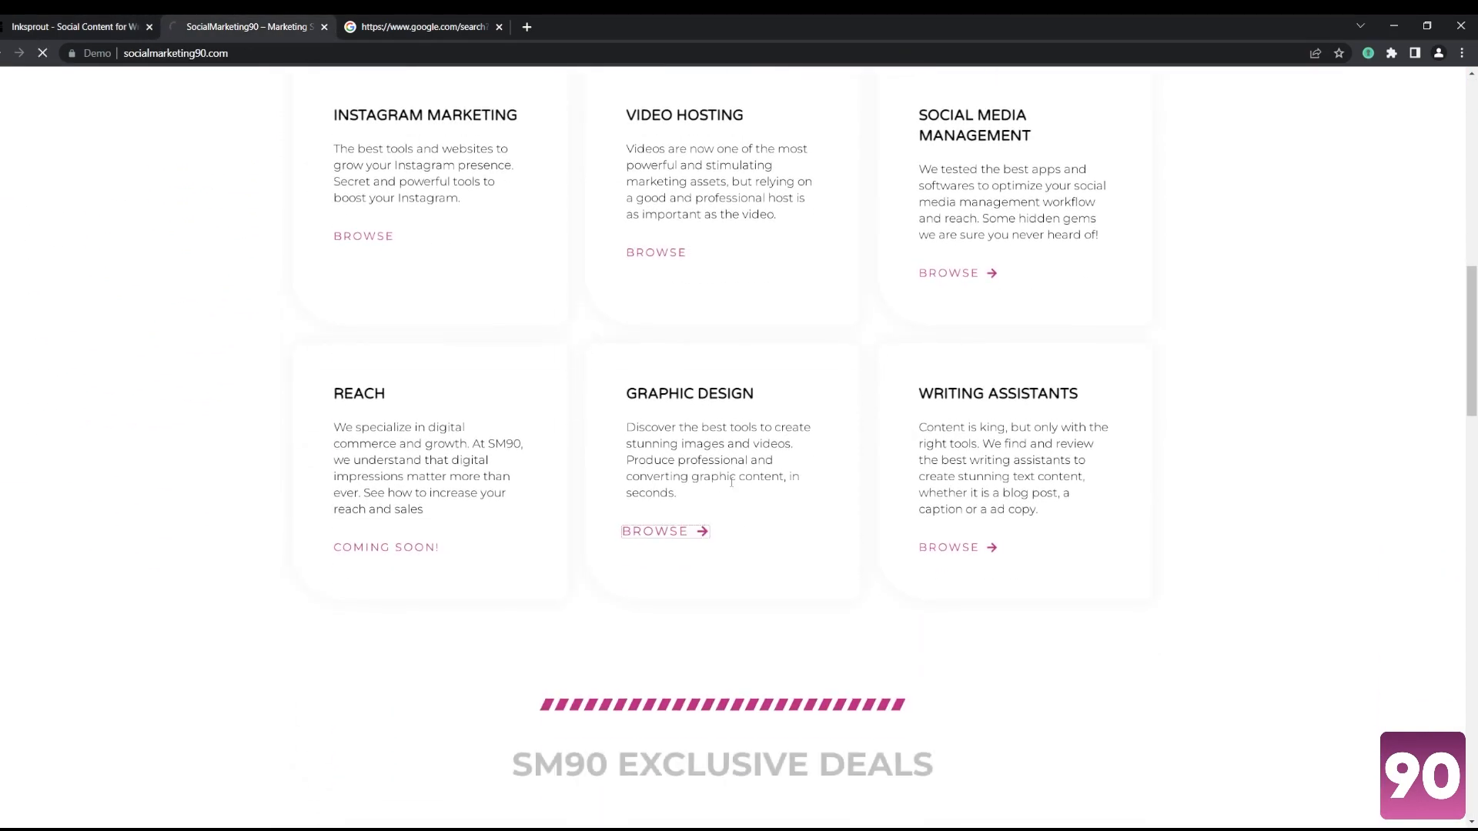
{"action": "mouse_move", "coordinate": [824, 457]}
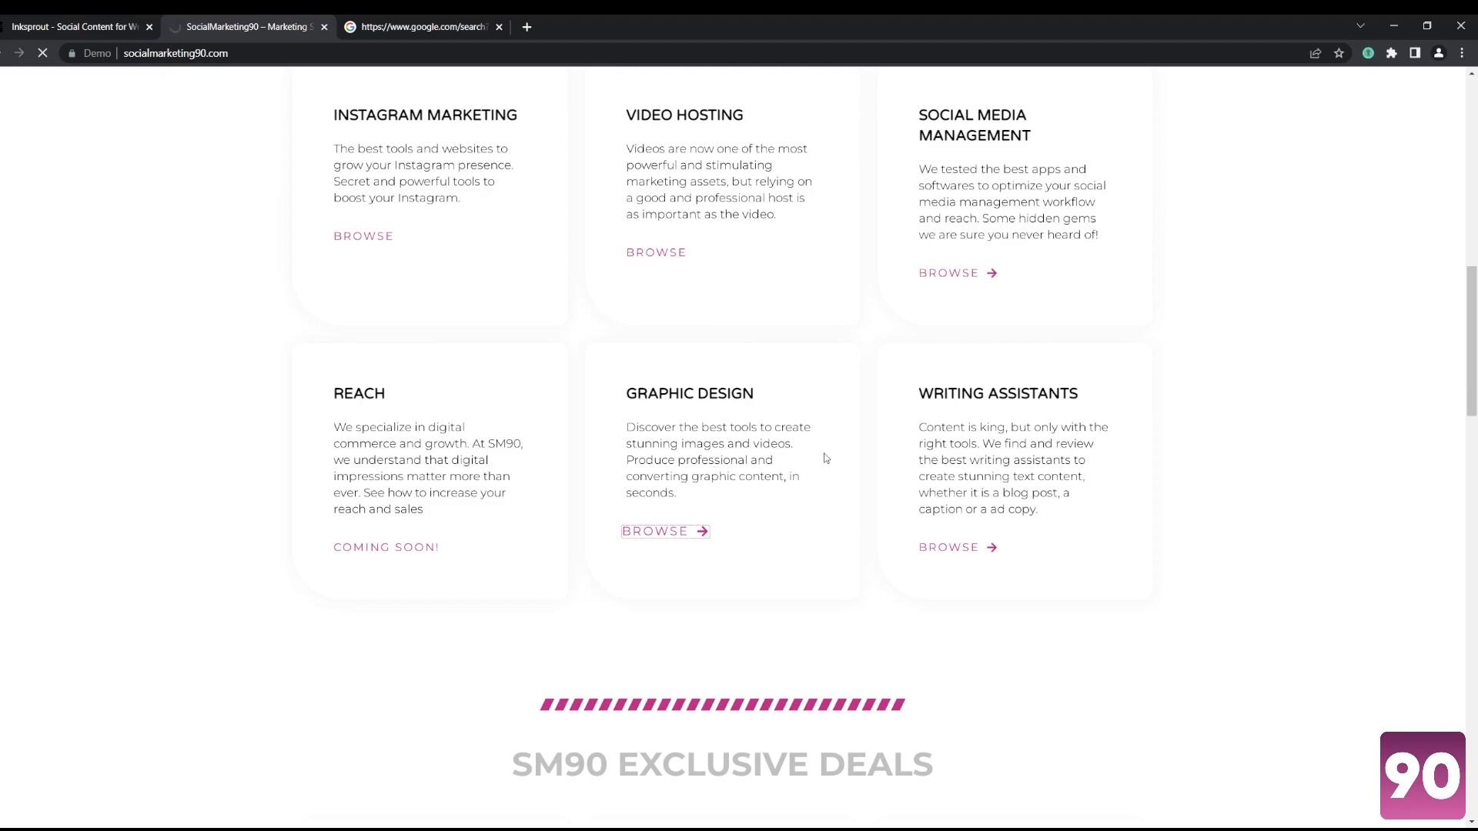
{"action": "mouse_move", "coordinate": [819, 447]}
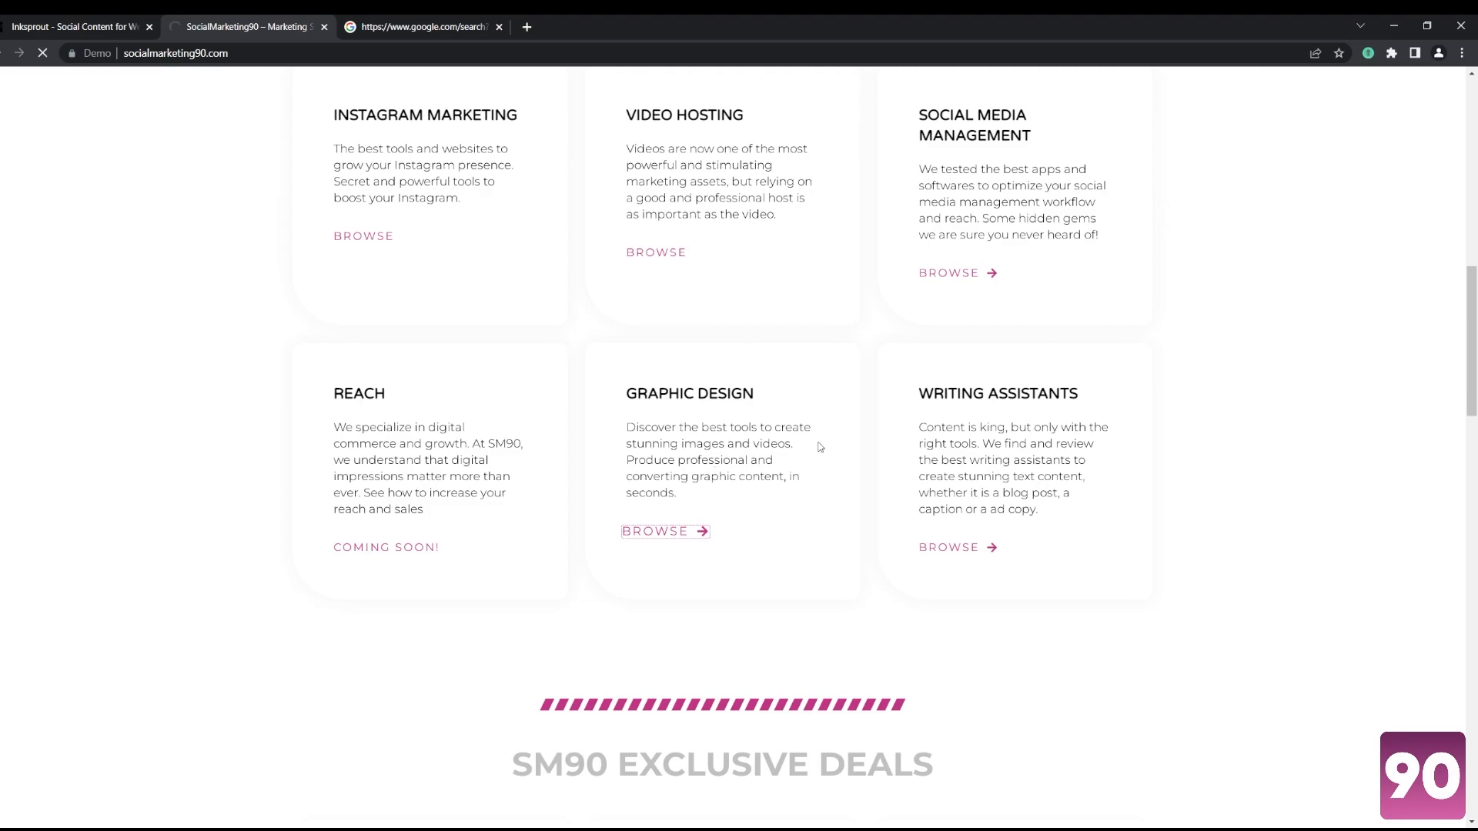
{"action": "left_click", "coordinate": [657, 531]}
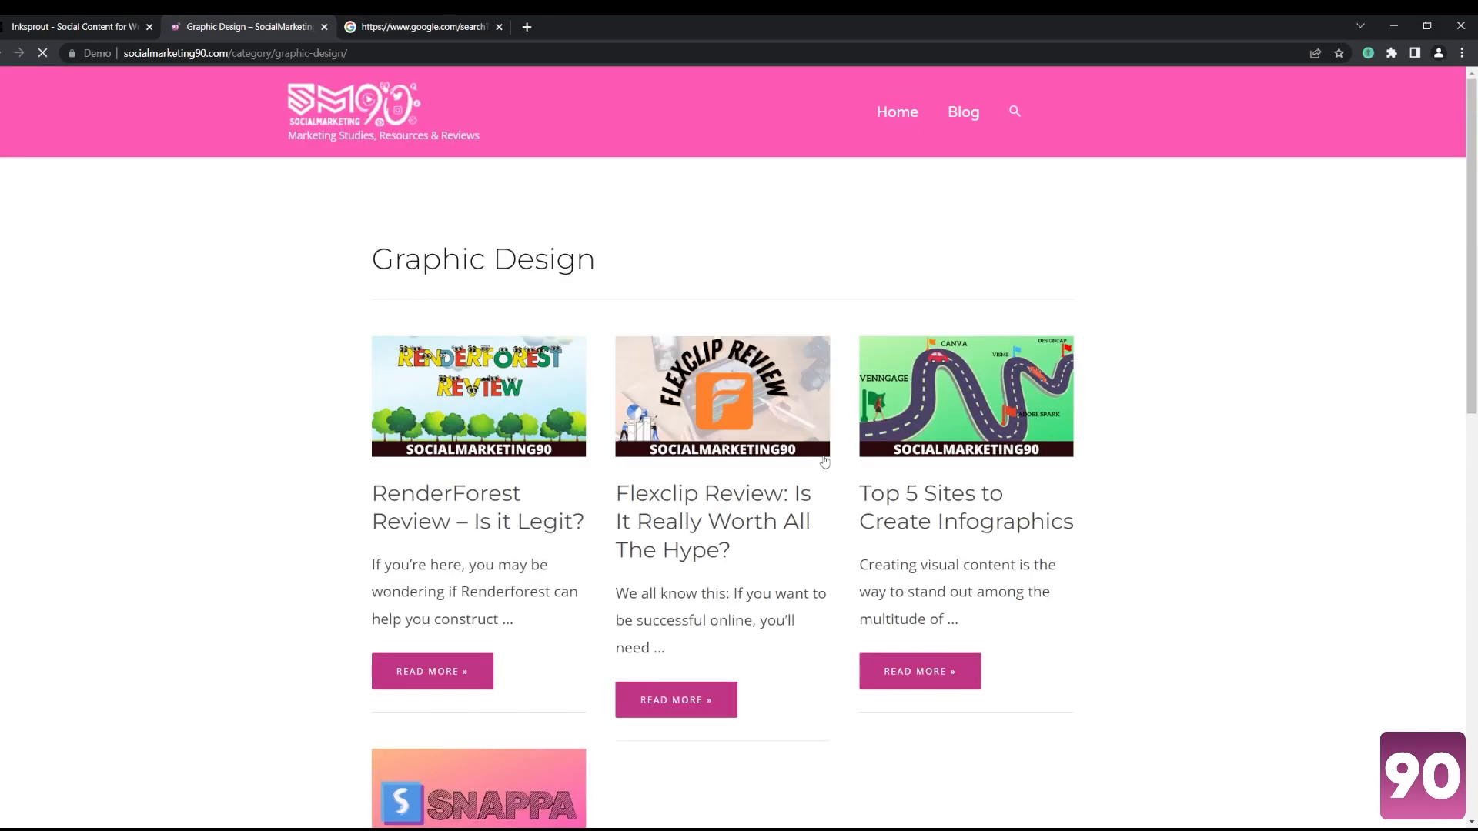
{"action": "scroll", "scroll_direction": "down", "scroll_amount": 3}
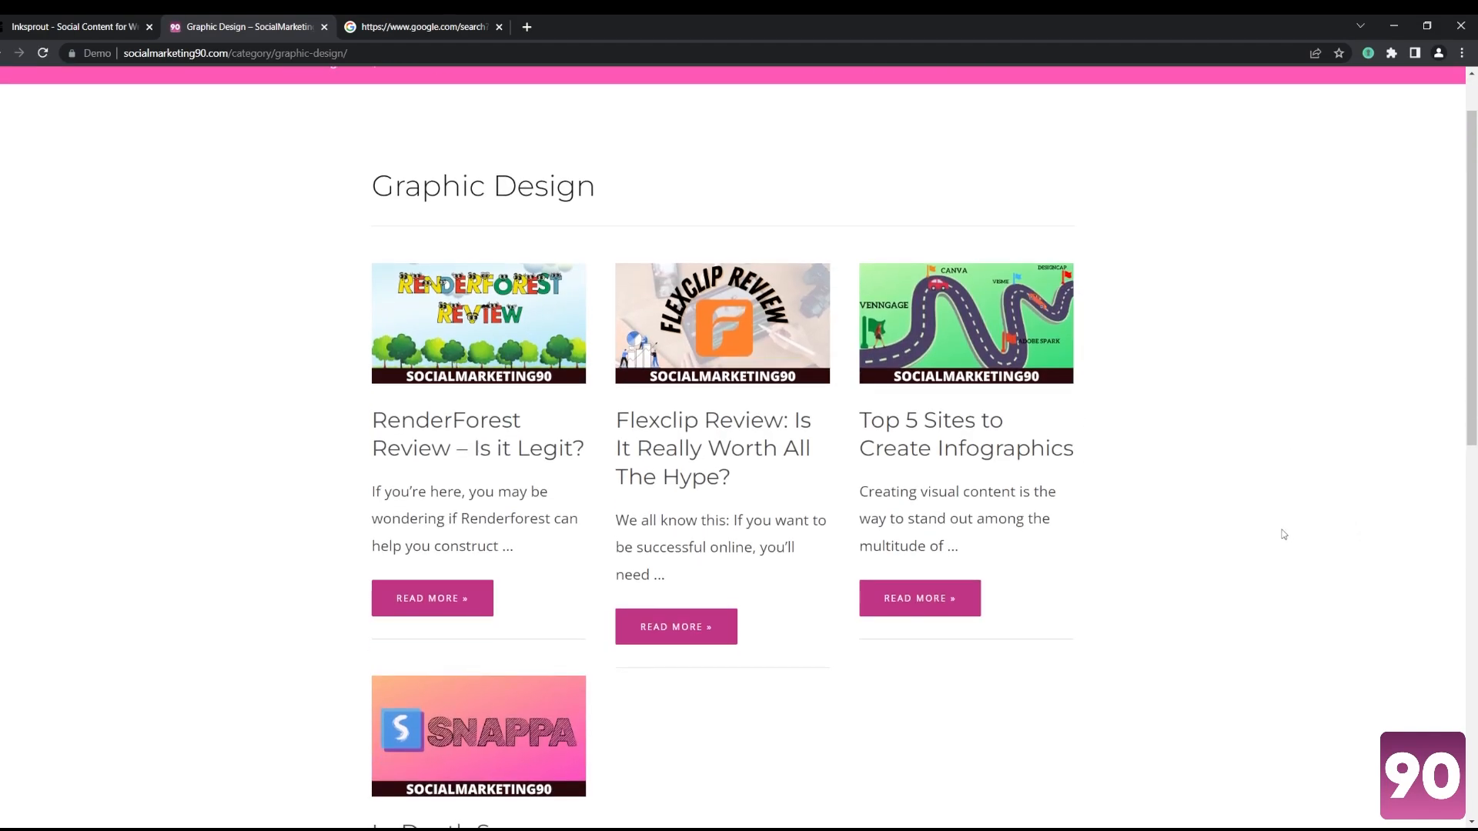
{"action": "scroll", "scroll_direction": "down", "scroll_amount": 3}
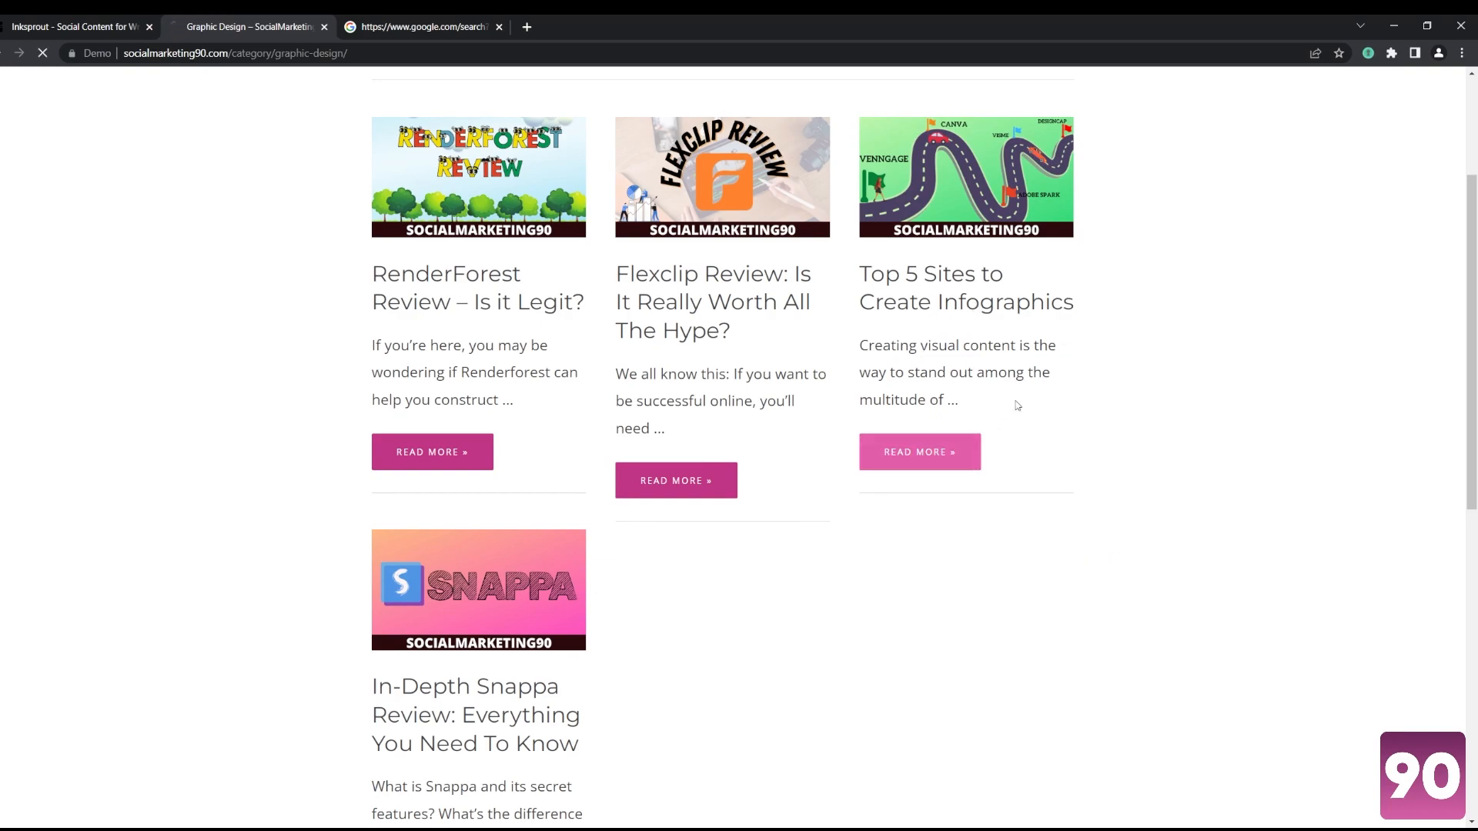
Step: Open and read 'Top 5 Sites to Create Infographics', then copy its URL
{"action": "left_click", "coordinate": [964, 286]}
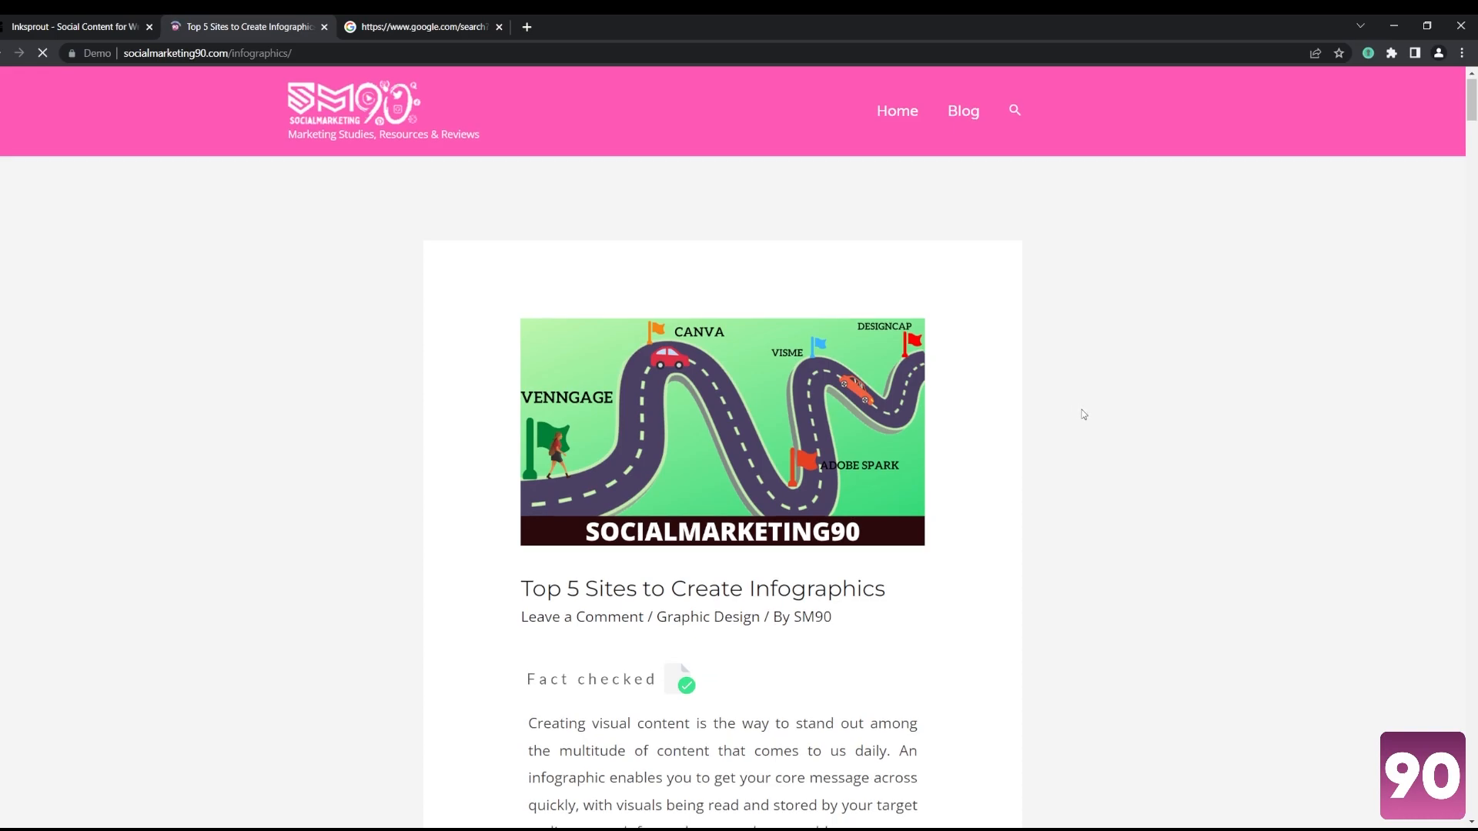
{"action": "scroll", "scroll_direction": "down", "scroll_amount": 3}
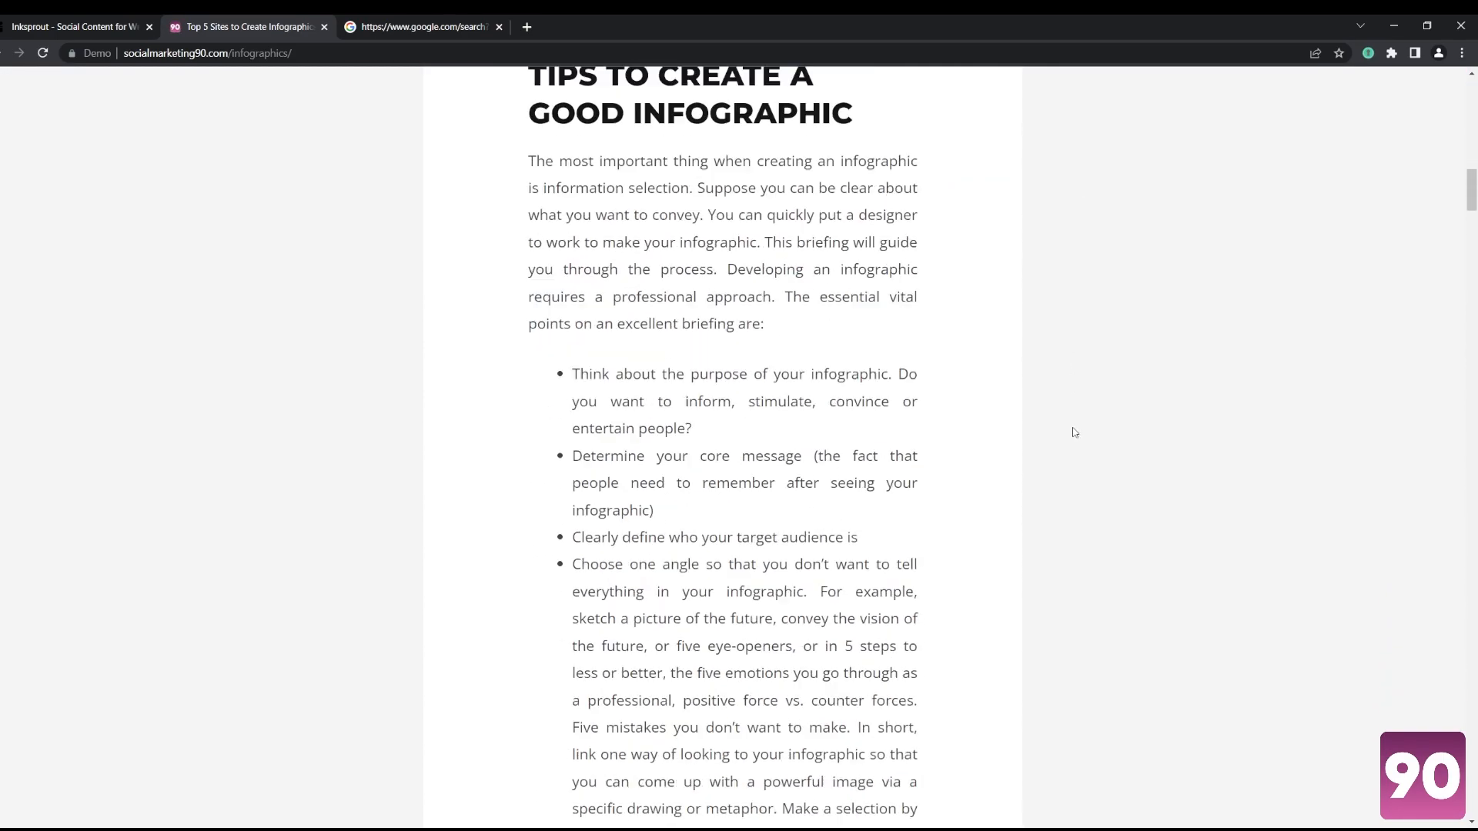
{"action": "scroll", "scroll_direction": "down", "scroll_amount": 3}
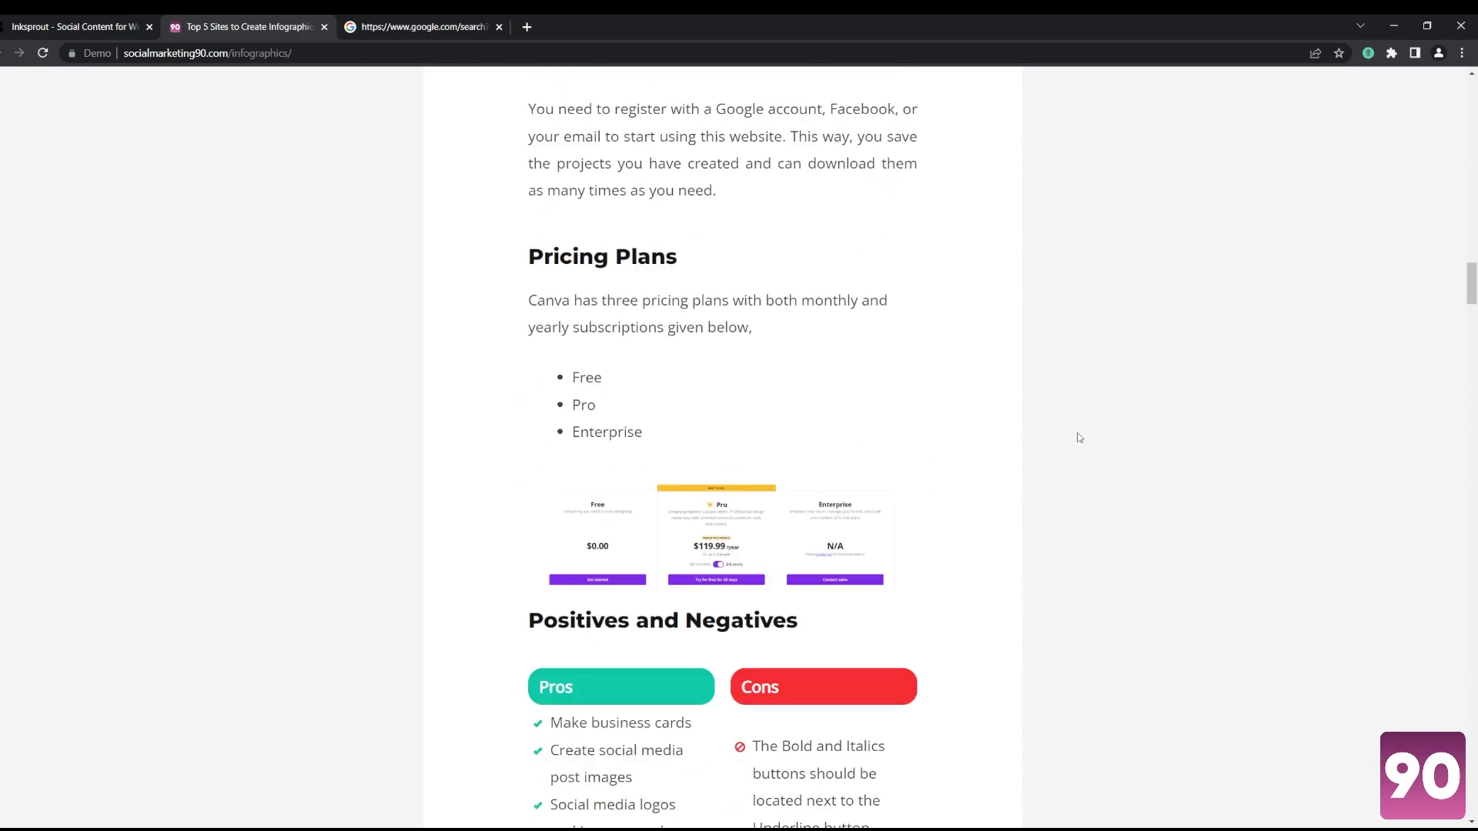
{"action": "scroll", "scroll_direction": "down", "scroll_amount": 3}
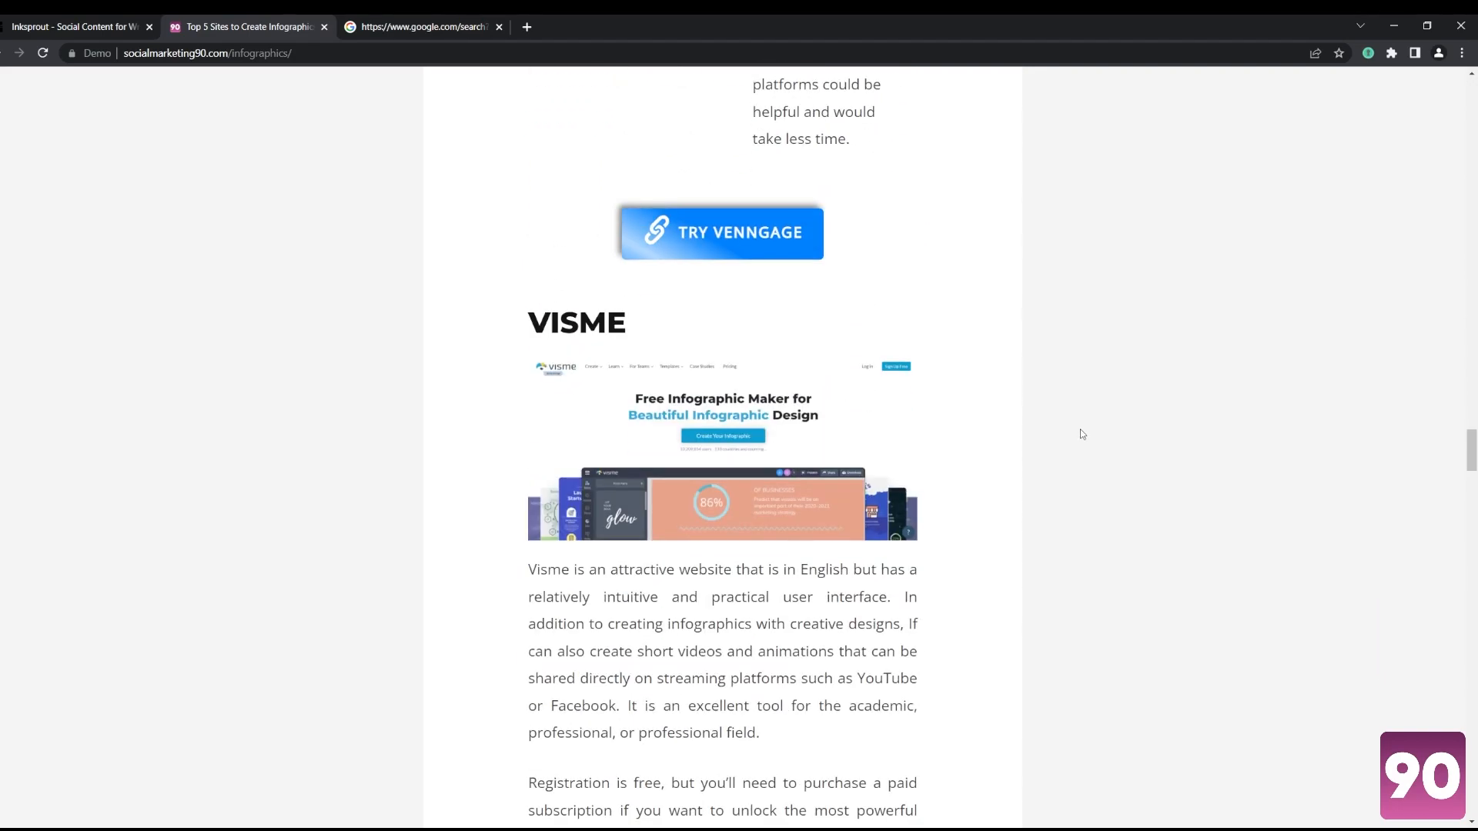
{"action": "scroll", "scroll_direction": "down", "scroll_amount": 3}
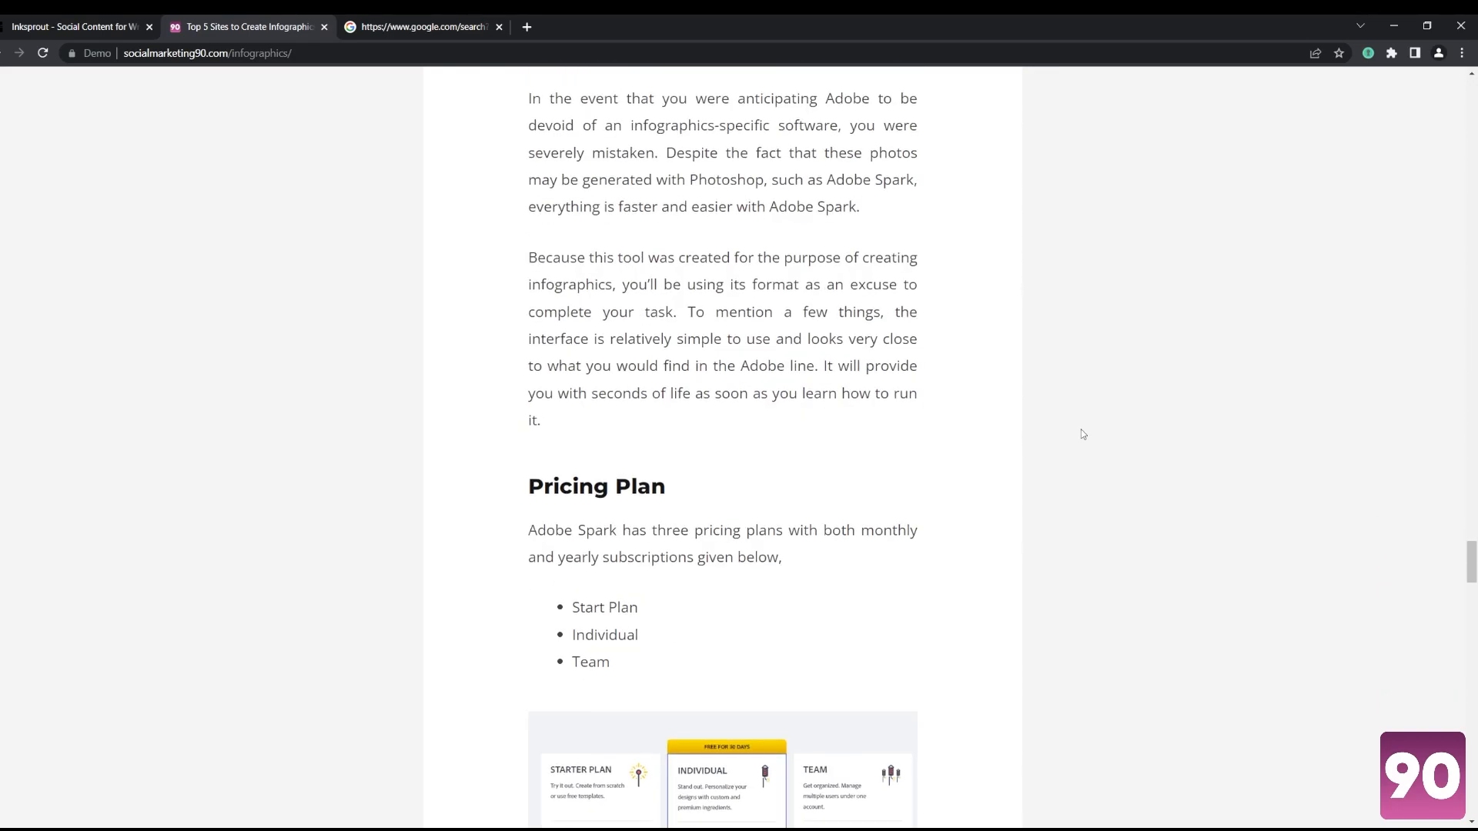
{"action": "mouse_move", "coordinate": [404, 68]}
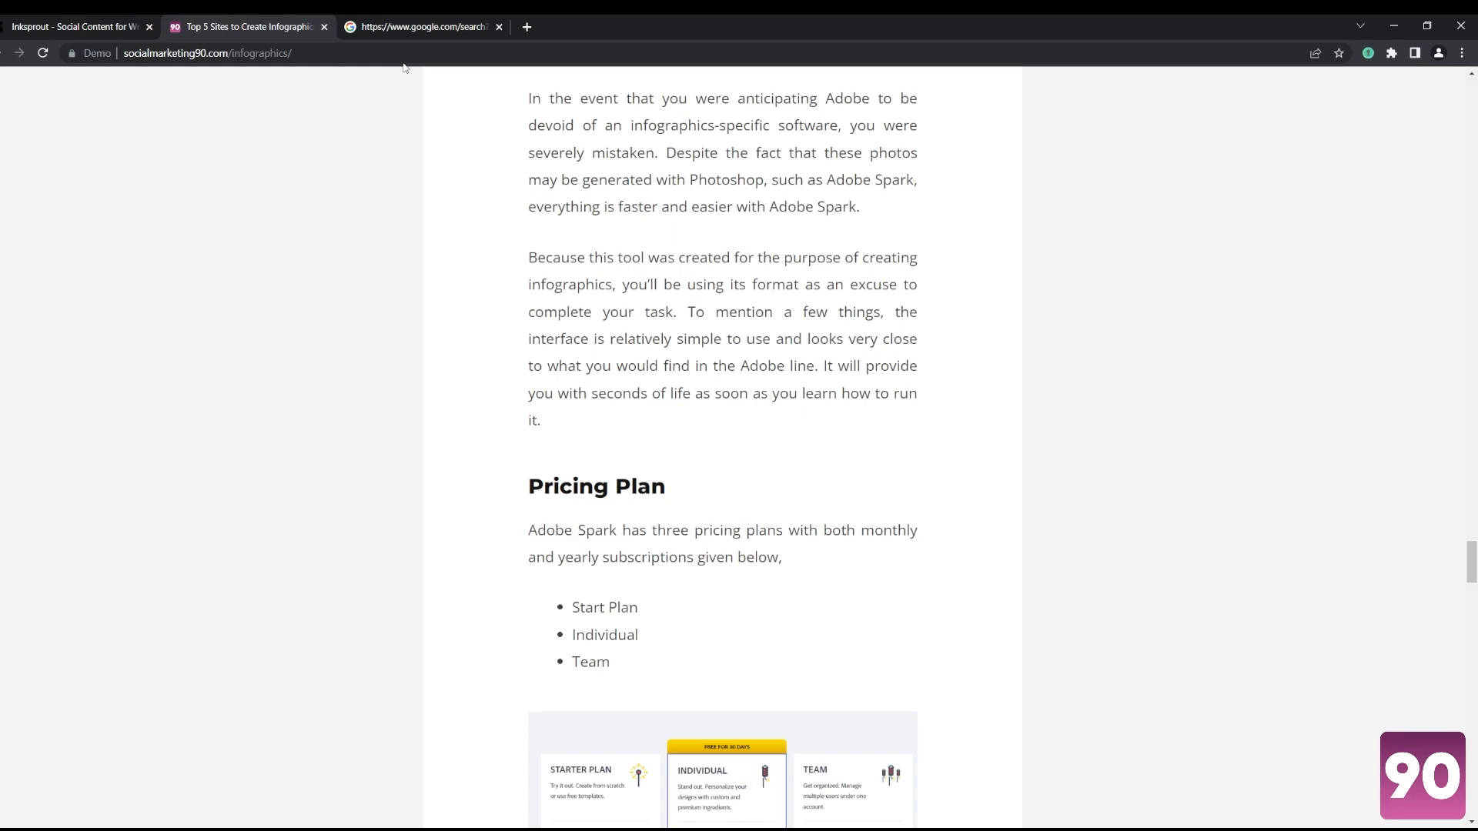
{"action": "scroll", "scroll_direction": "down", "scroll_amount": 3}
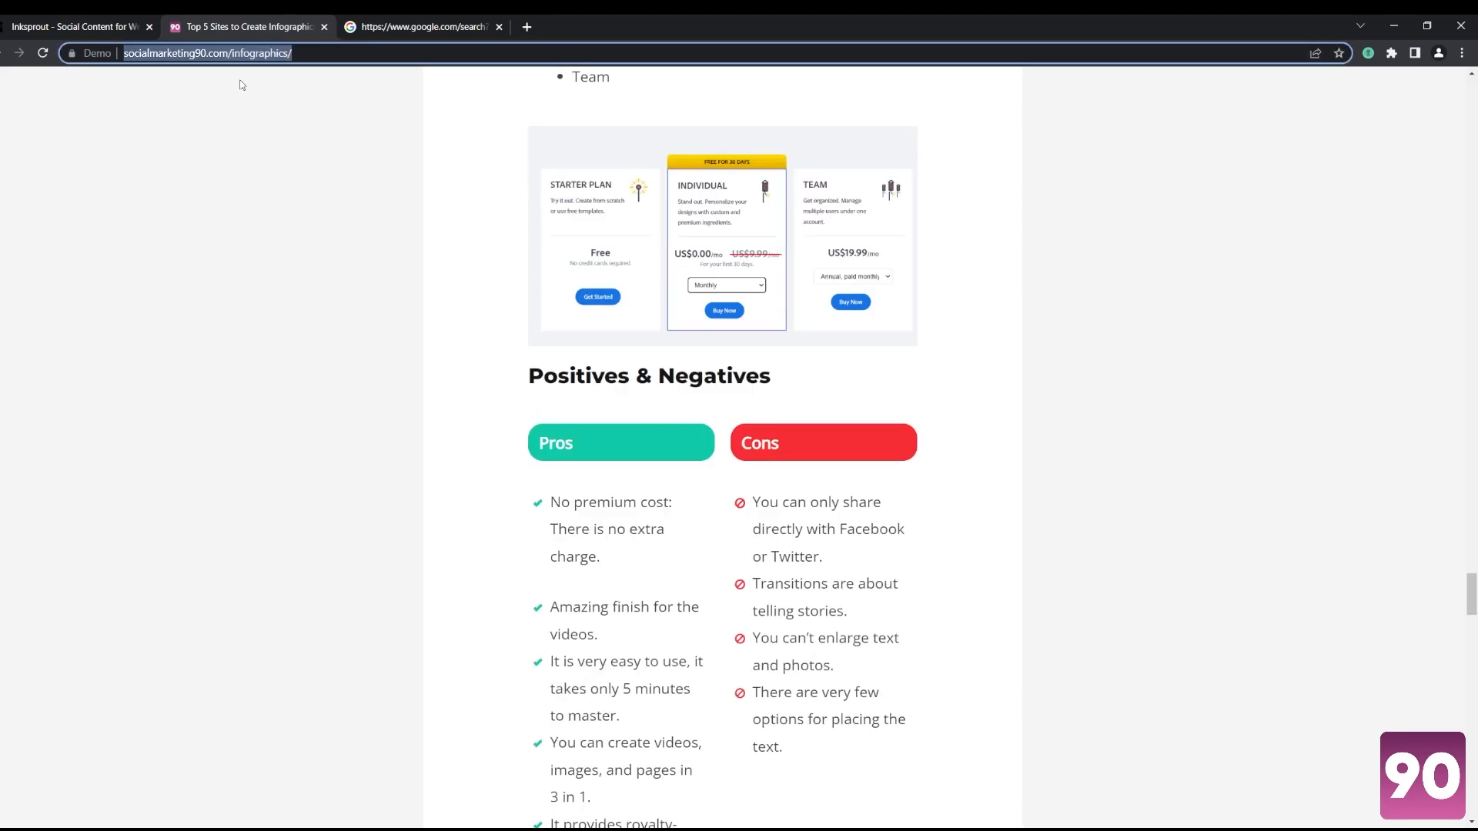
Step: Generate a seven-point summary from the pasted infographics article link and insert it into the post draft
{"action": "left_click", "coordinate": [75, 27]}
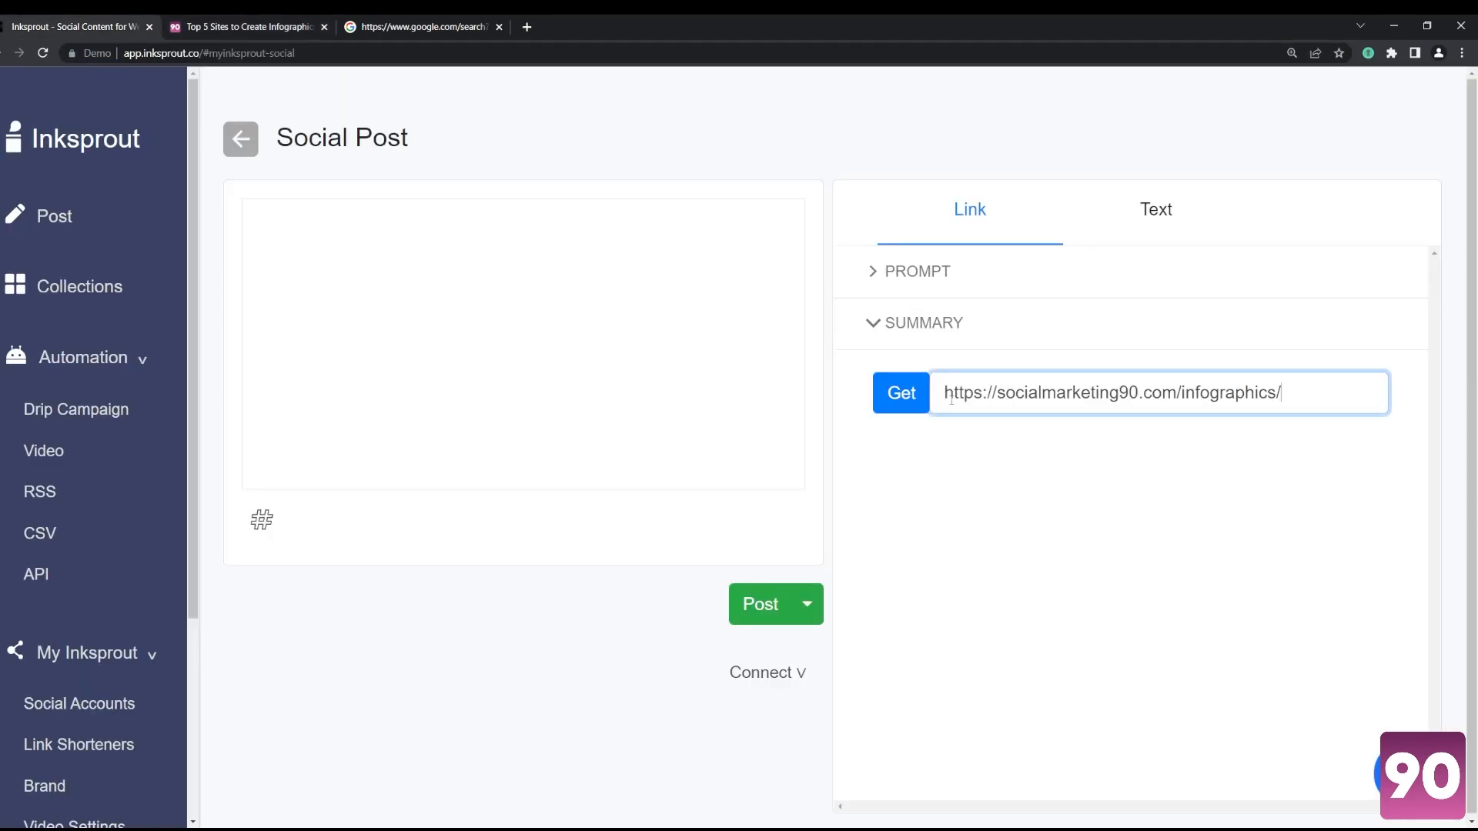
{"action": "left_click", "coordinate": [899, 393]}
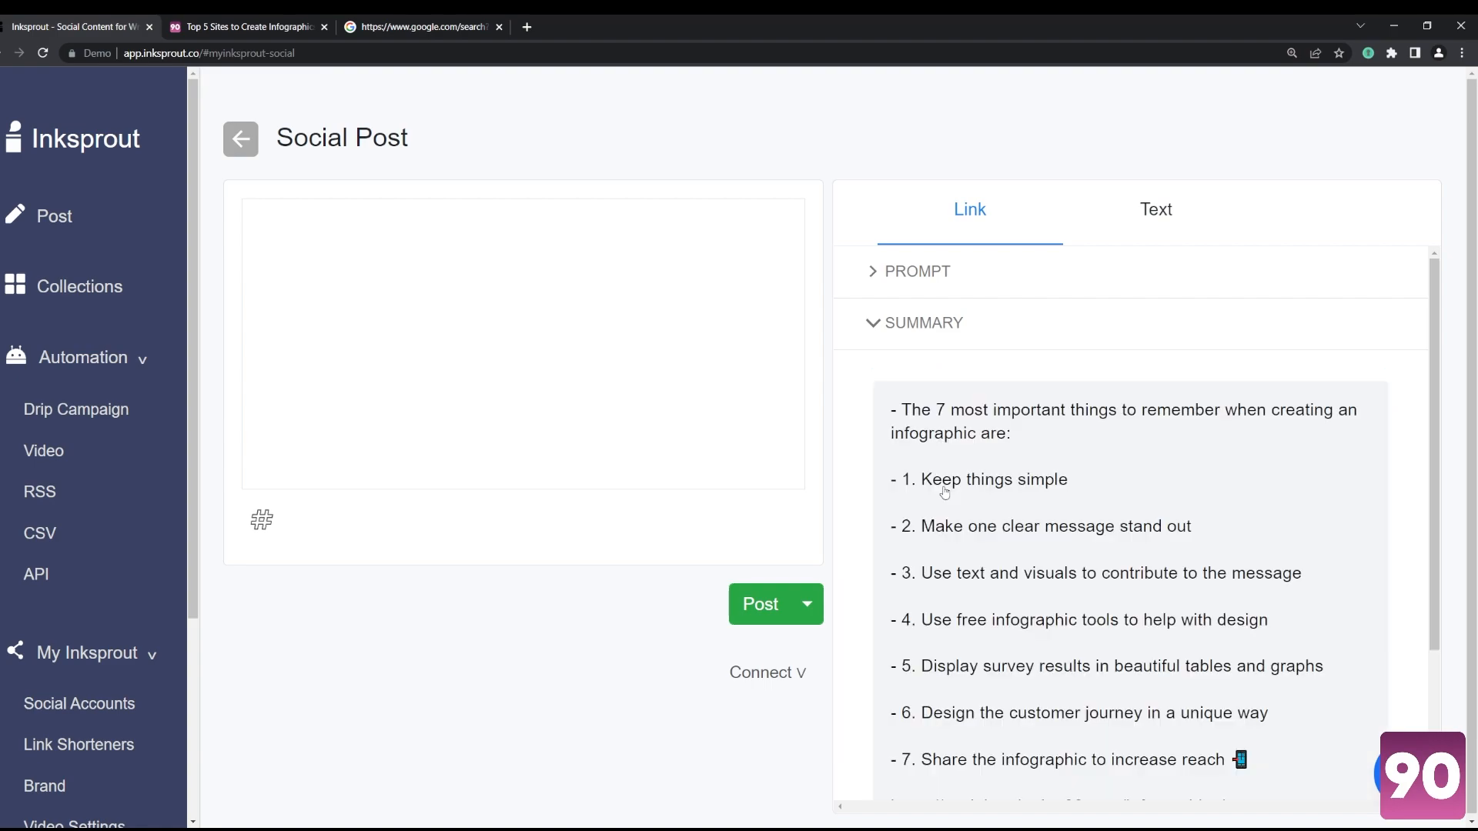
{"action": "mouse_move", "coordinate": [1324, 520]}
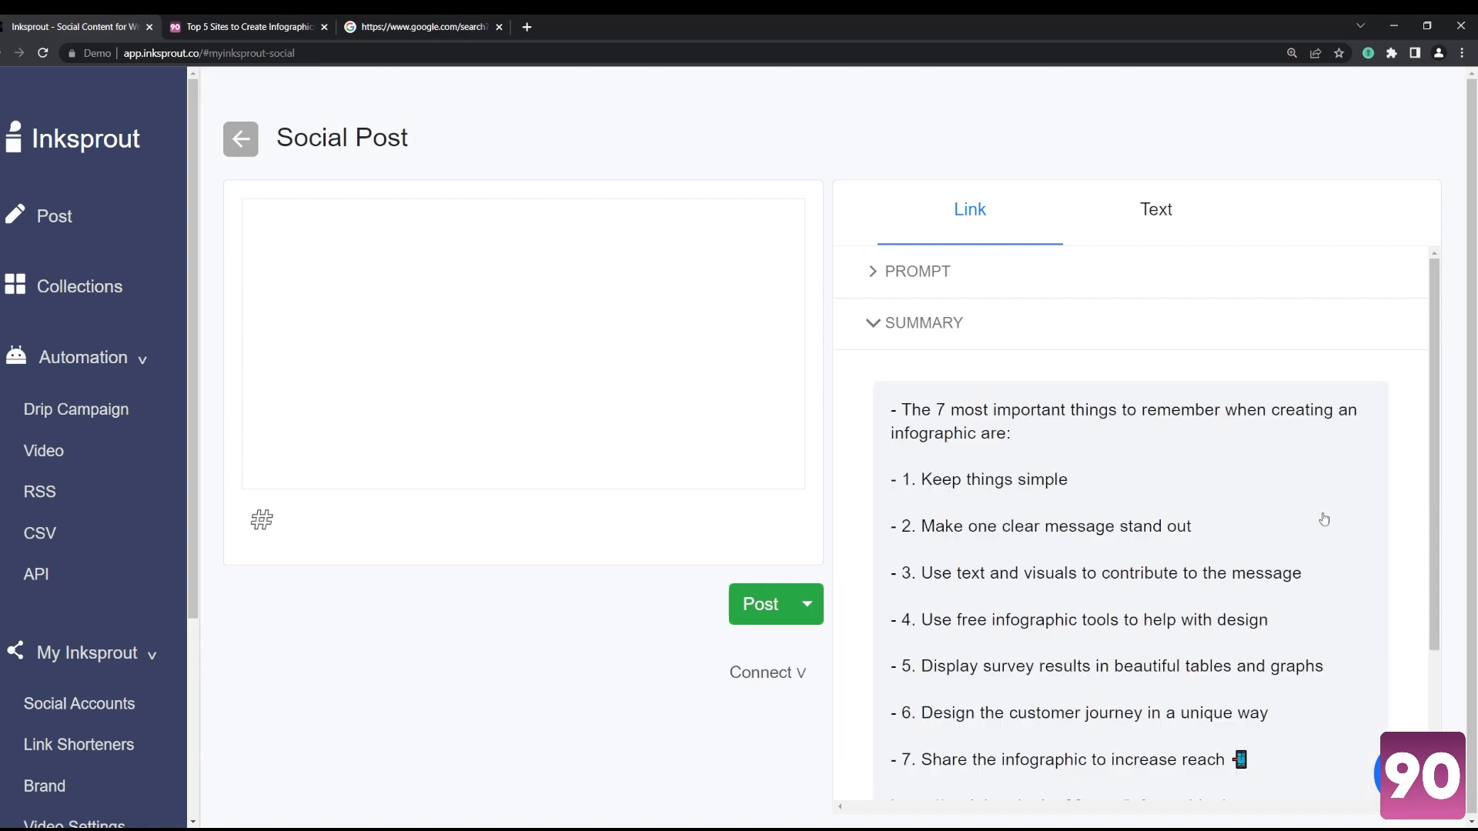
{"action": "scroll", "scroll_direction": "down", "scroll_amount": 3}
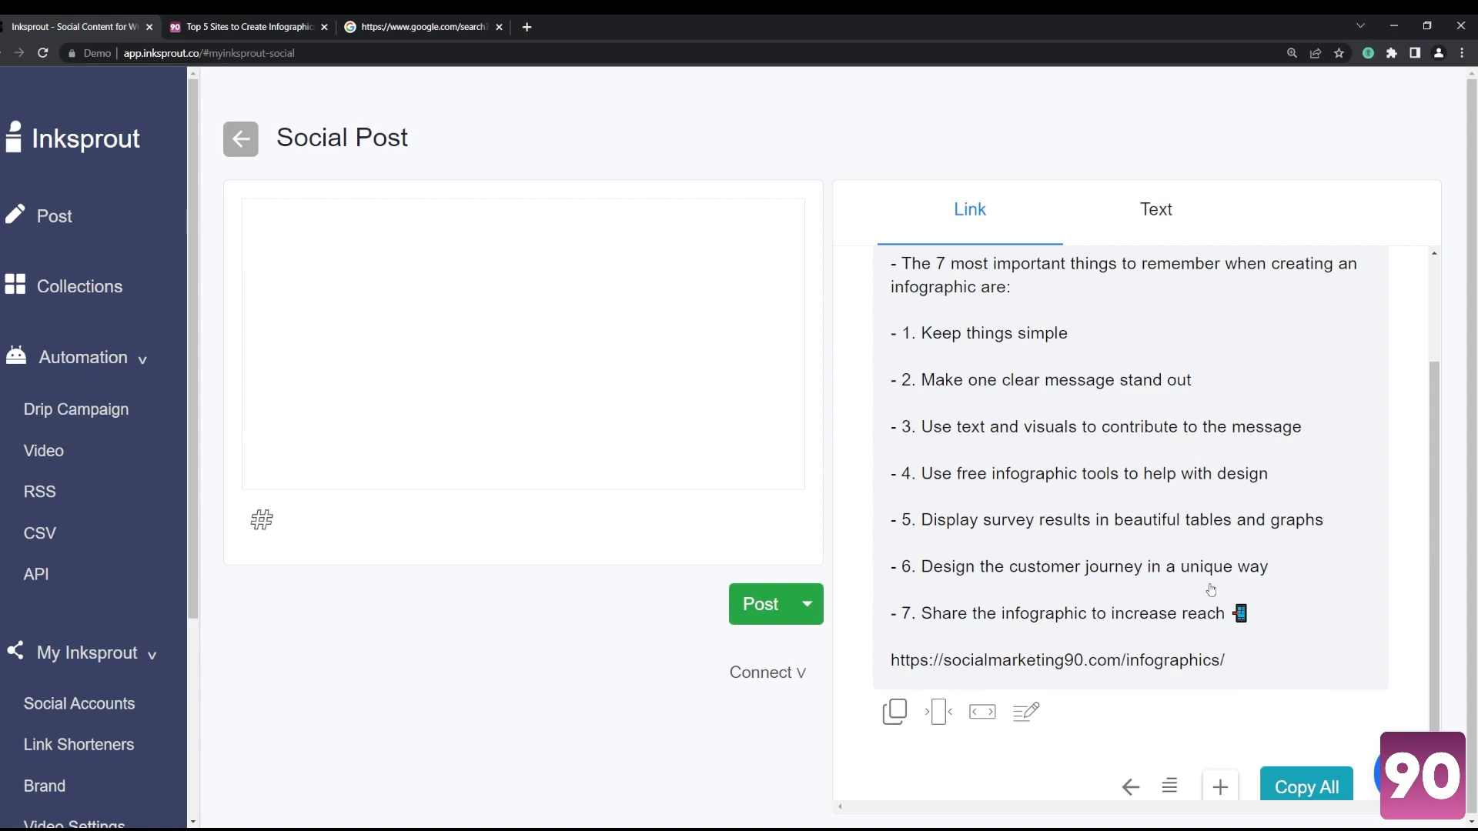
{"action": "mouse_move", "coordinate": [1065, 699]}
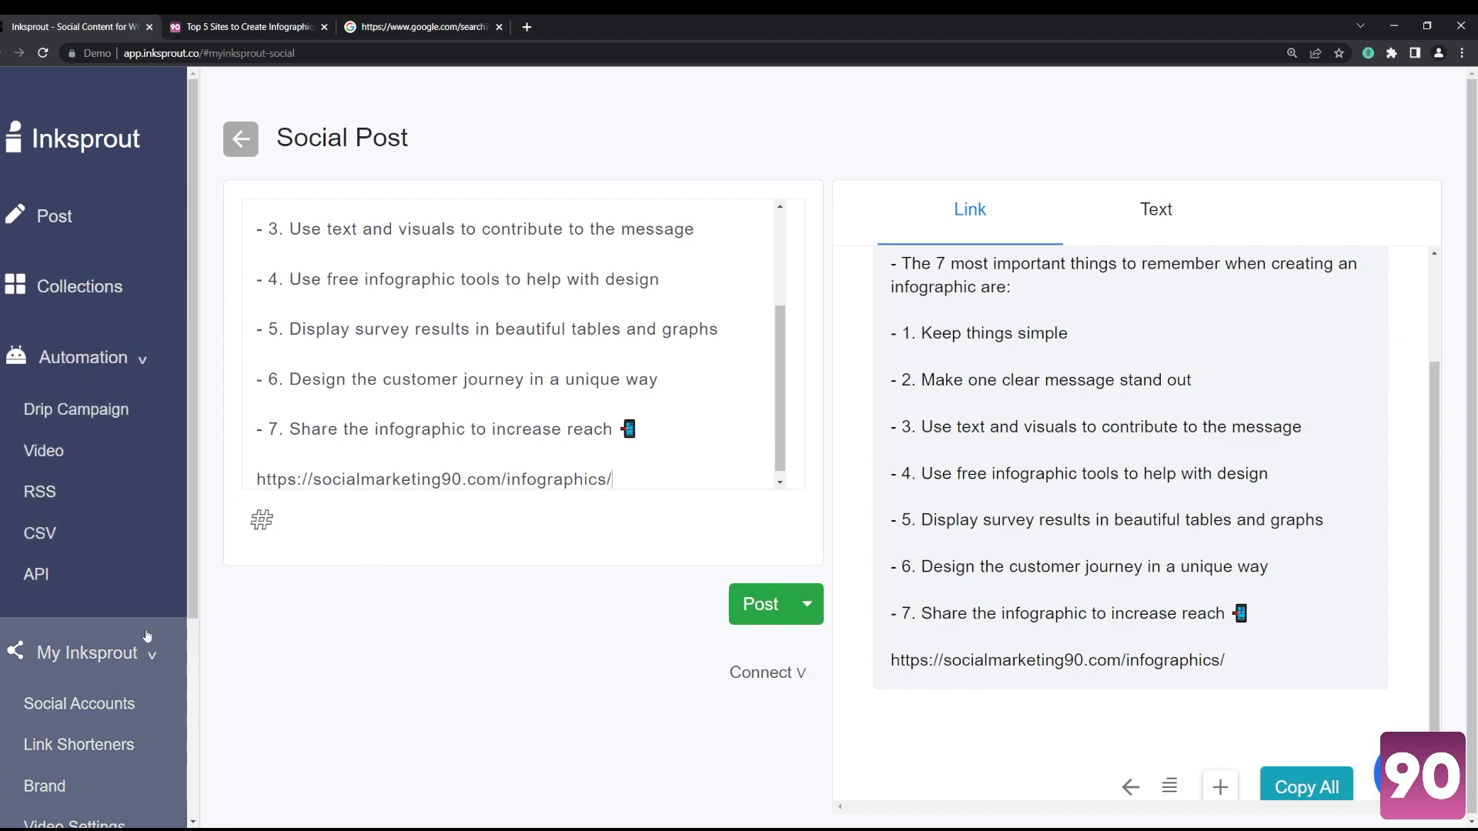
Step: Review unconnected Facebook, Twitter and LinkedIn accounts, then view video automation with Active status
{"action": "left_click", "coordinate": [79, 703]}
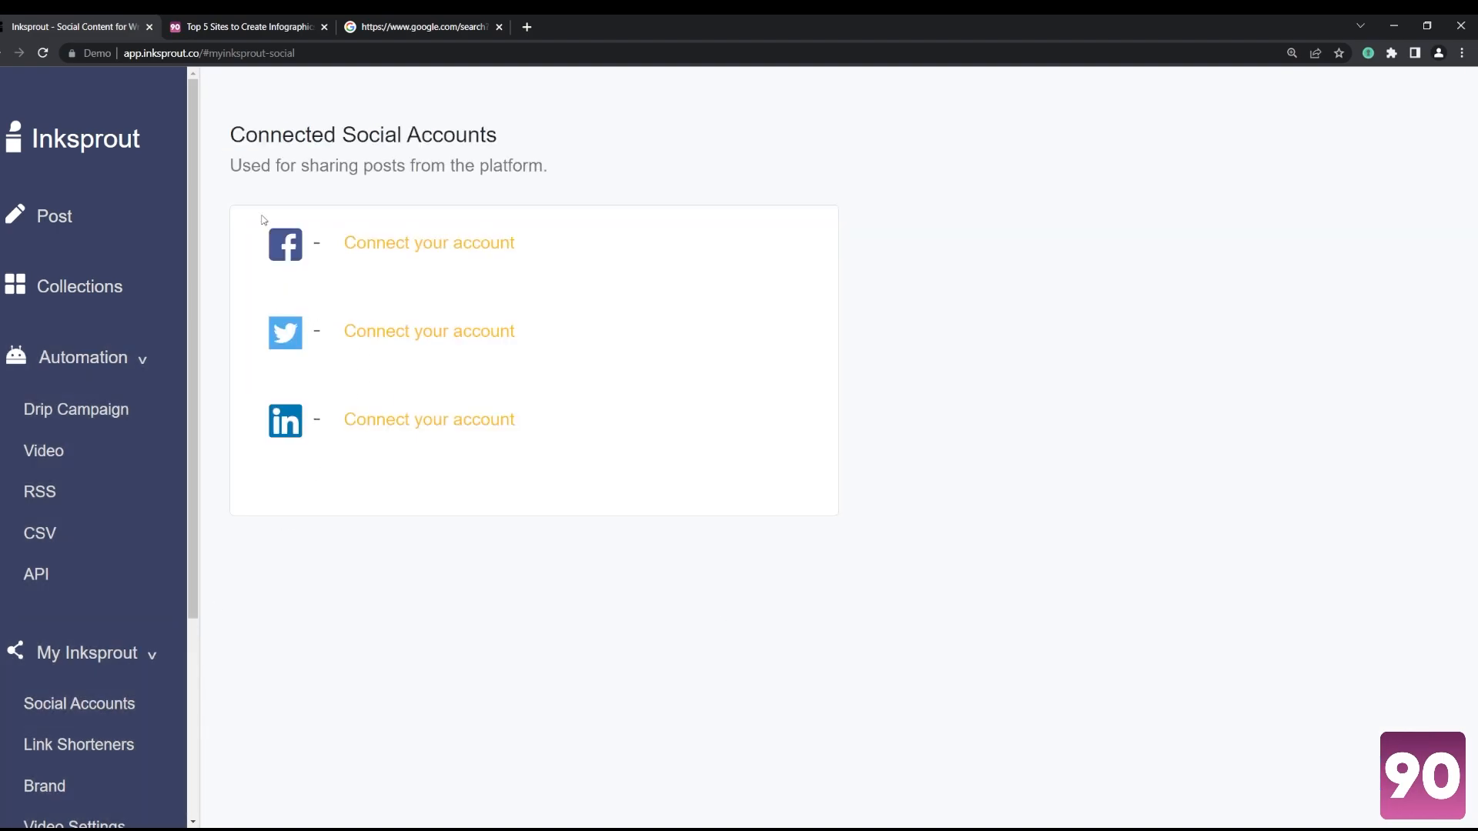
{"action": "scroll", "scroll_direction": "down", "scroll_amount": 3}
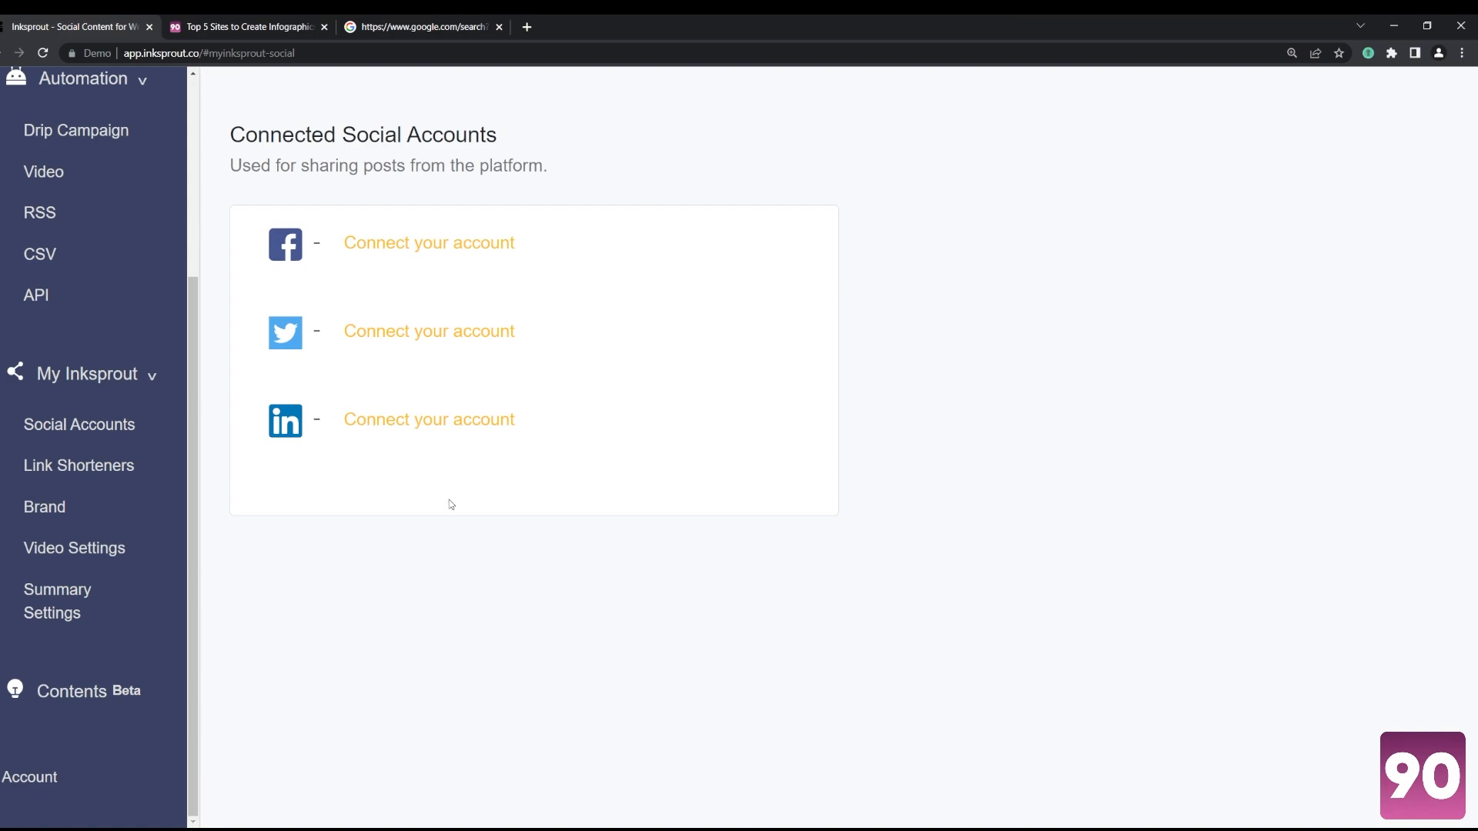
{"action": "mouse_move", "coordinate": [406, 260]}
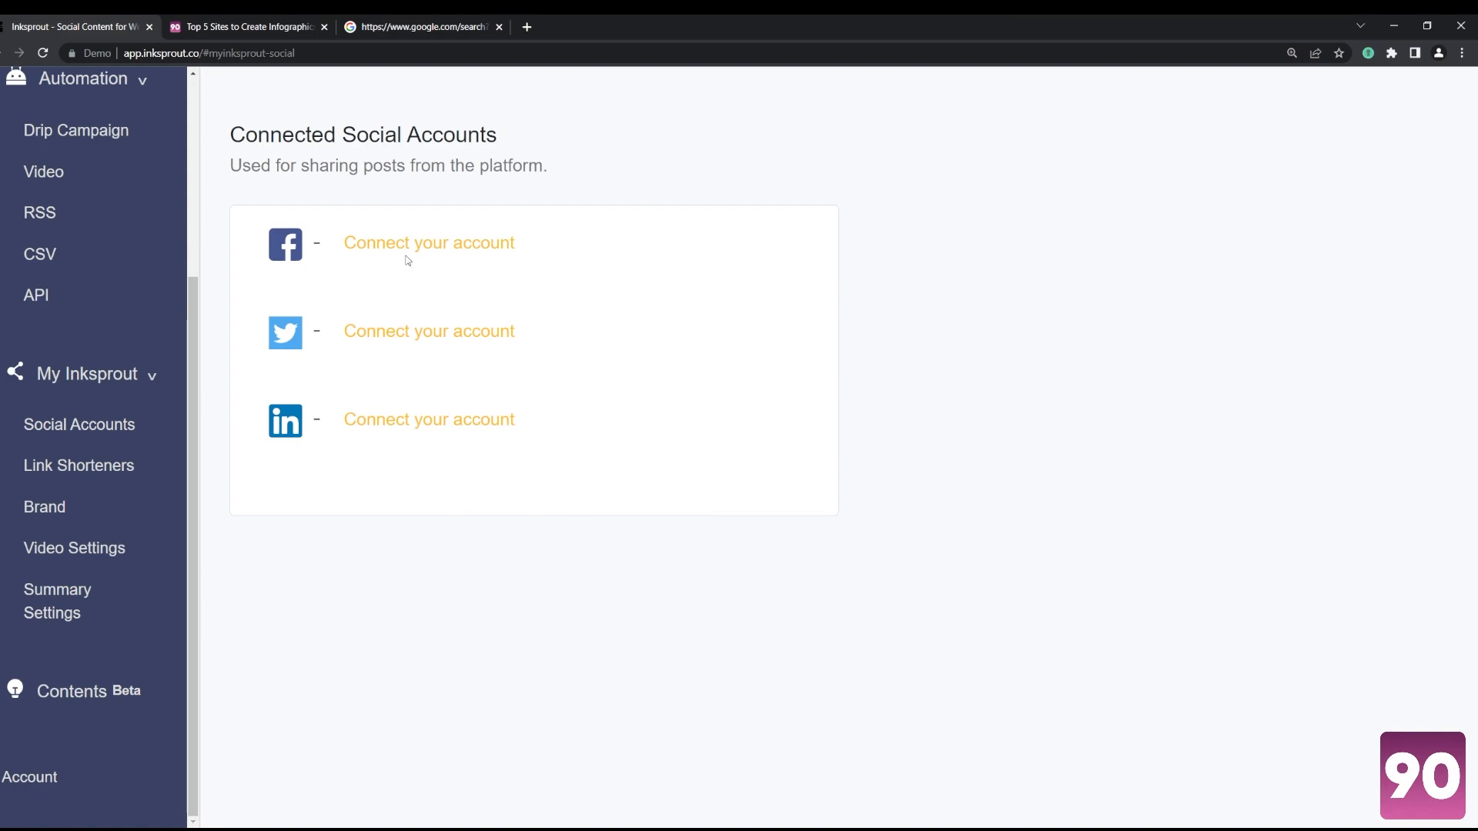
{"action": "mouse_move", "coordinate": [802, 270]}
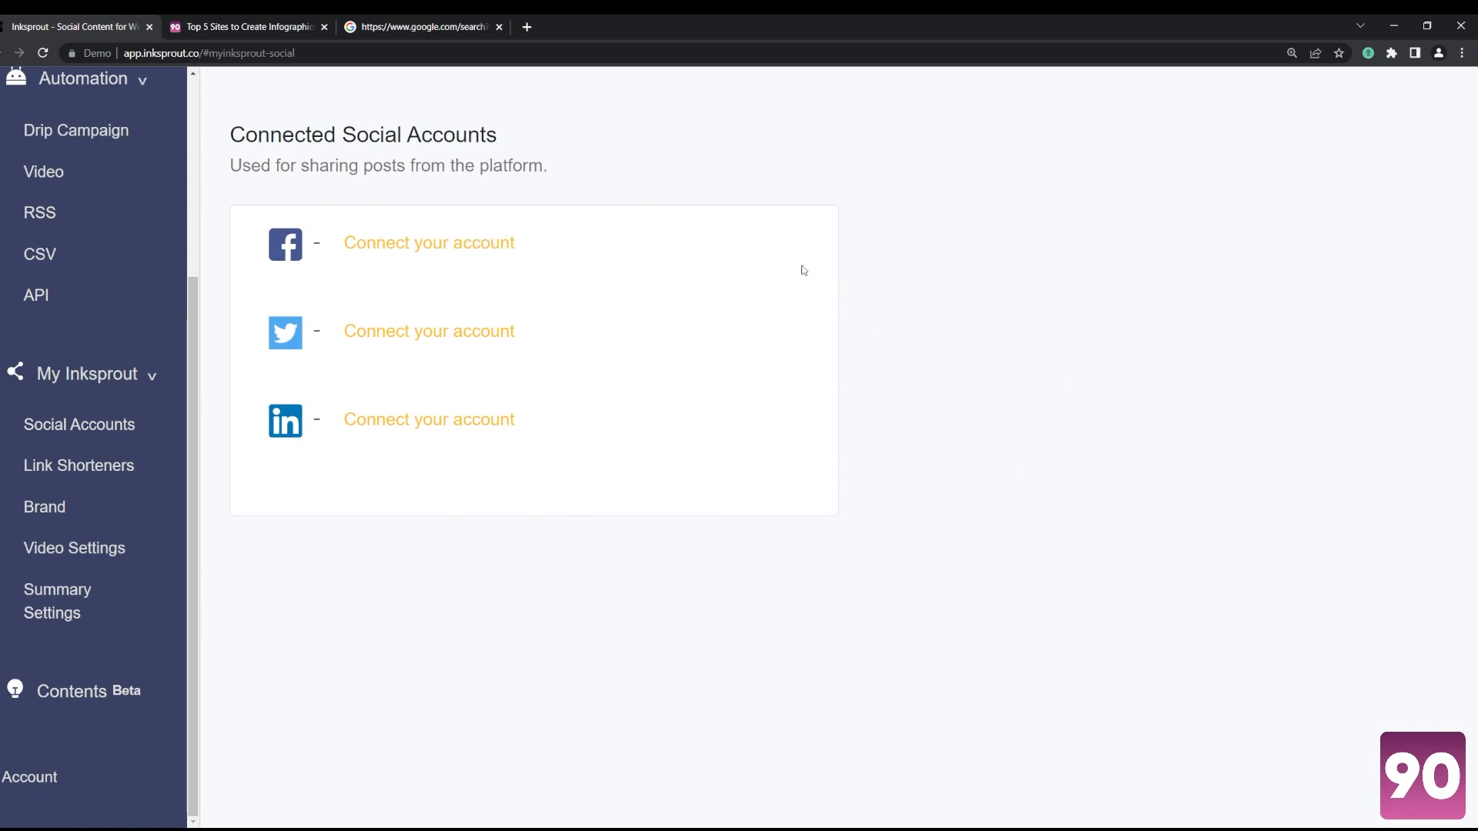
{"action": "mouse_move", "coordinate": [544, 459]}
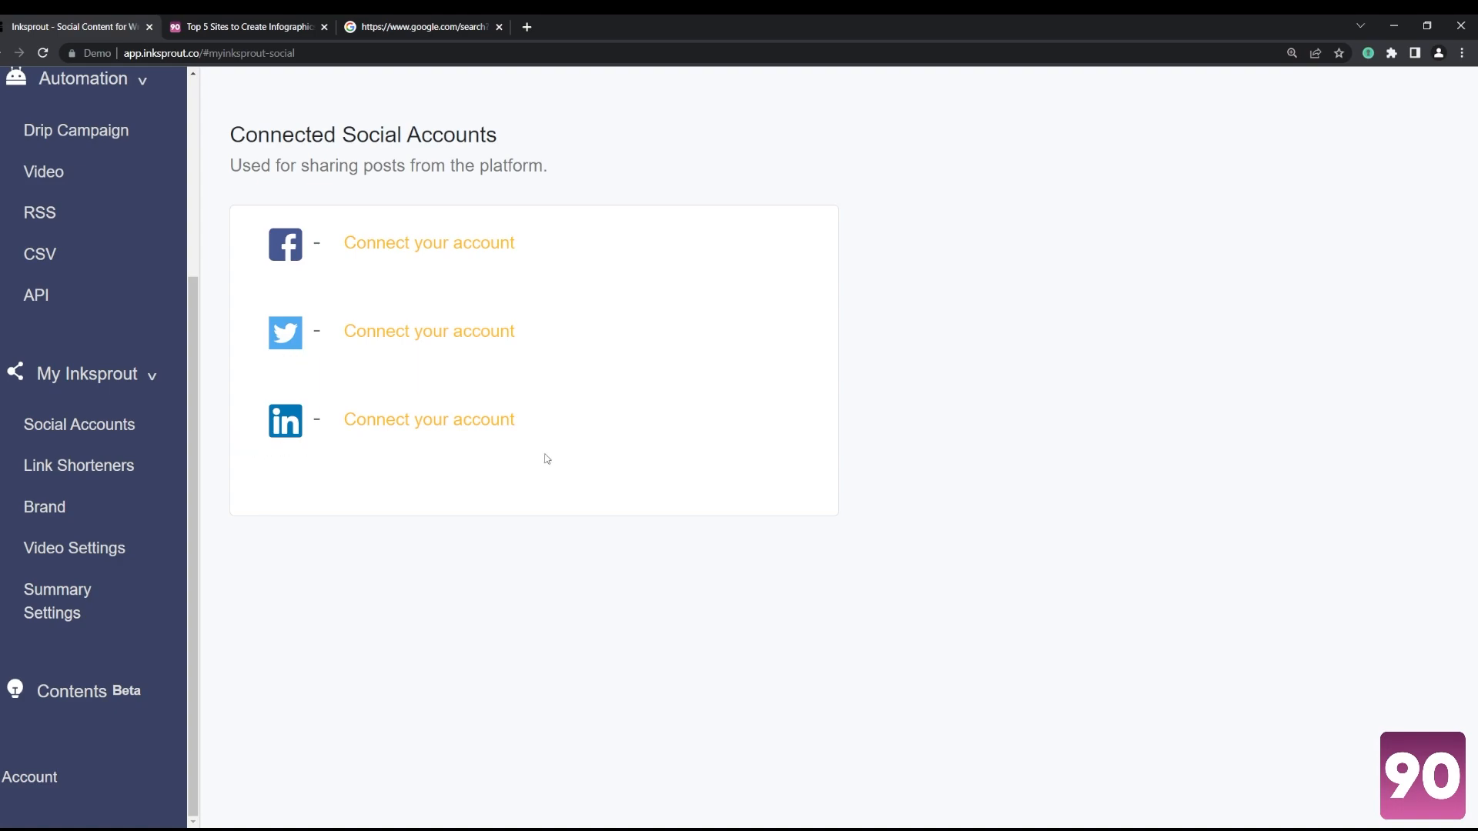
{"action": "scroll", "scroll_direction": "up", "scroll_amount": 3}
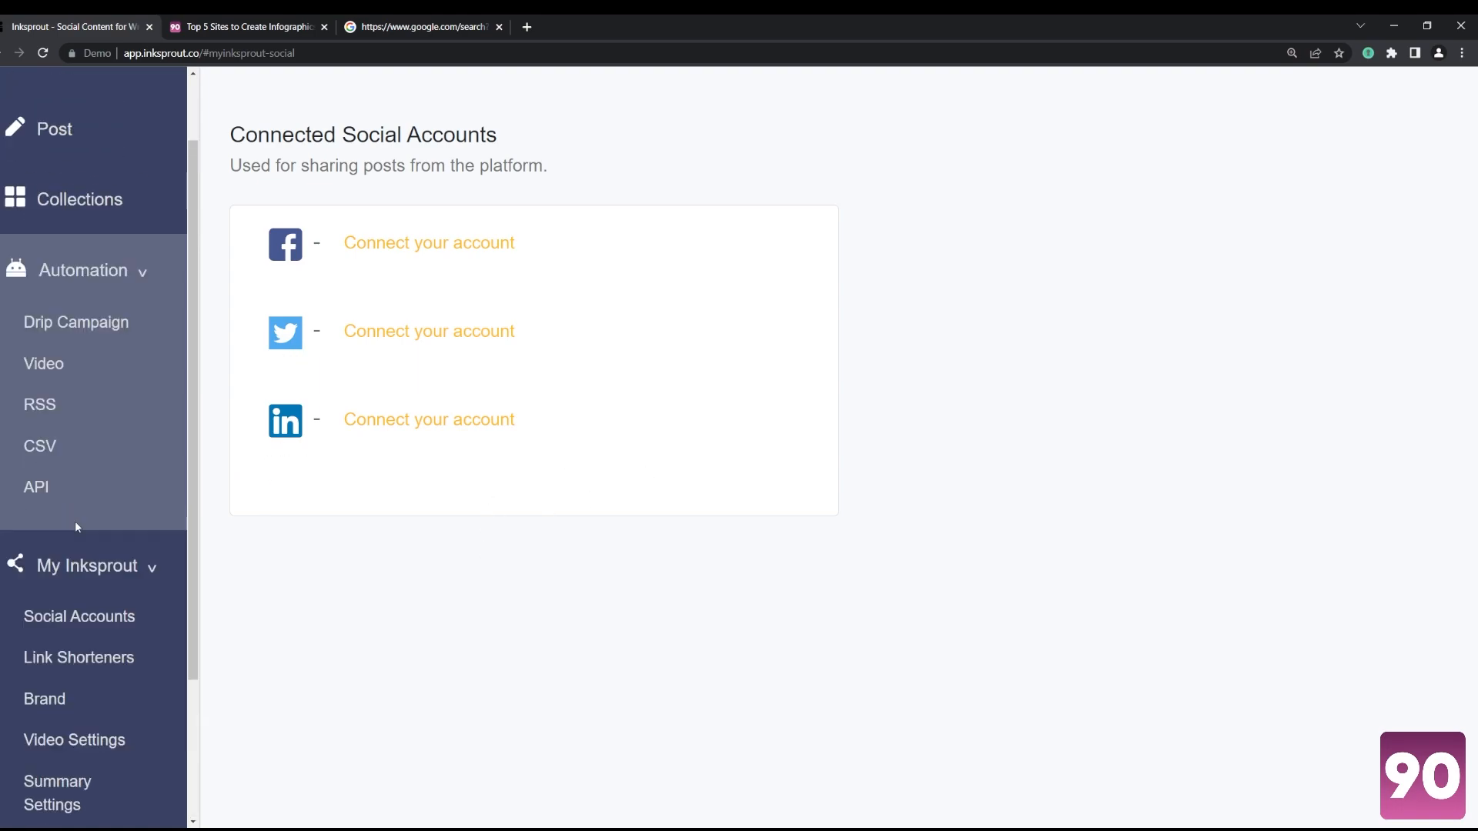
{"action": "left_click", "coordinate": [43, 363]}
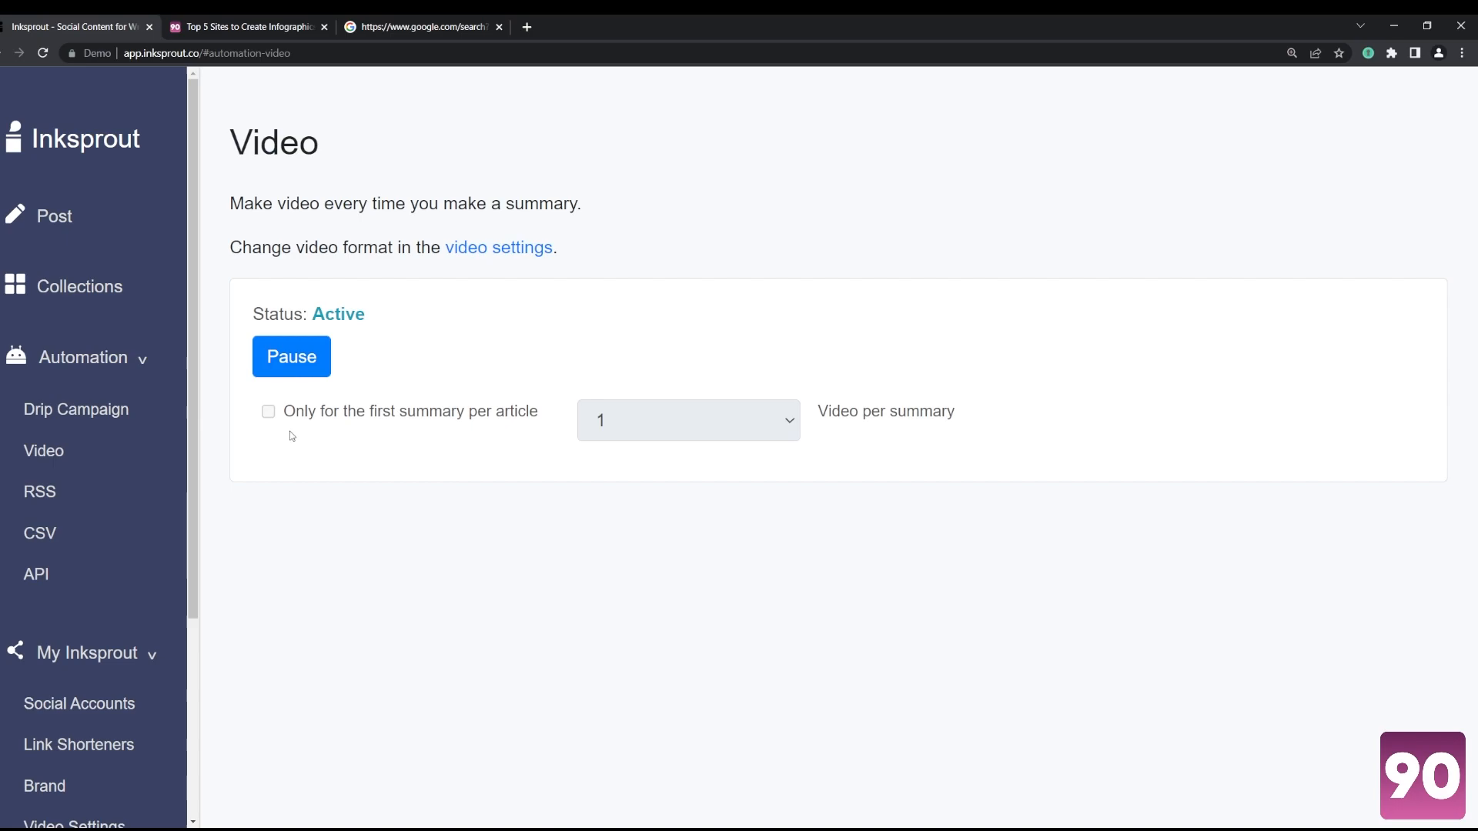
Step: Open and read the trypico.com trending Reels songs article, then return to Inksprout
{"action": "left_click", "coordinate": [421, 26]}
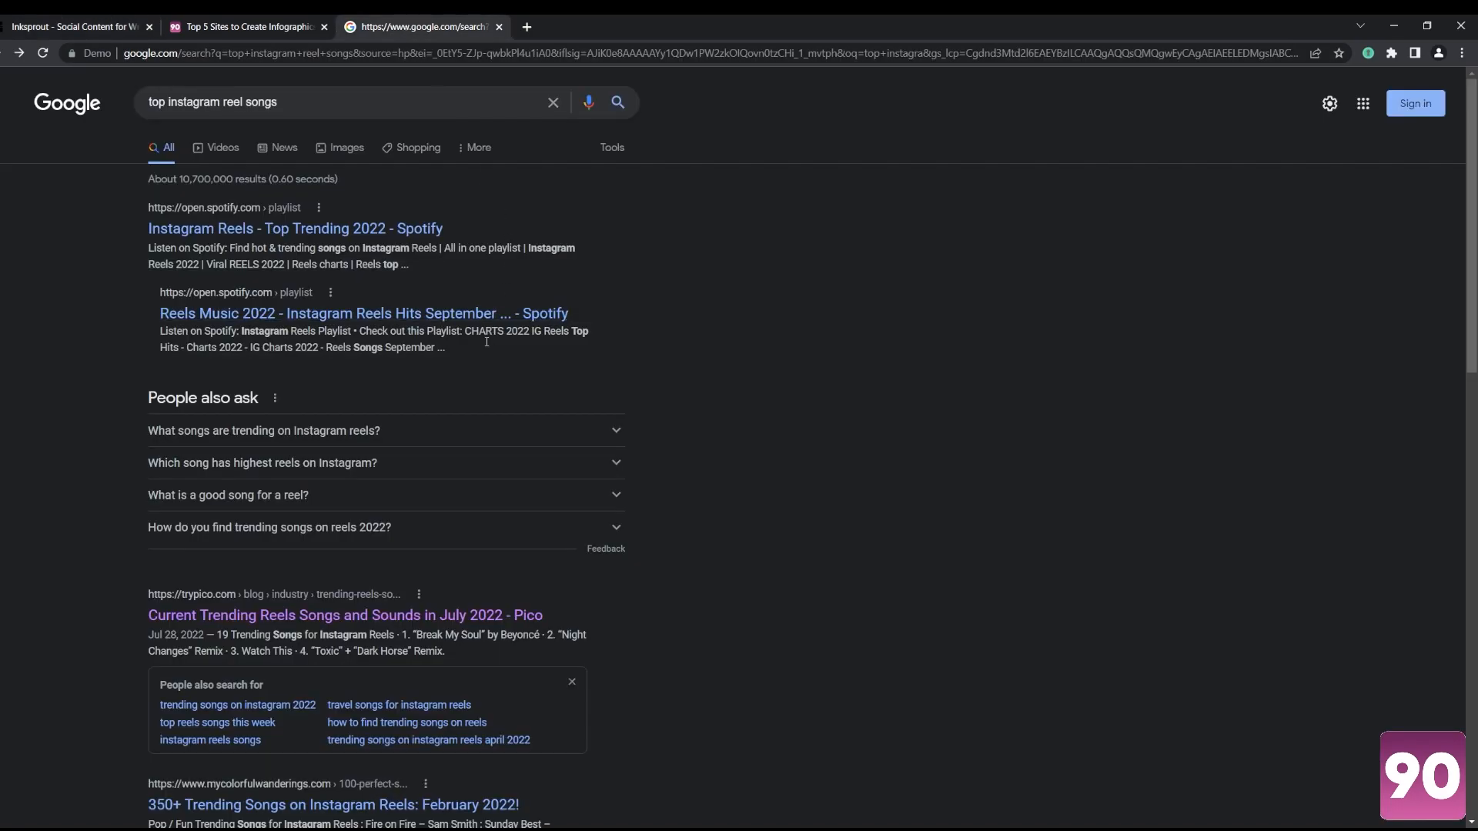
{"action": "left_click", "coordinate": [345, 614]}
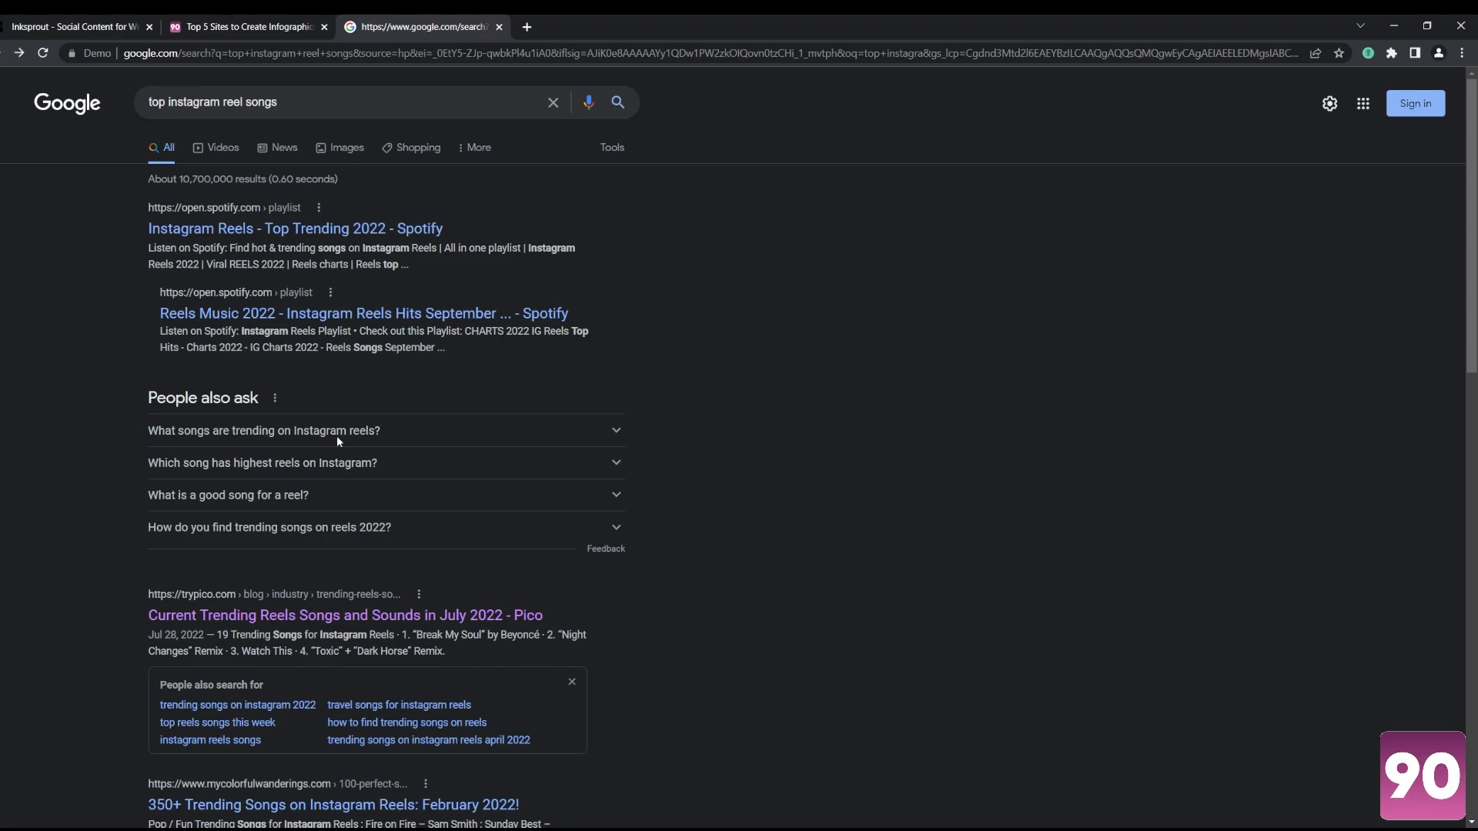
{"action": "left_click", "coordinate": [344, 614]}
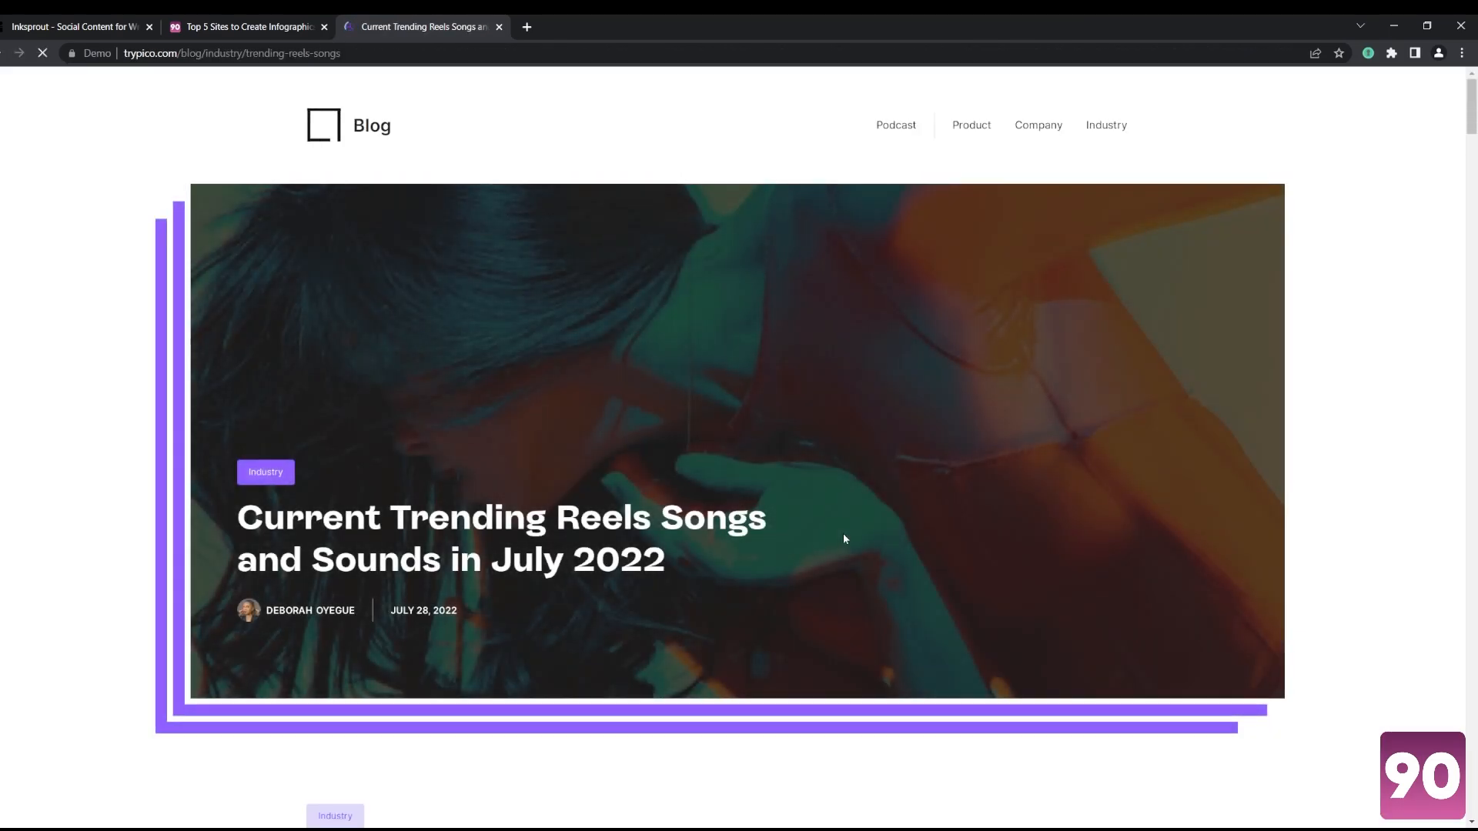
{"action": "scroll", "scroll_direction": "down", "scroll_amount": 3}
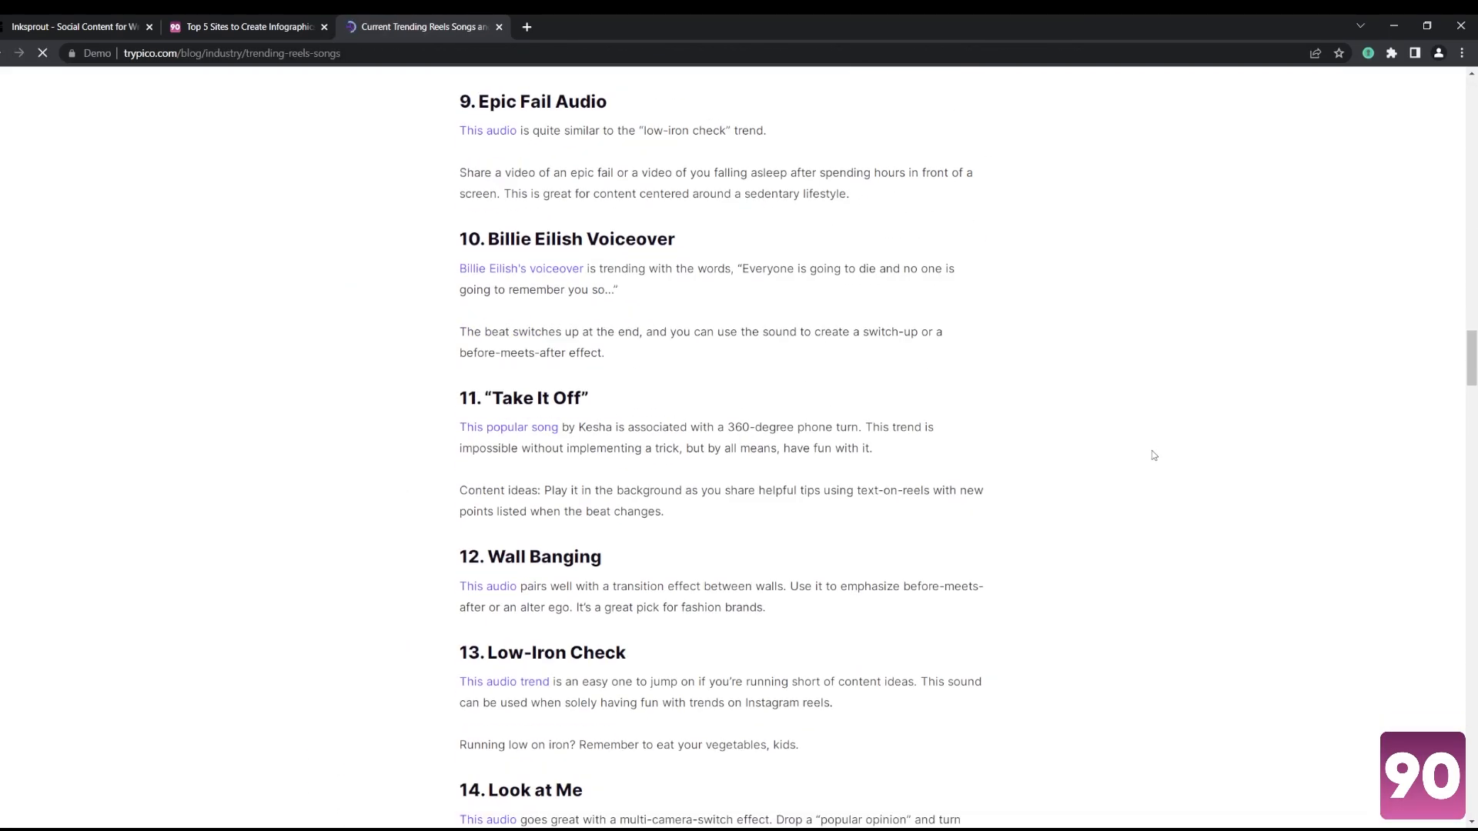
{"action": "scroll", "scroll_direction": "down", "scroll_amount": 3}
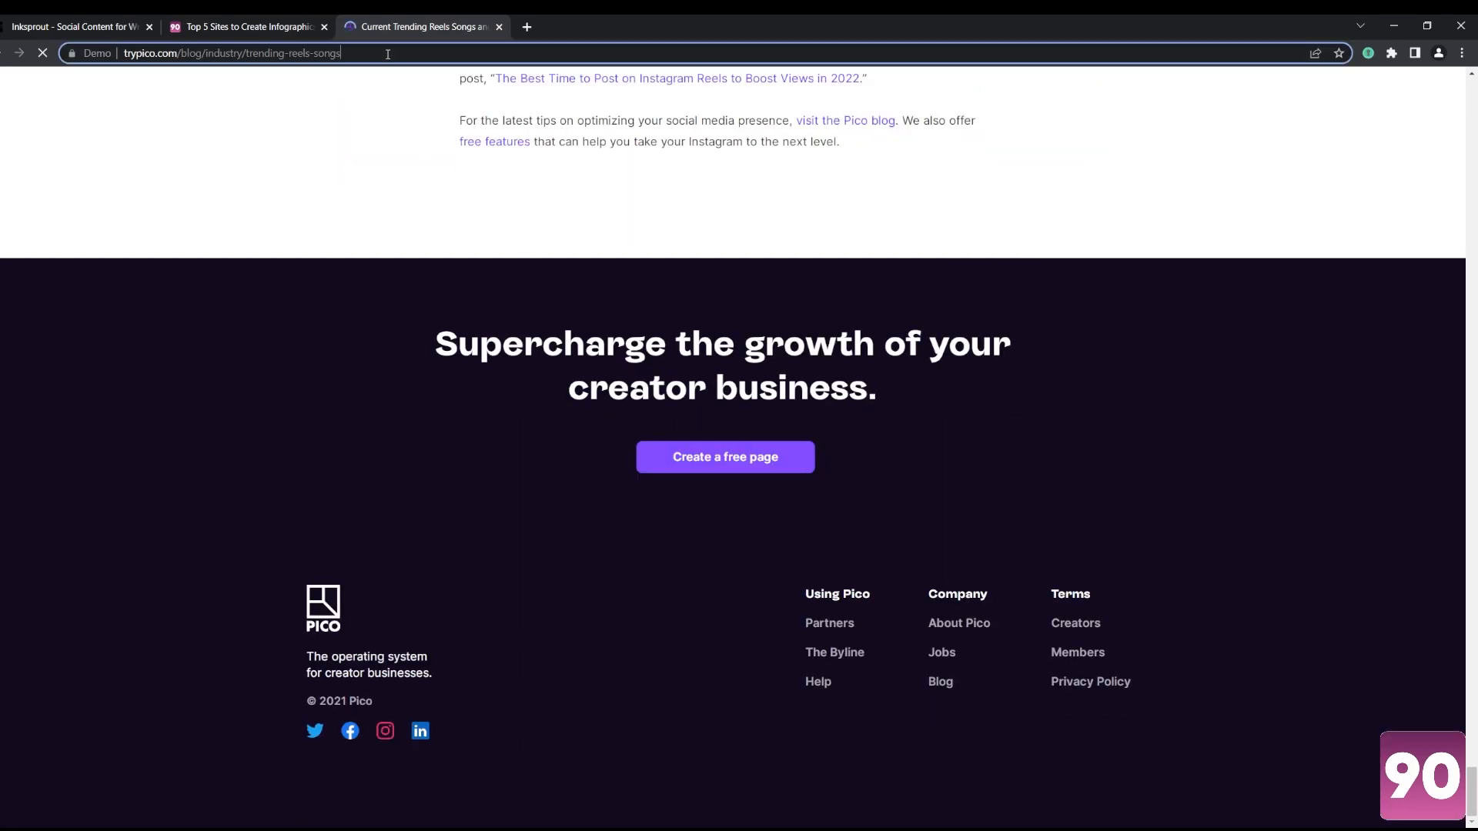
{"action": "left_click", "coordinate": [76, 25]}
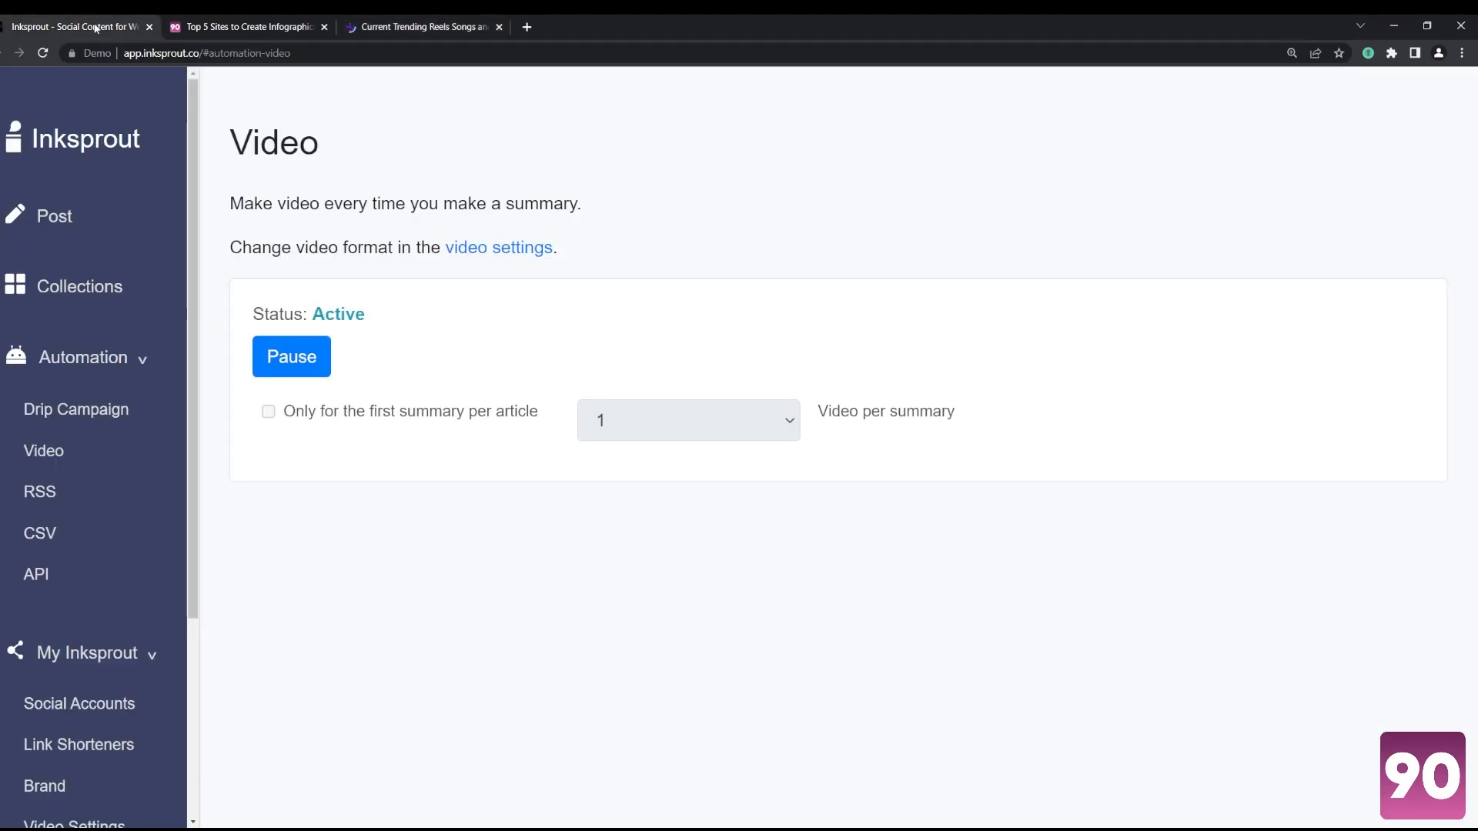
Step: Import the Pico Reels article into Drip Campaign and choose to make a video from it
{"action": "left_click", "coordinate": [76, 408]}
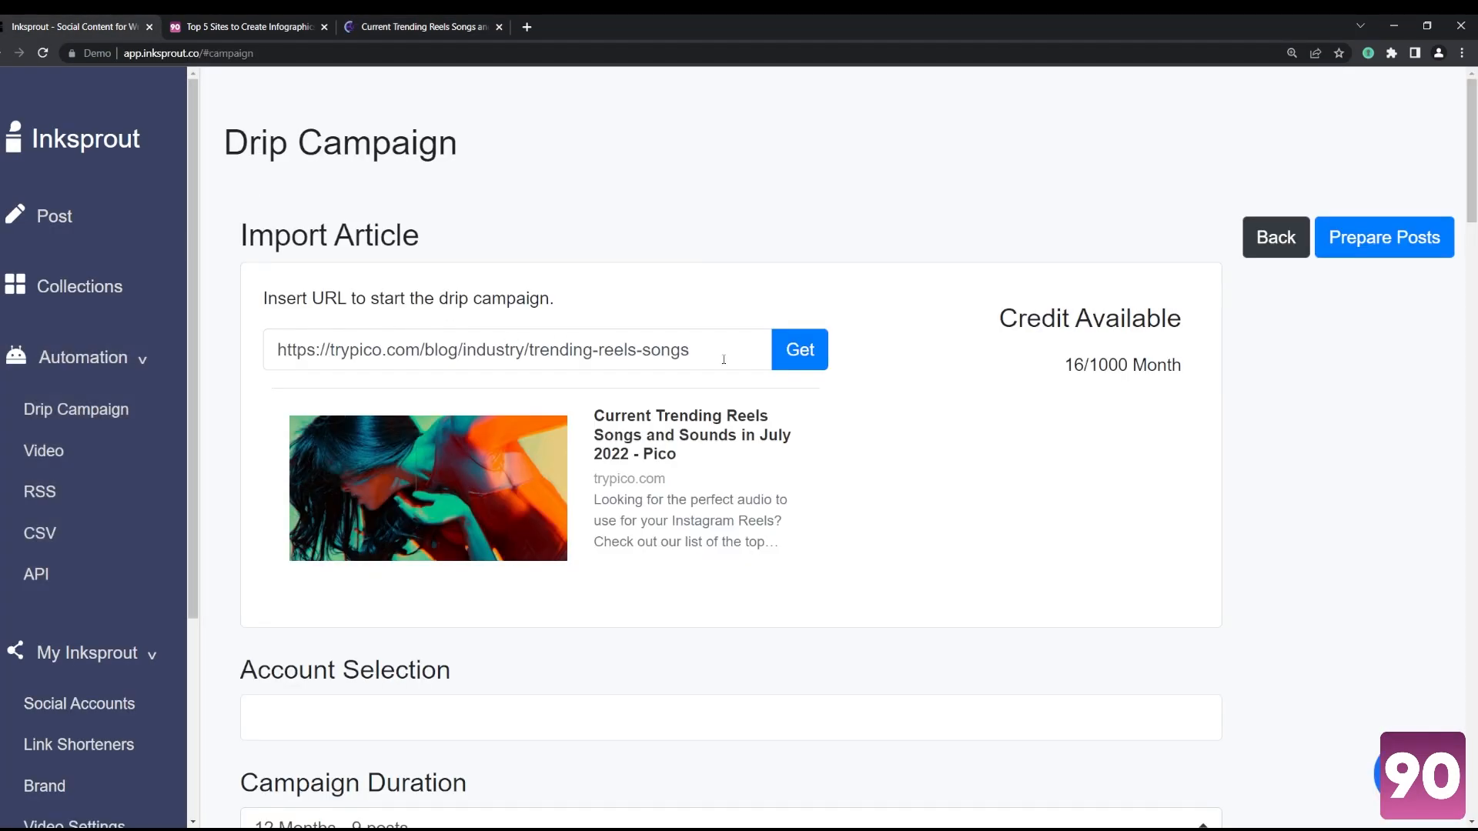
{"action": "left_click", "coordinate": [799, 350]}
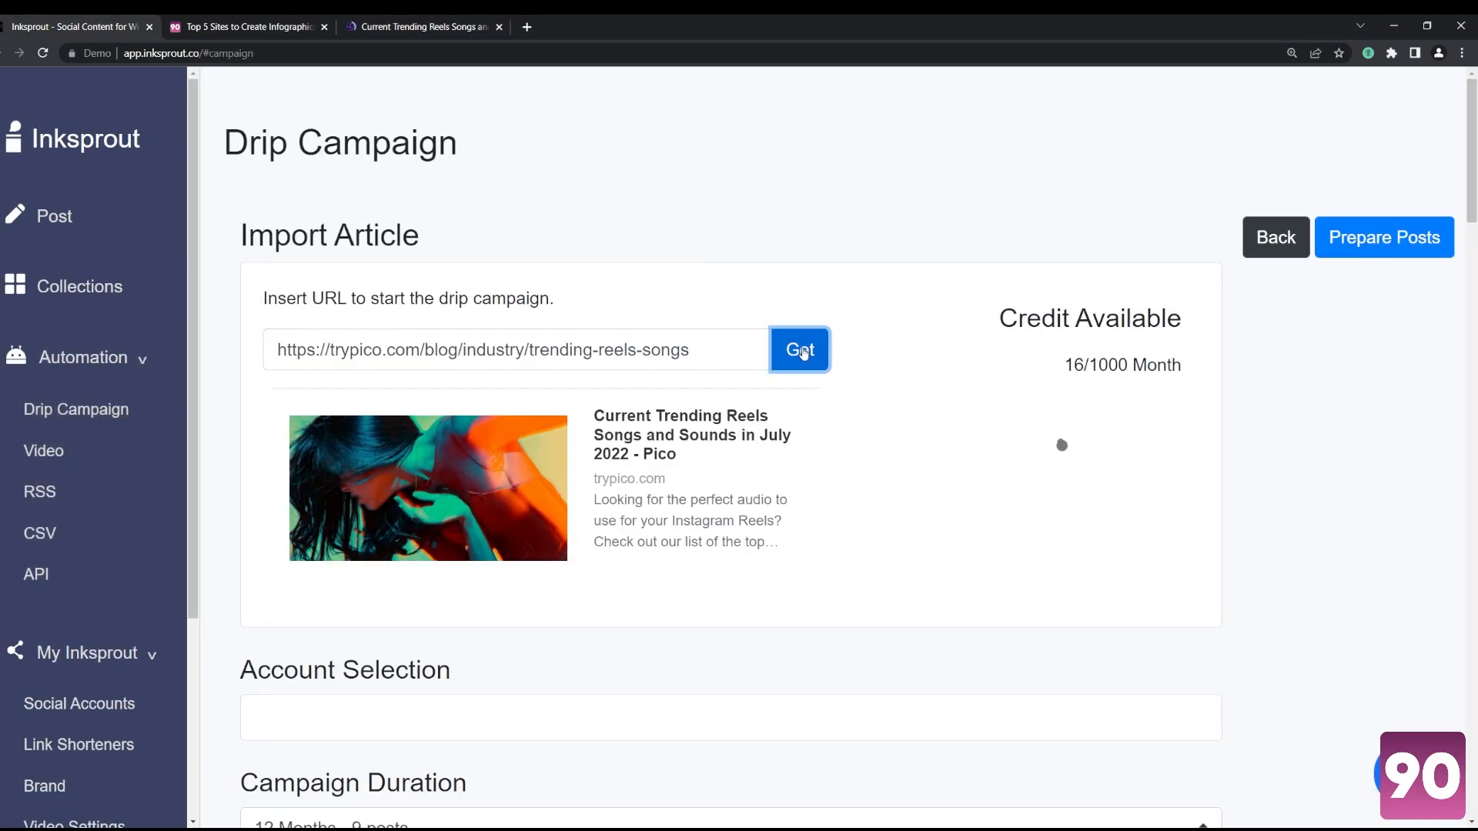
{"action": "mouse_move", "coordinate": [105, 455]}
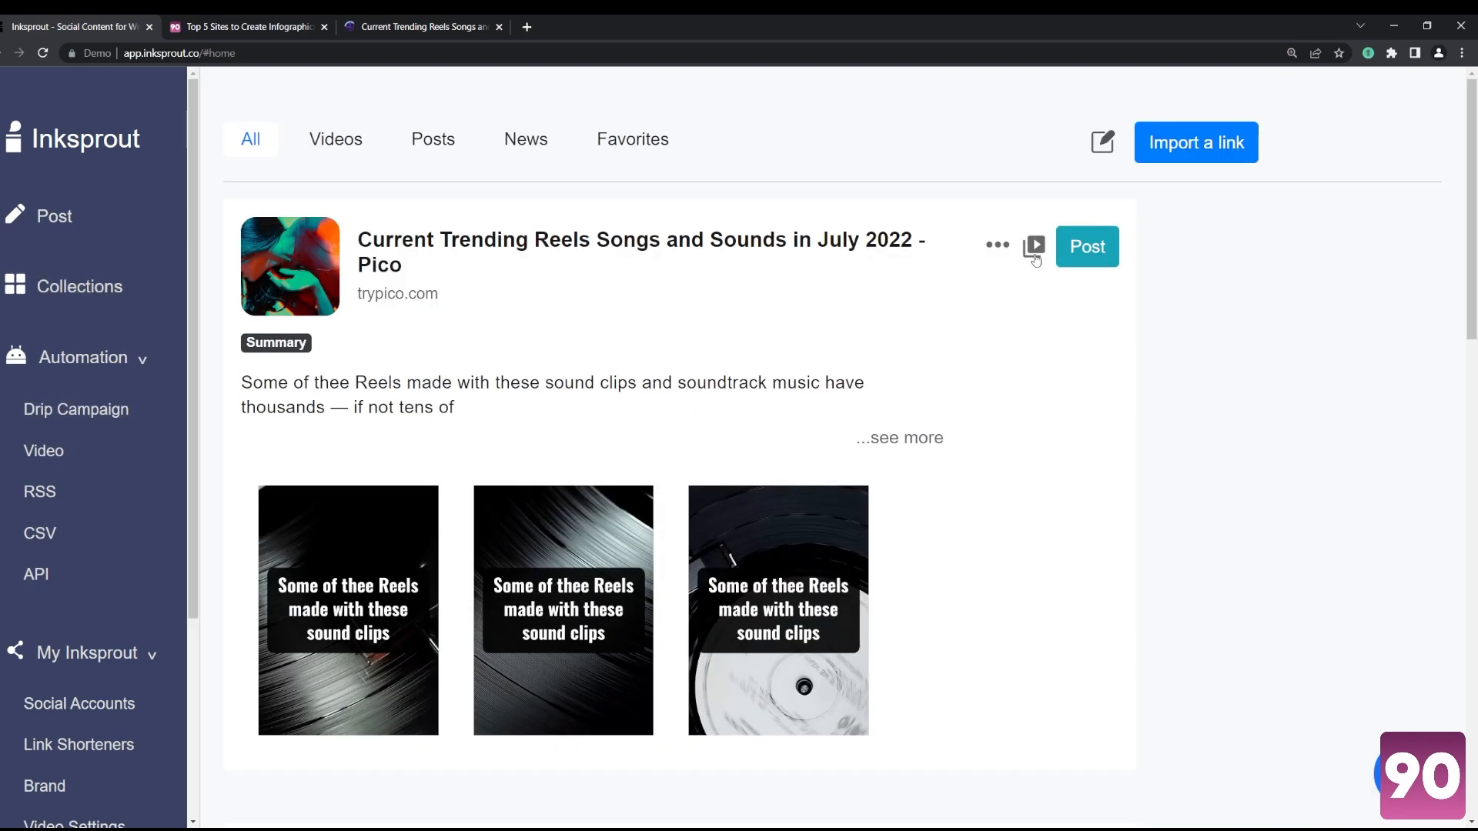
{"action": "left_click", "coordinate": [1033, 246]}
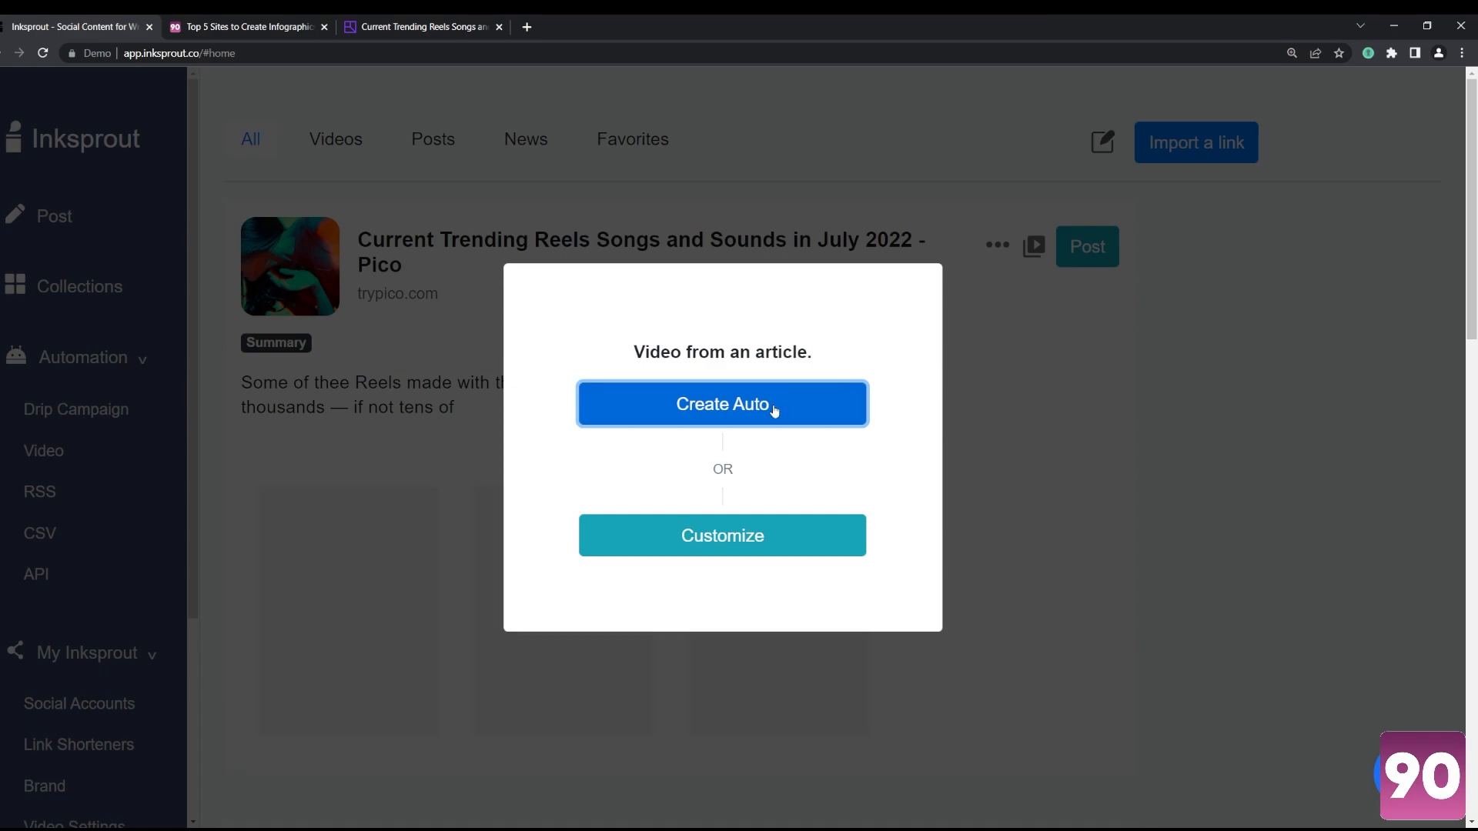
Step: Auto-create the Pico article video and preview the 19-second socialmarketing90-branded result
{"action": "left_click", "coordinate": [722, 403]}
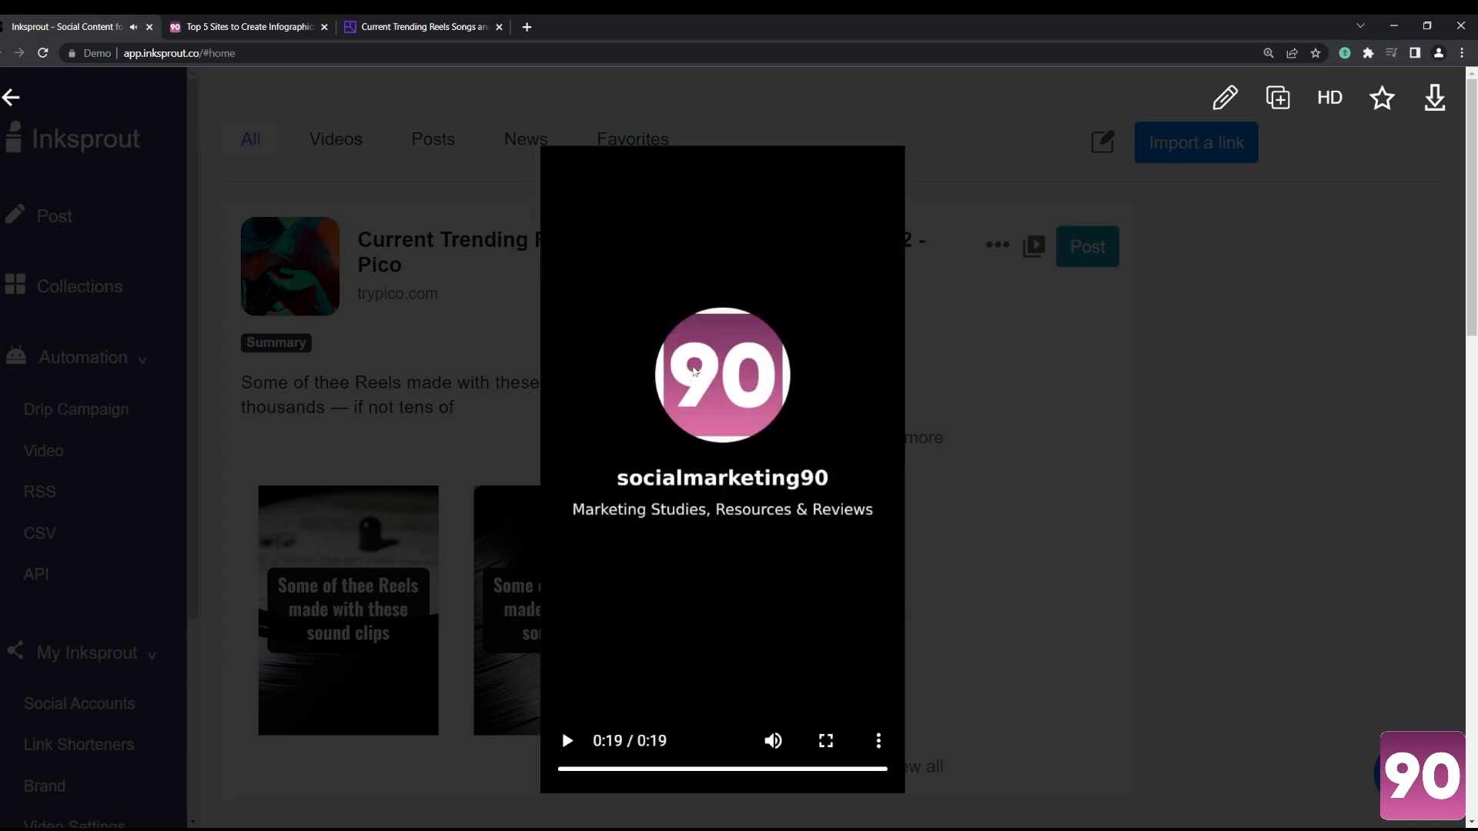
{"action": "mouse_move", "coordinate": [1177, 541]}
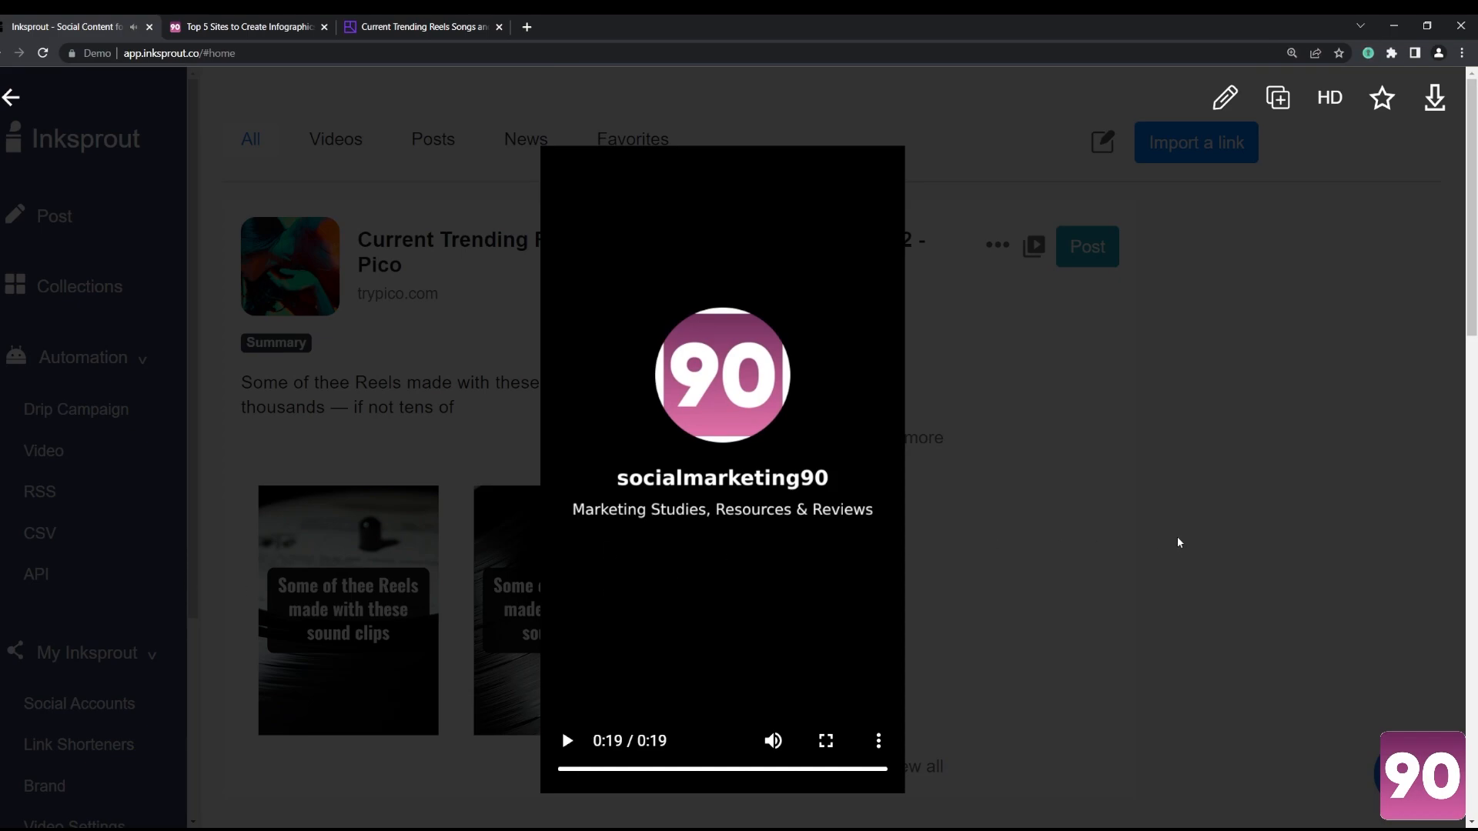
{"action": "mouse_move", "coordinate": [1100, 197]}
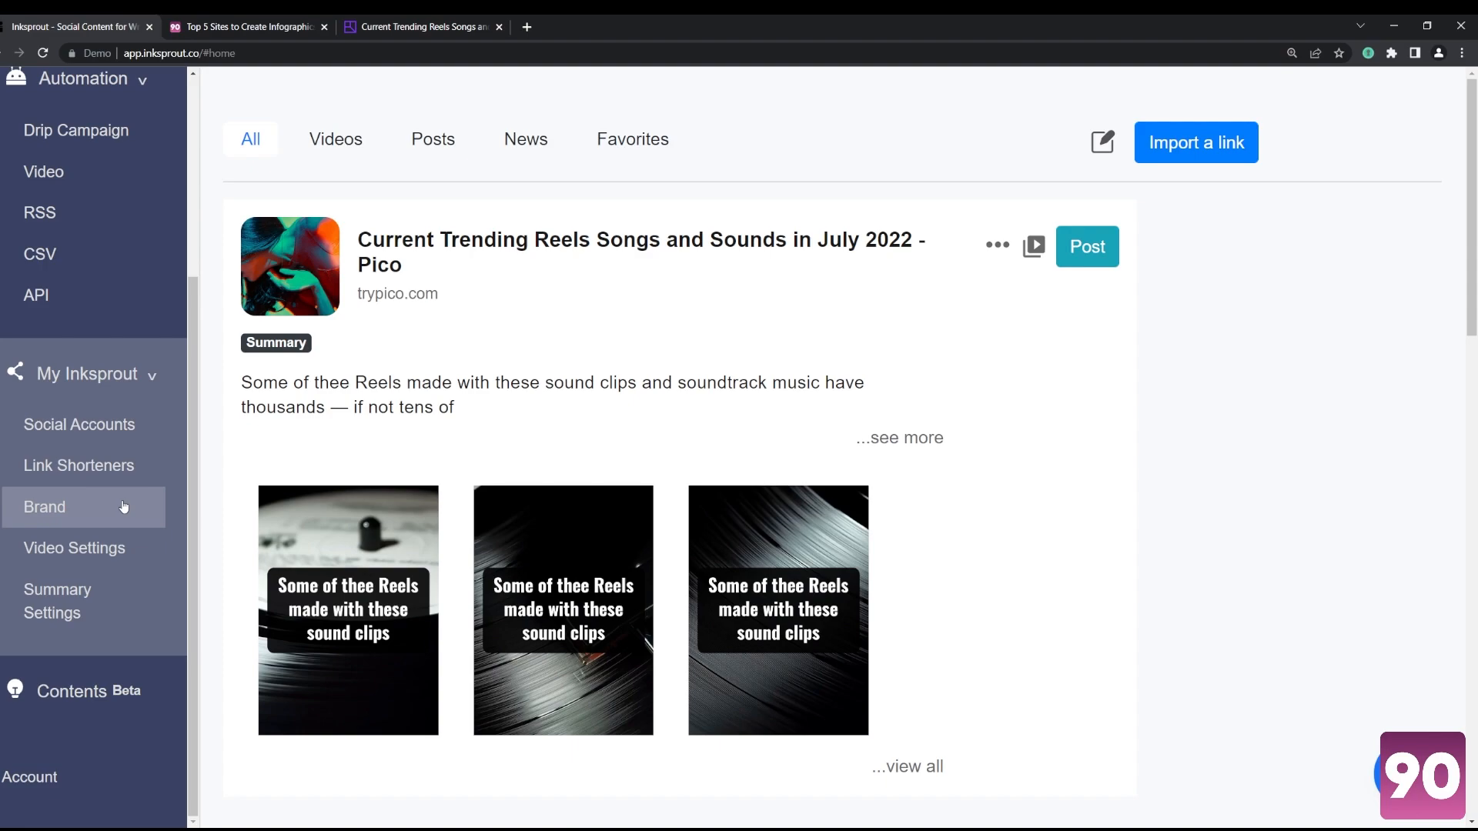
Step: Check that the Video Settings aspect ratio preference is 9:16
{"action": "left_click", "coordinate": [74, 547]}
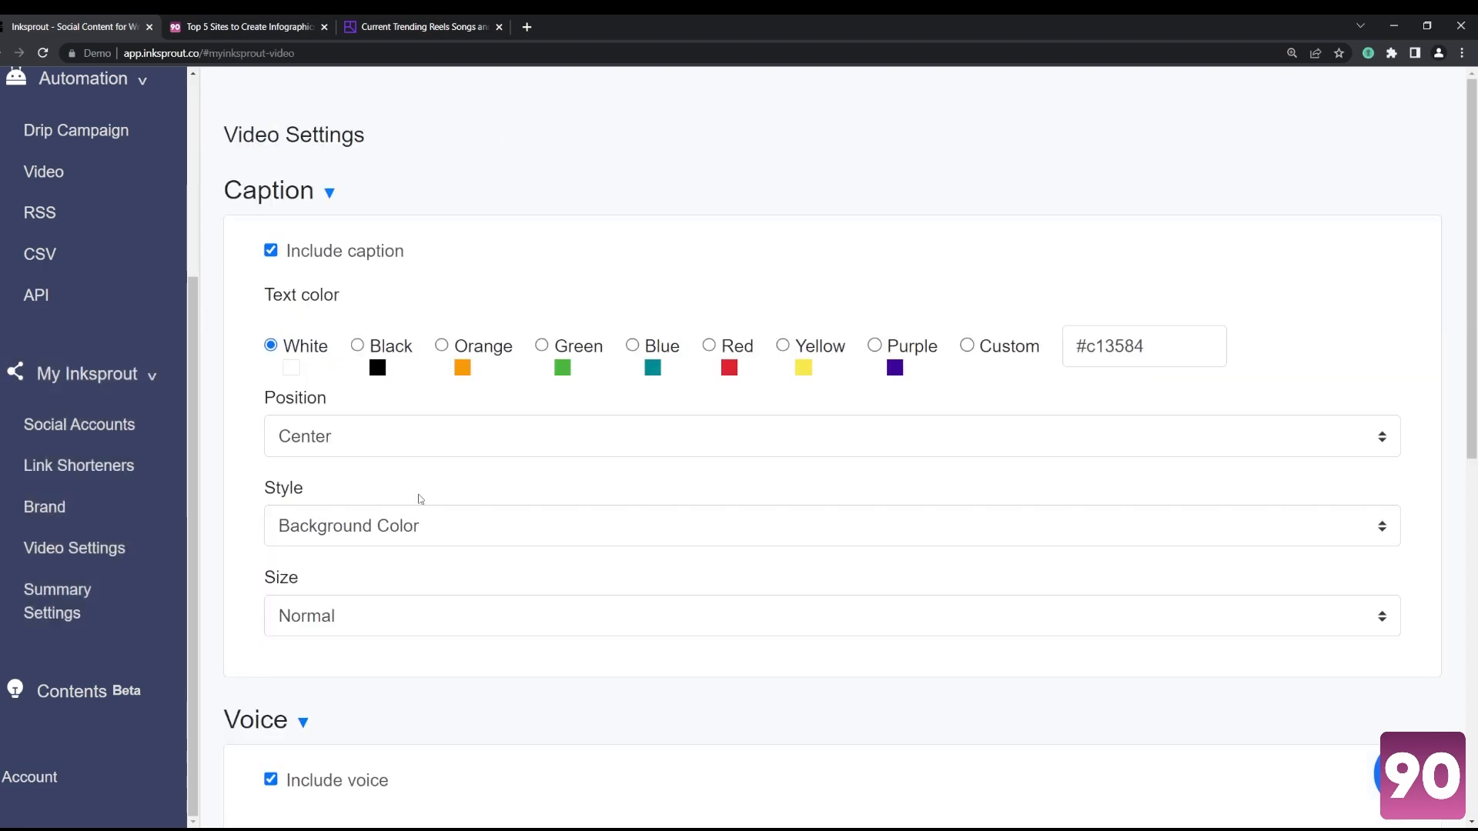
{"action": "scroll", "scroll_direction": "down", "scroll_amount": 3}
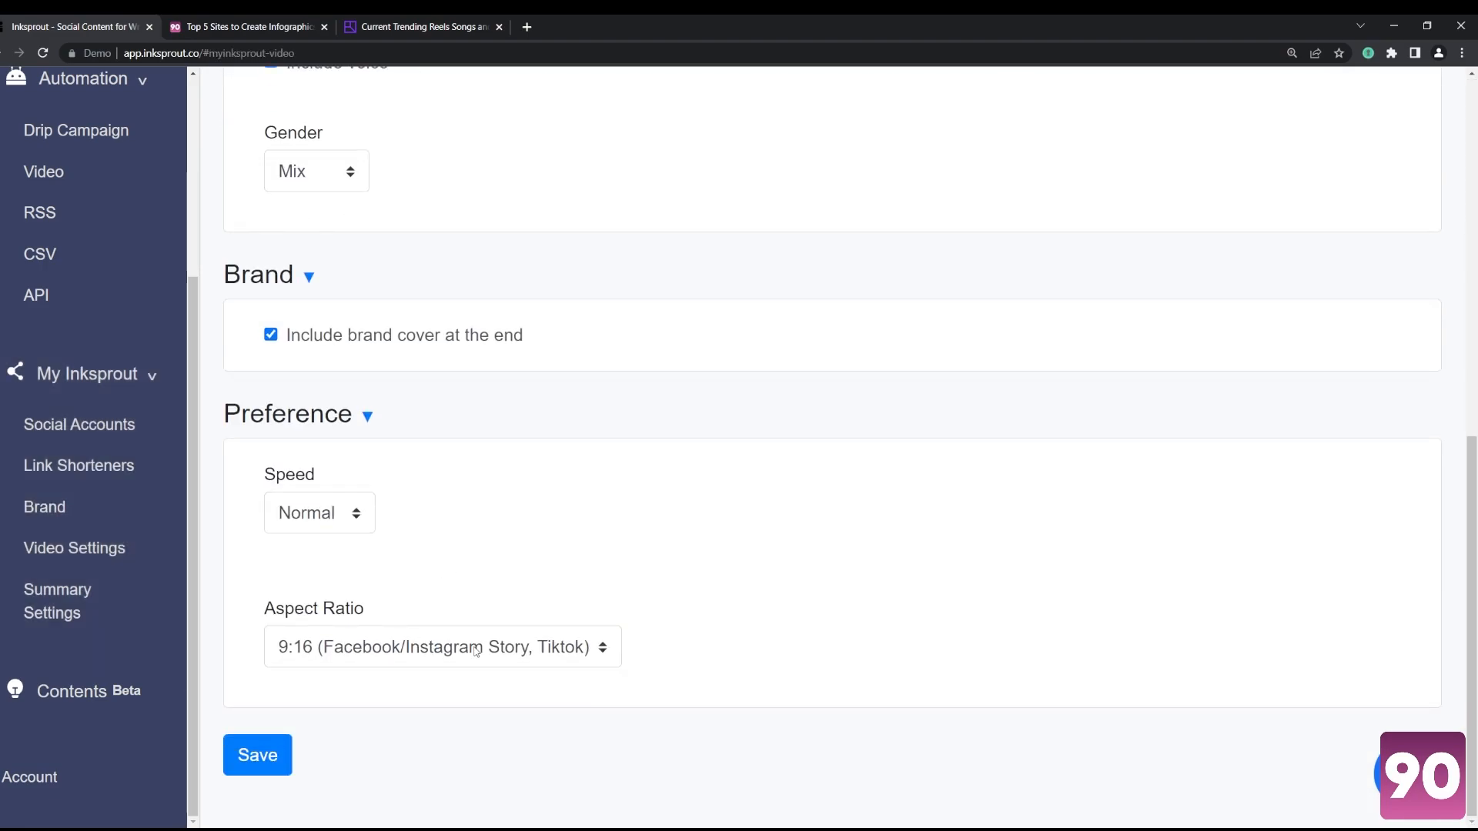
{"action": "left_click", "coordinate": [442, 646]}
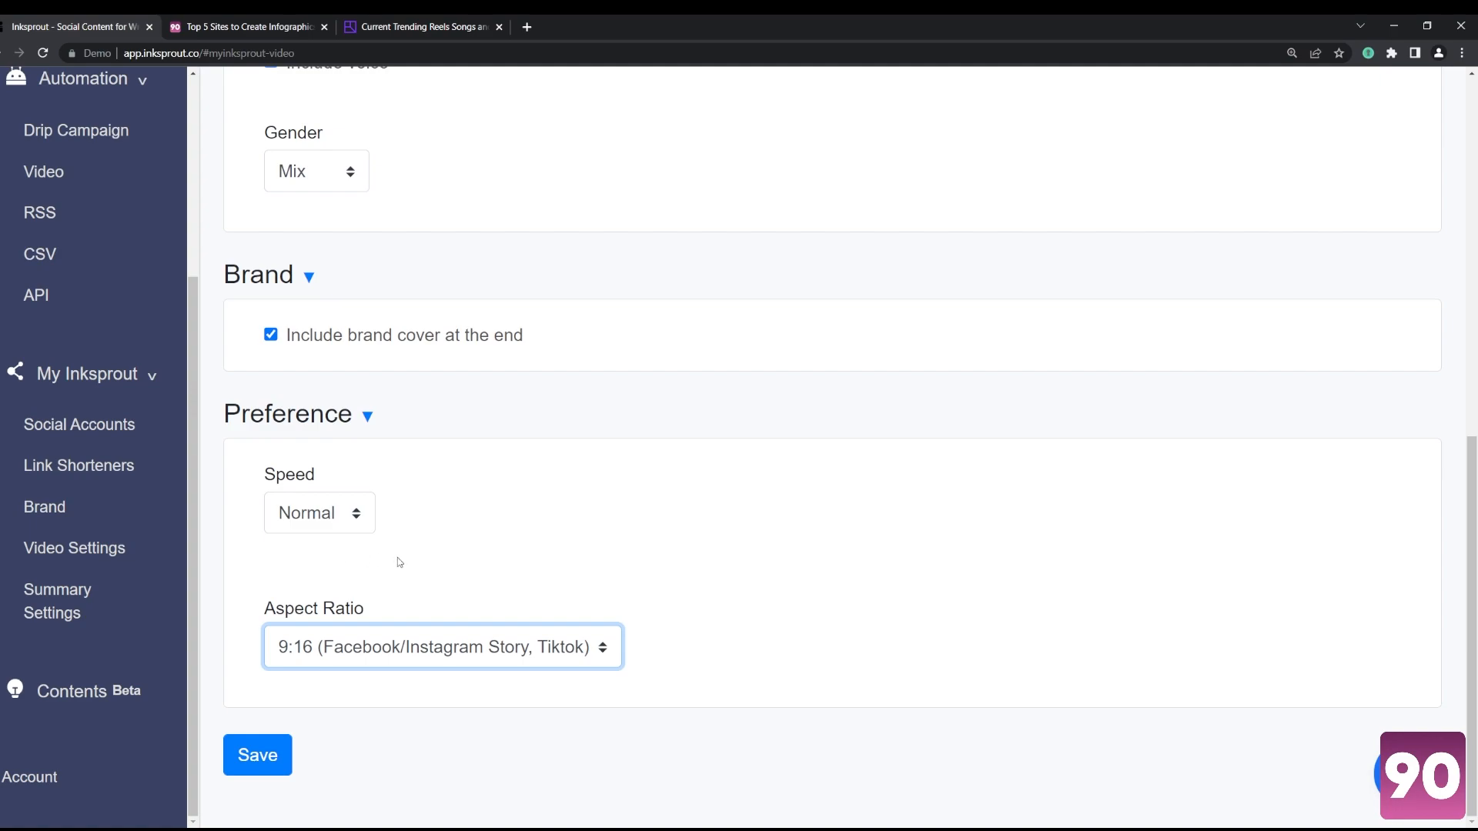
{"action": "mouse_move", "coordinate": [399, 576]}
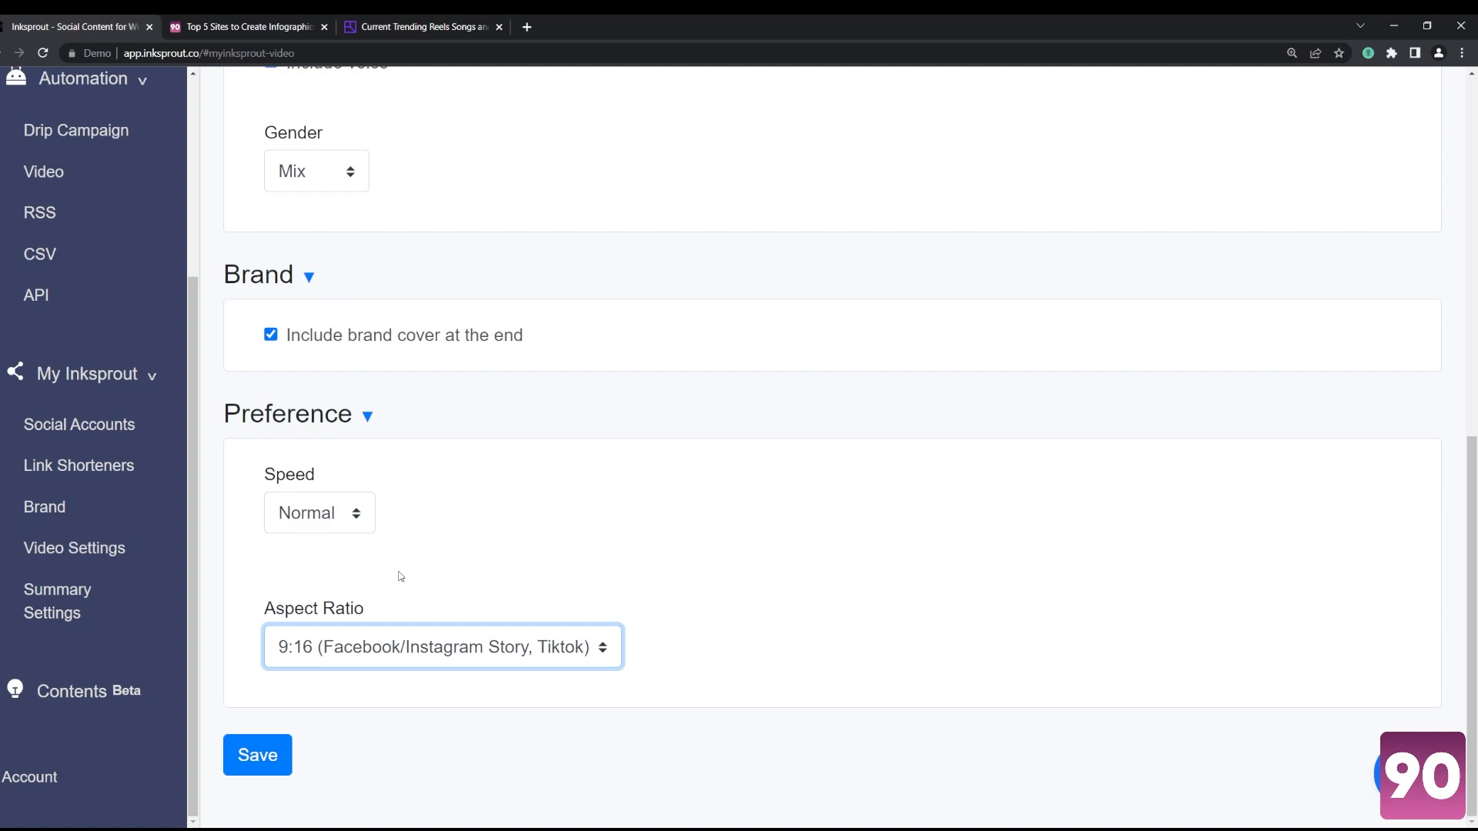
{"action": "mouse_move", "coordinate": [455, 579]}
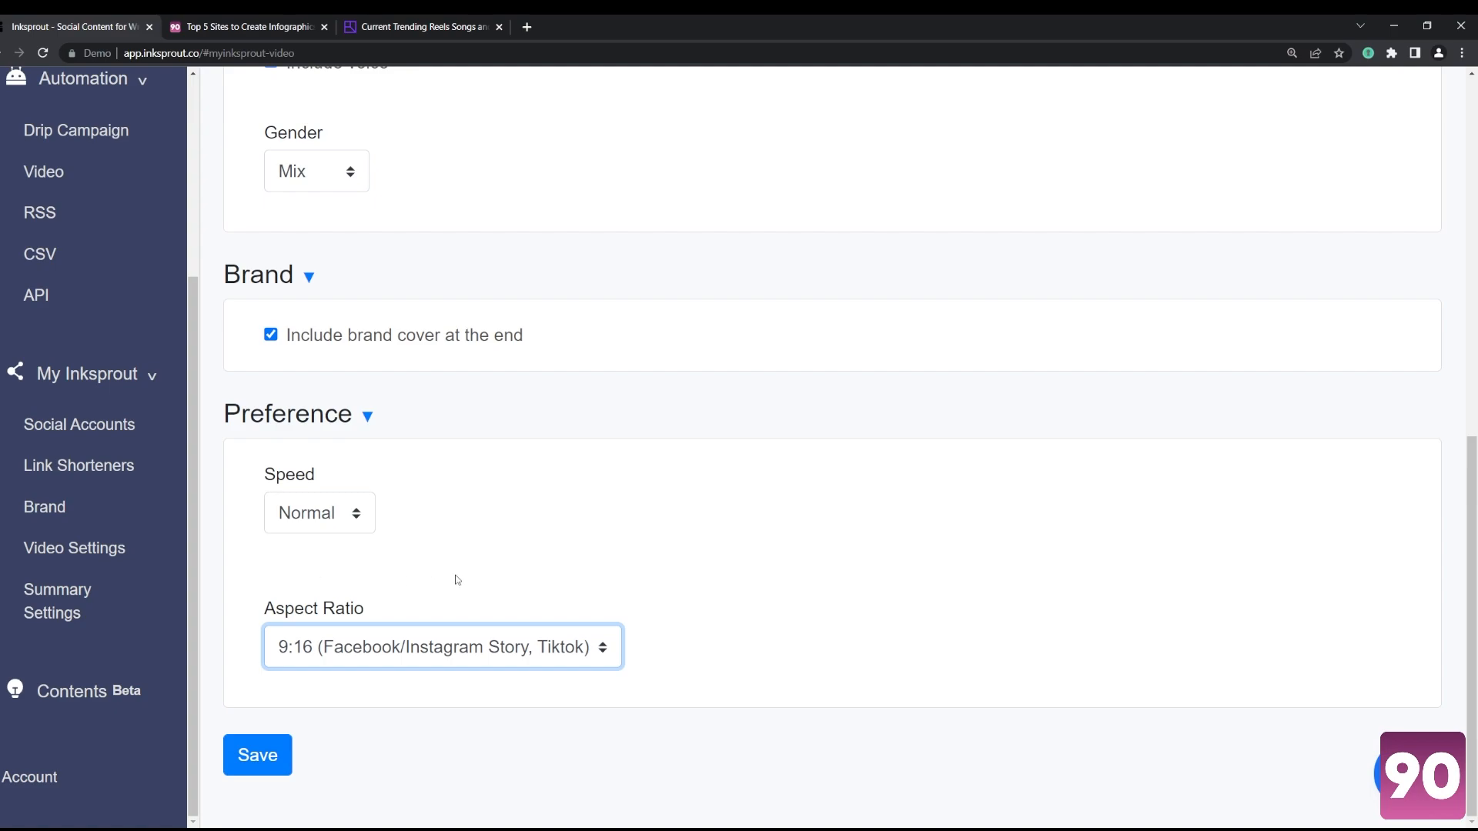
{"action": "mouse_move", "coordinate": [377, 623]}
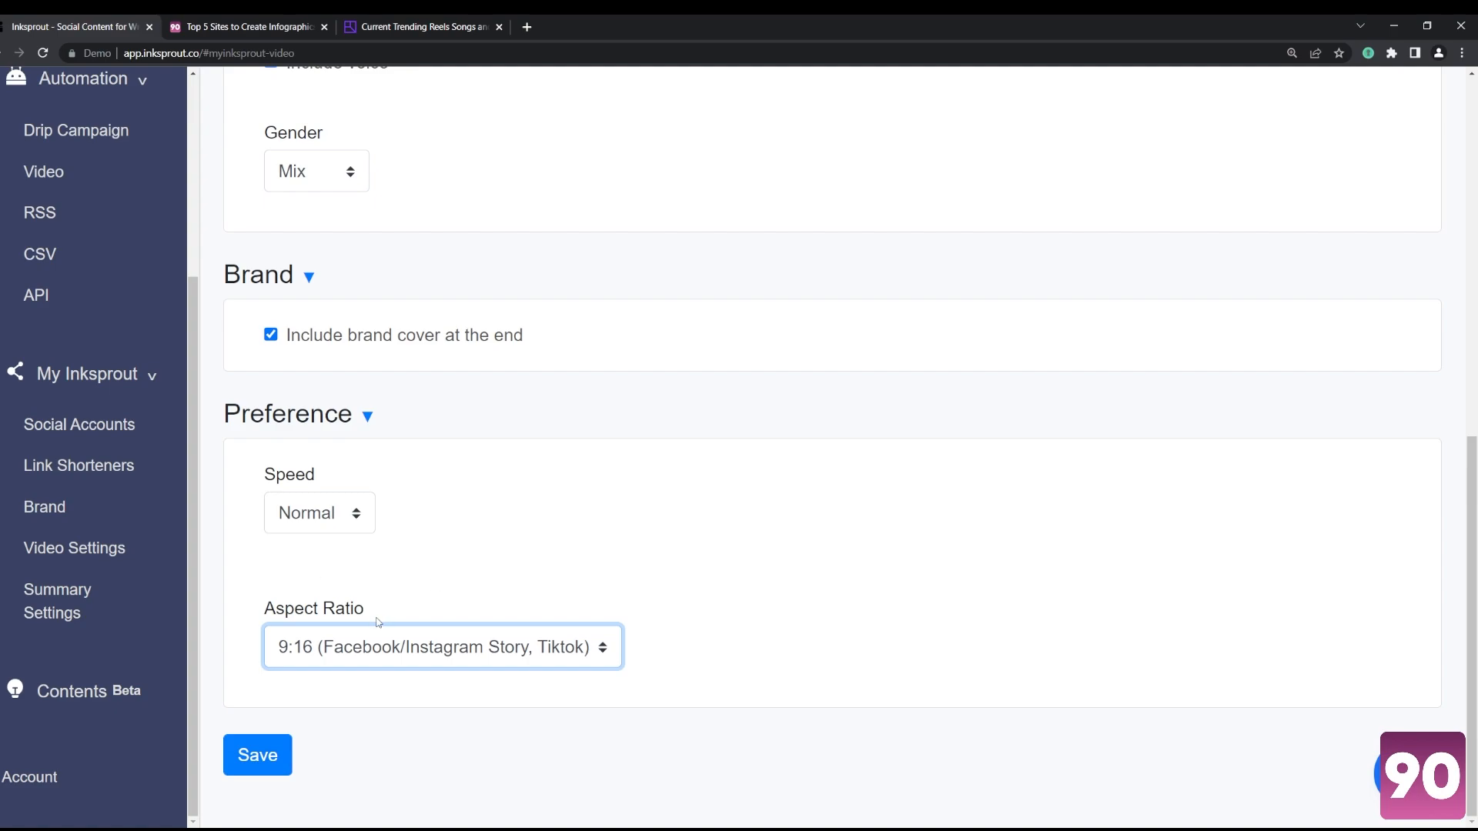
{"action": "mouse_move", "coordinate": [366, 620]}
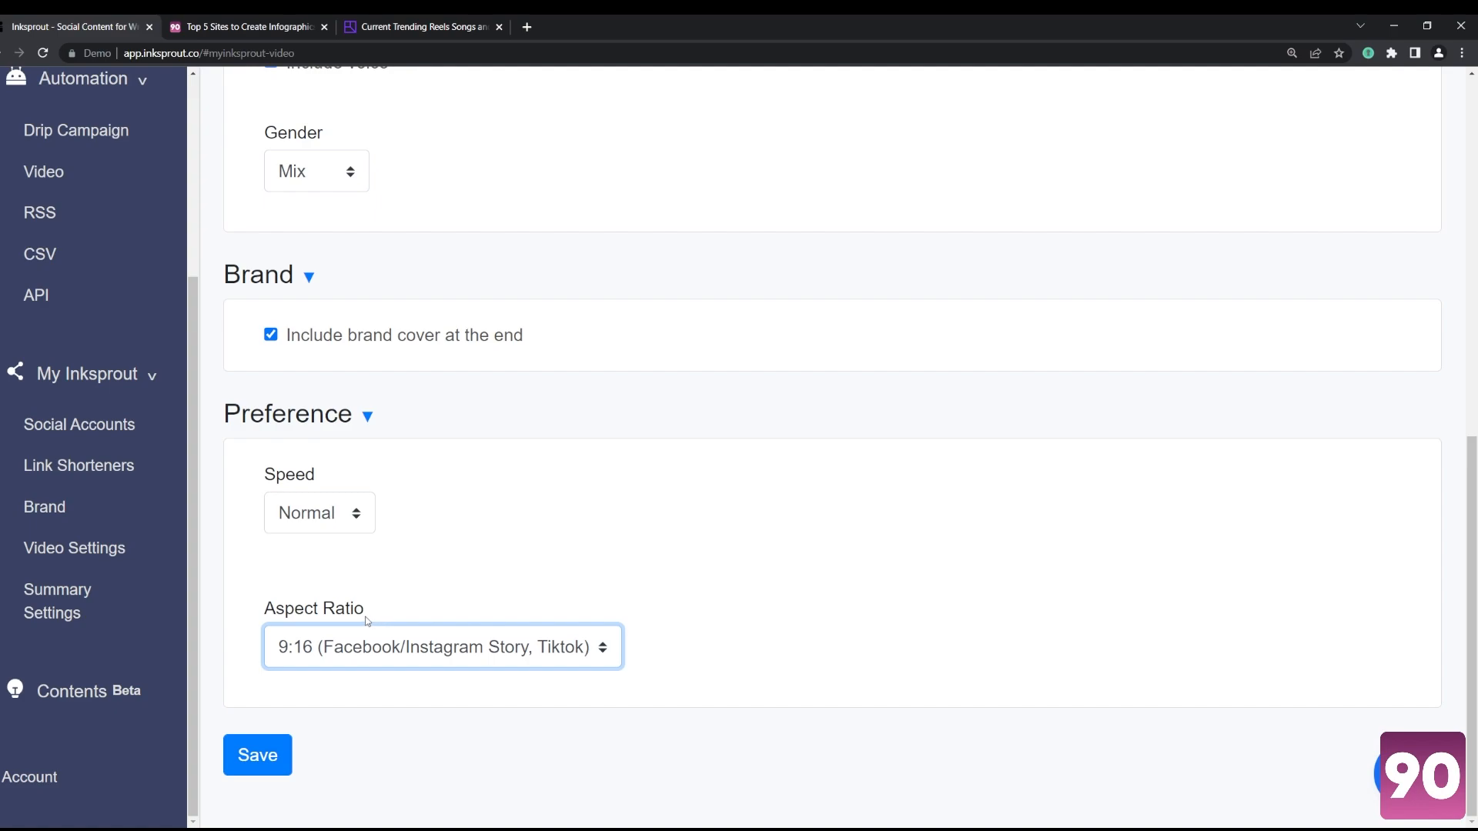
{"action": "mouse_move", "coordinate": [461, 599]}
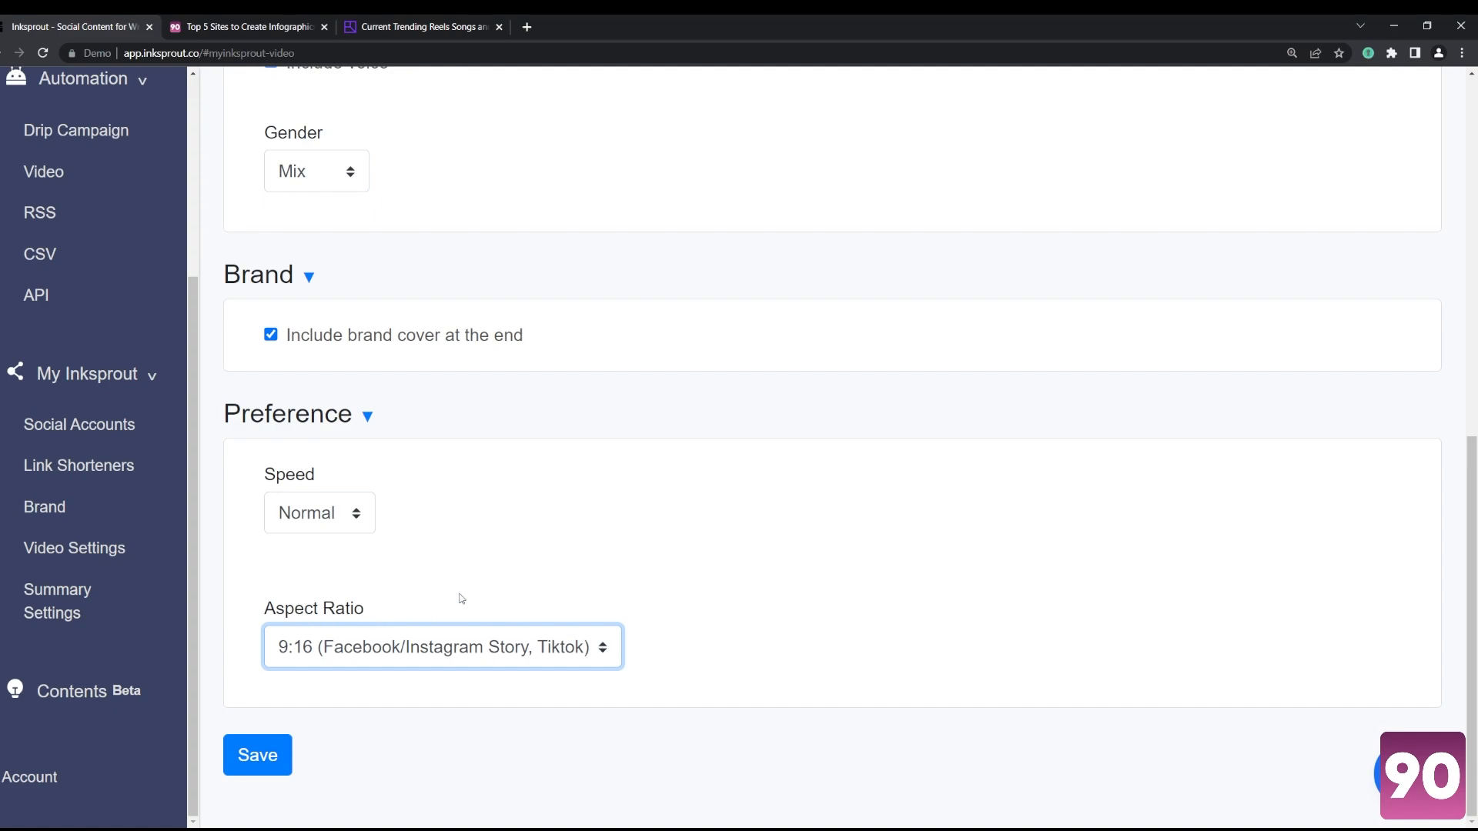
{"action": "mouse_move", "coordinate": [273, 593]}
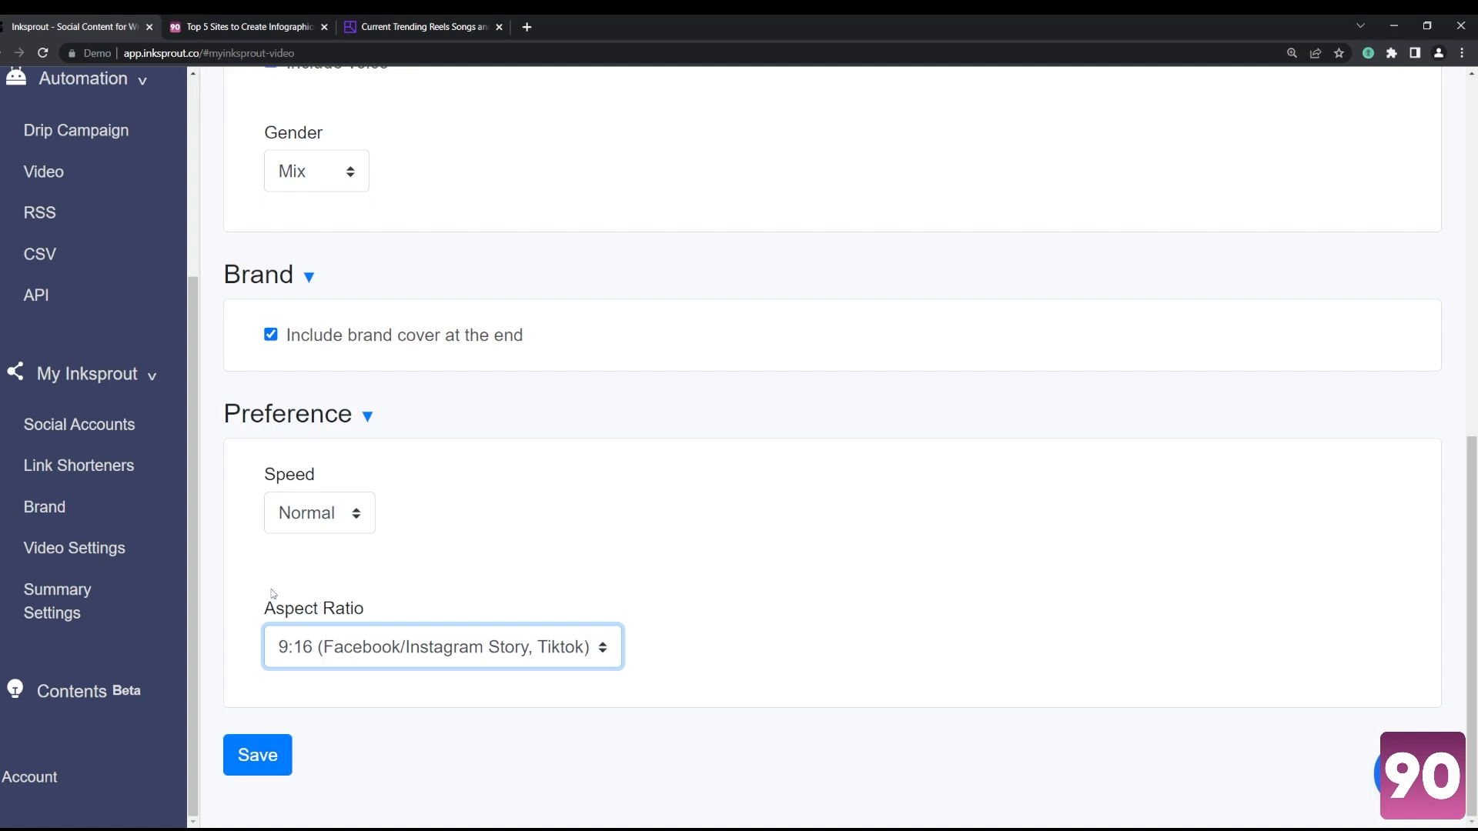
Step: Review the Brand page's 90 logo, socialmarketing90 name and marketing tagline
{"action": "left_click", "coordinate": [45, 507]}
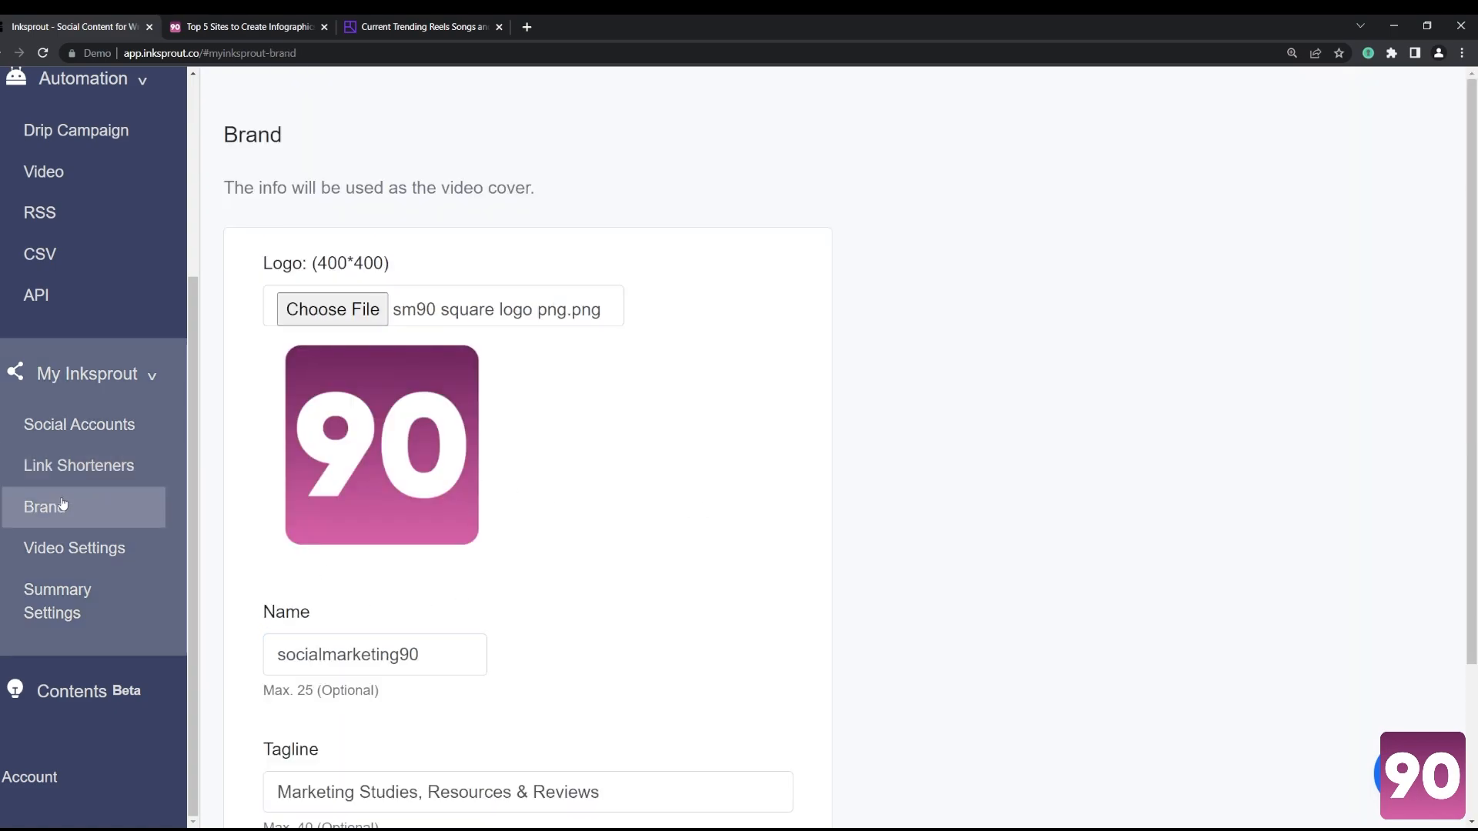
{"action": "mouse_move", "coordinate": [621, 482]}
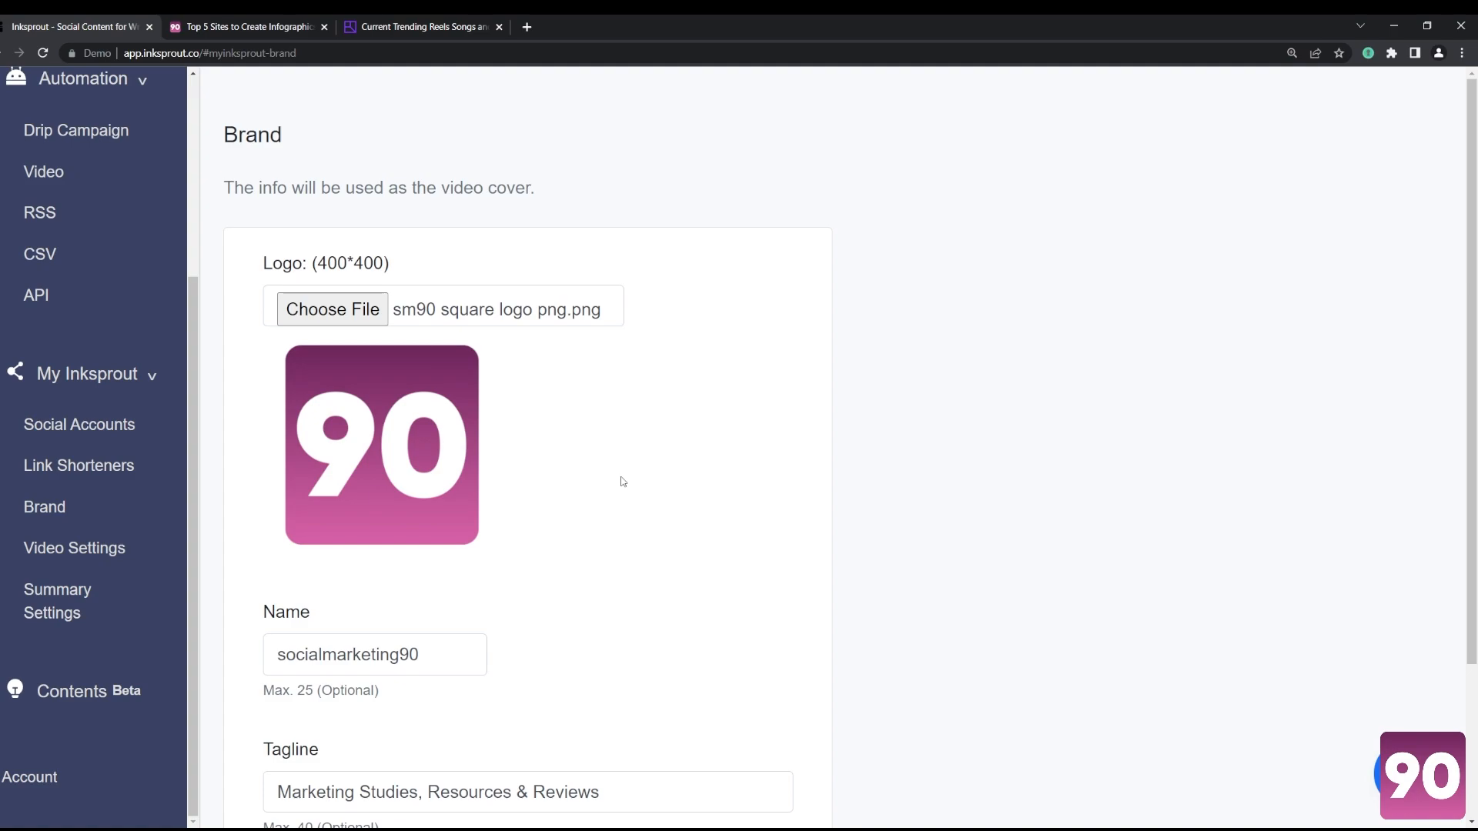
{"action": "scroll", "scroll_direction": "down", "scroll_amount": 3}
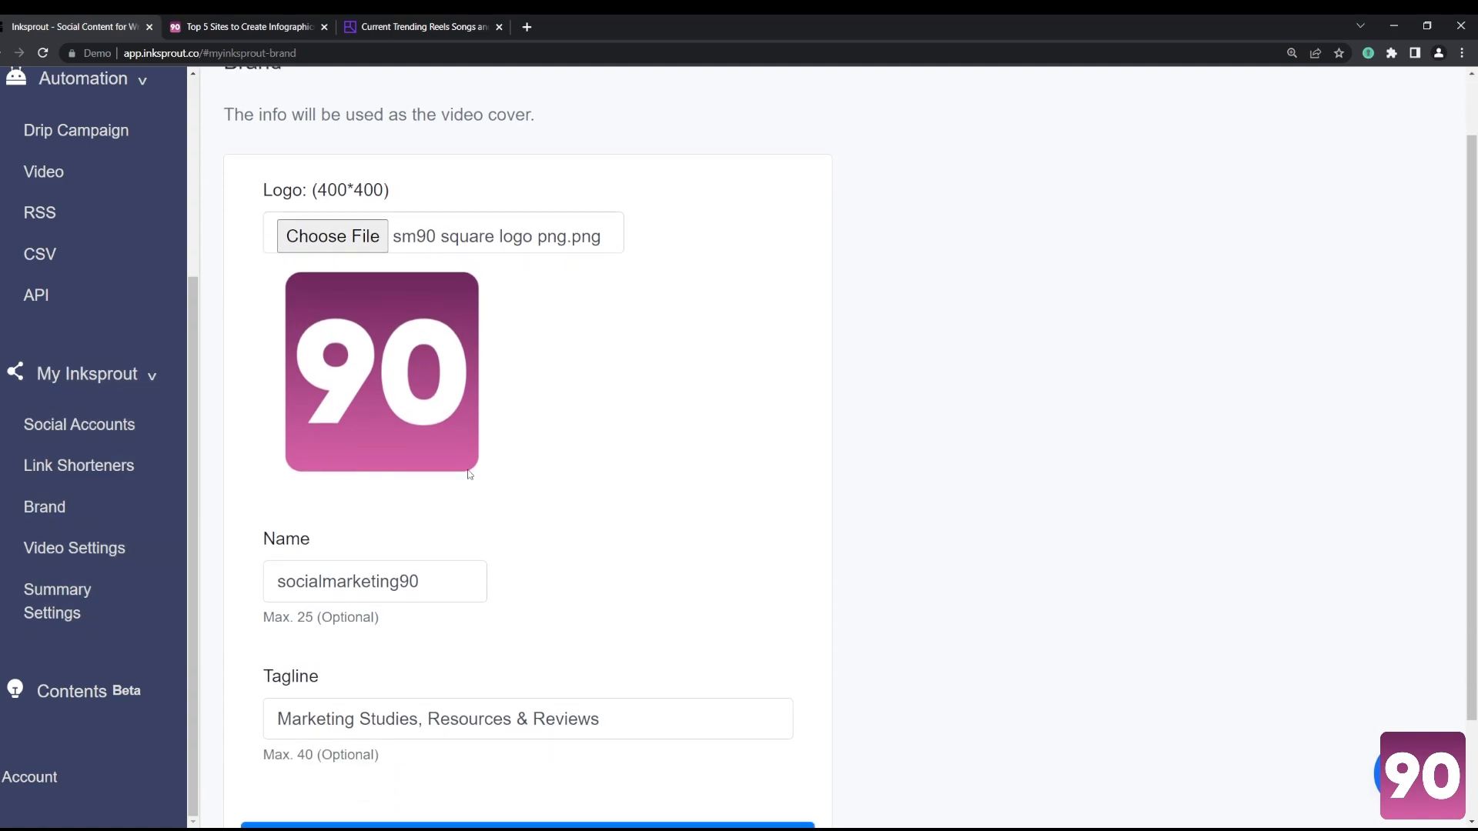
{"action": "scroll", "scroll_direction": "down", "scroll_amount": 3}
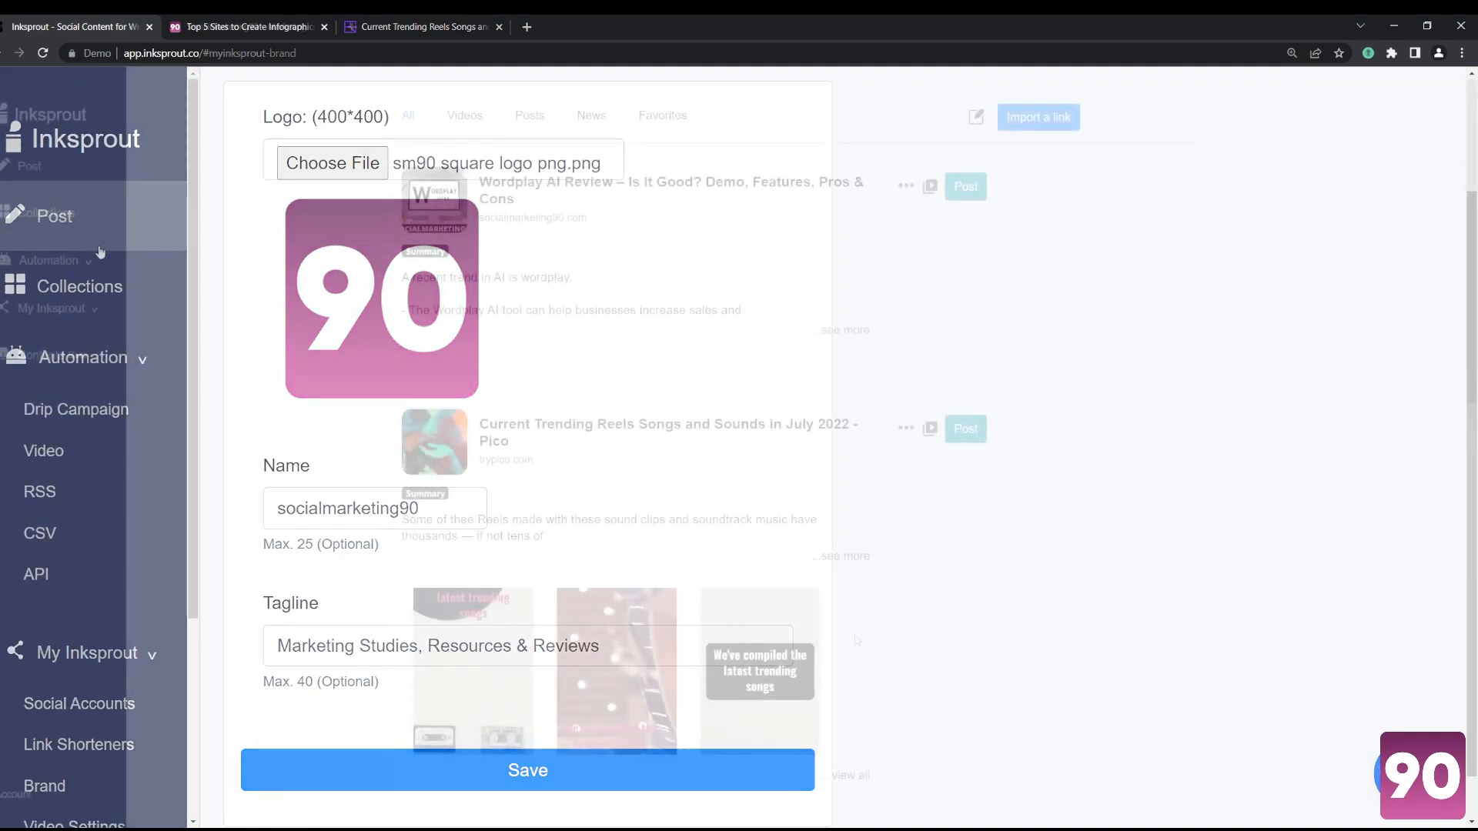
Step: Pick Customize for a video from the Reels songs article, opening the video editor
{"action": "left_click", "coordinate": [526, 770]}
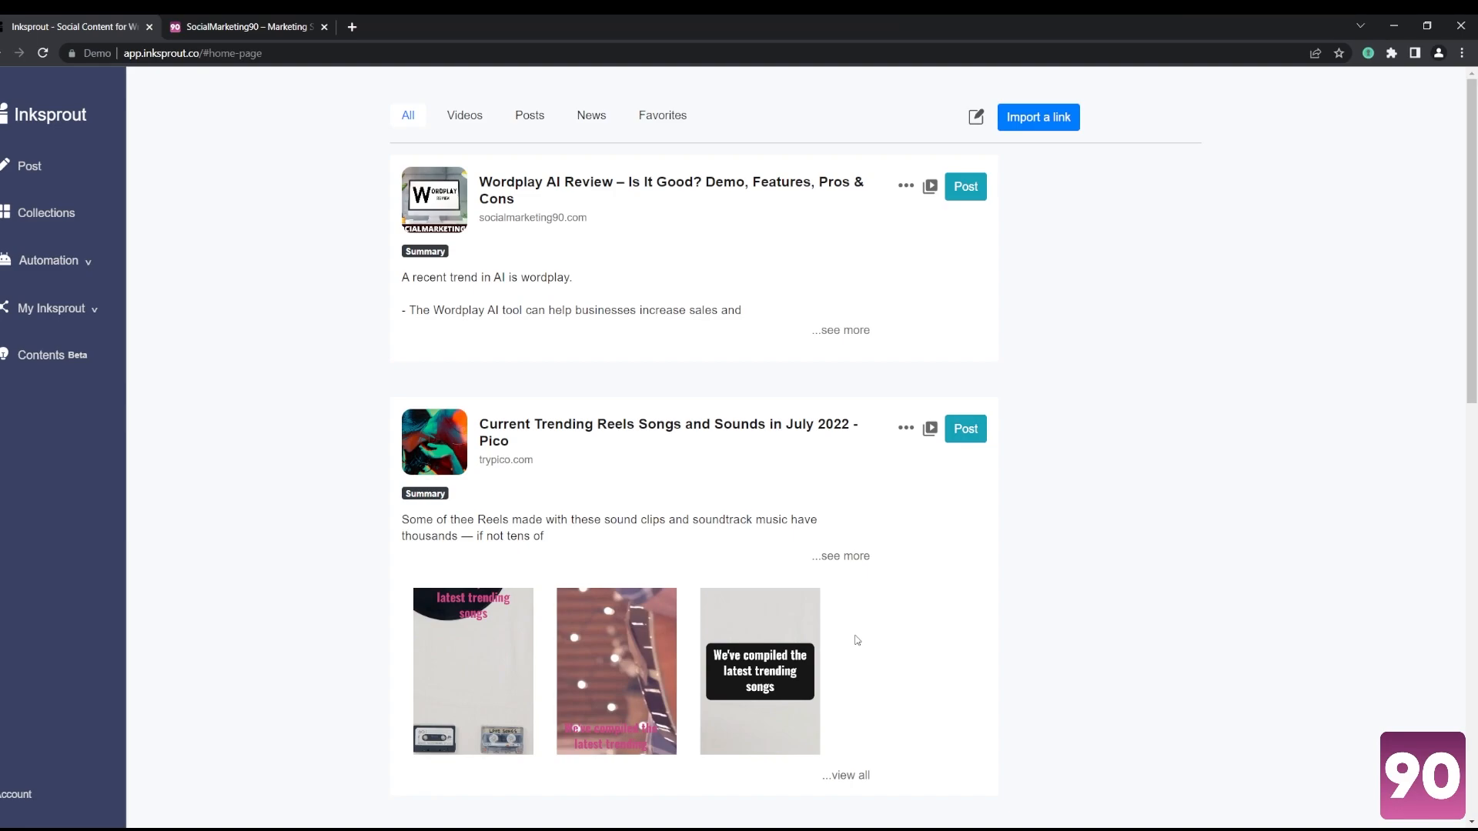
{"action": "mouse_move", "coordinate": [861, 625]}
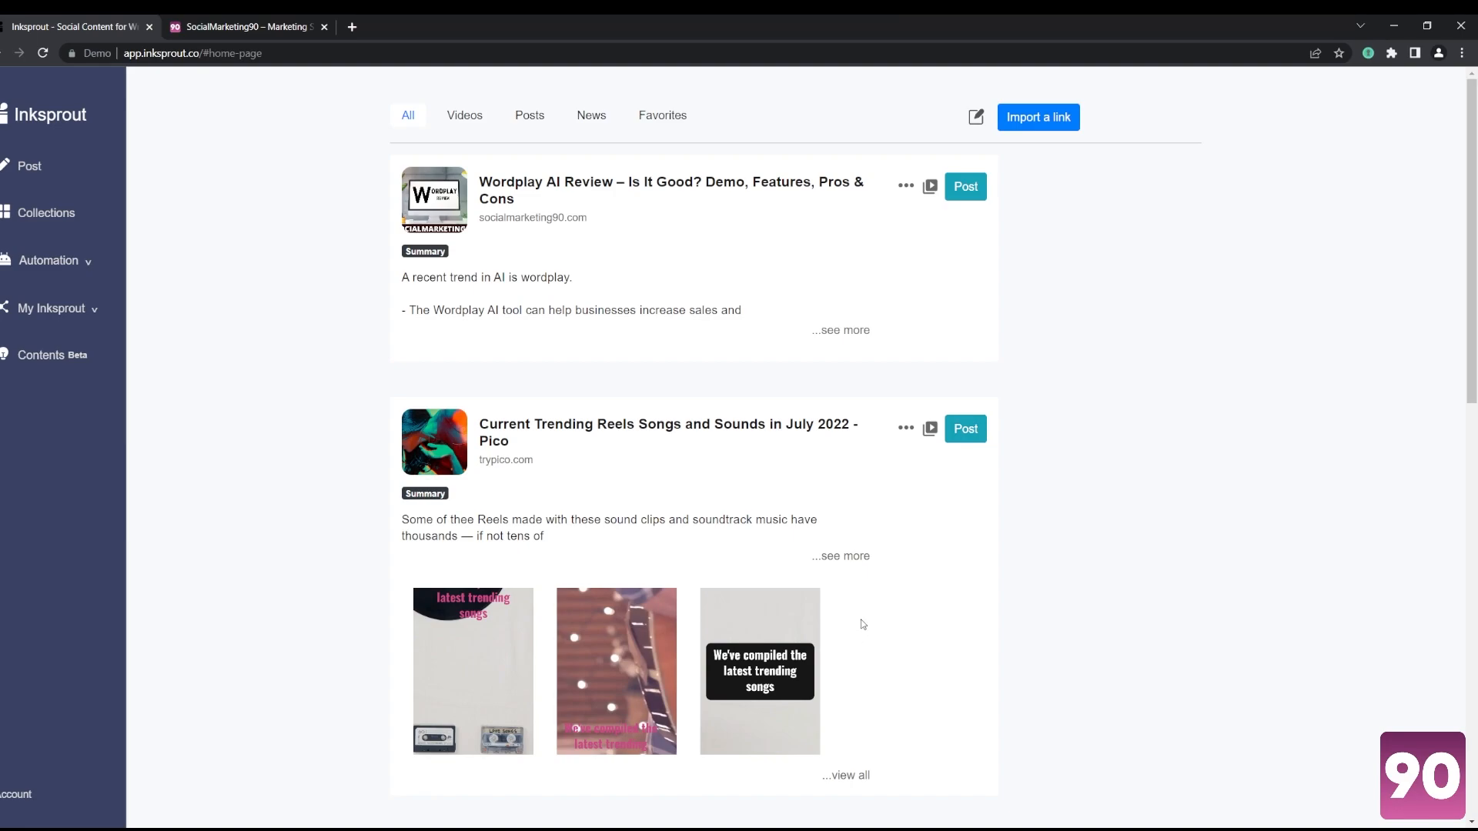
{"action": "left_click", "coordinate": [929, 186]}
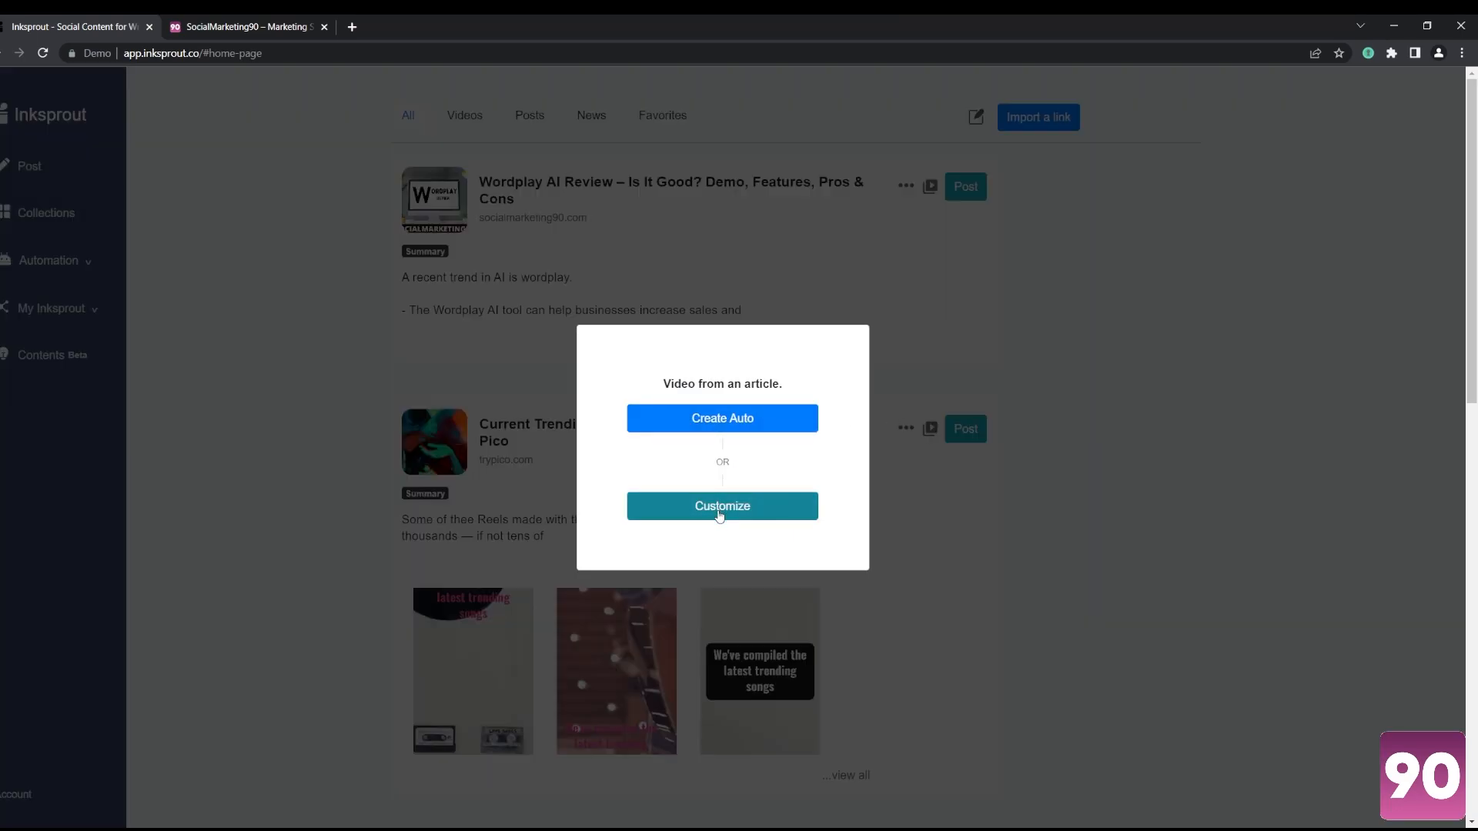
{"action": "left_click", "coordinate": [722, 507]}
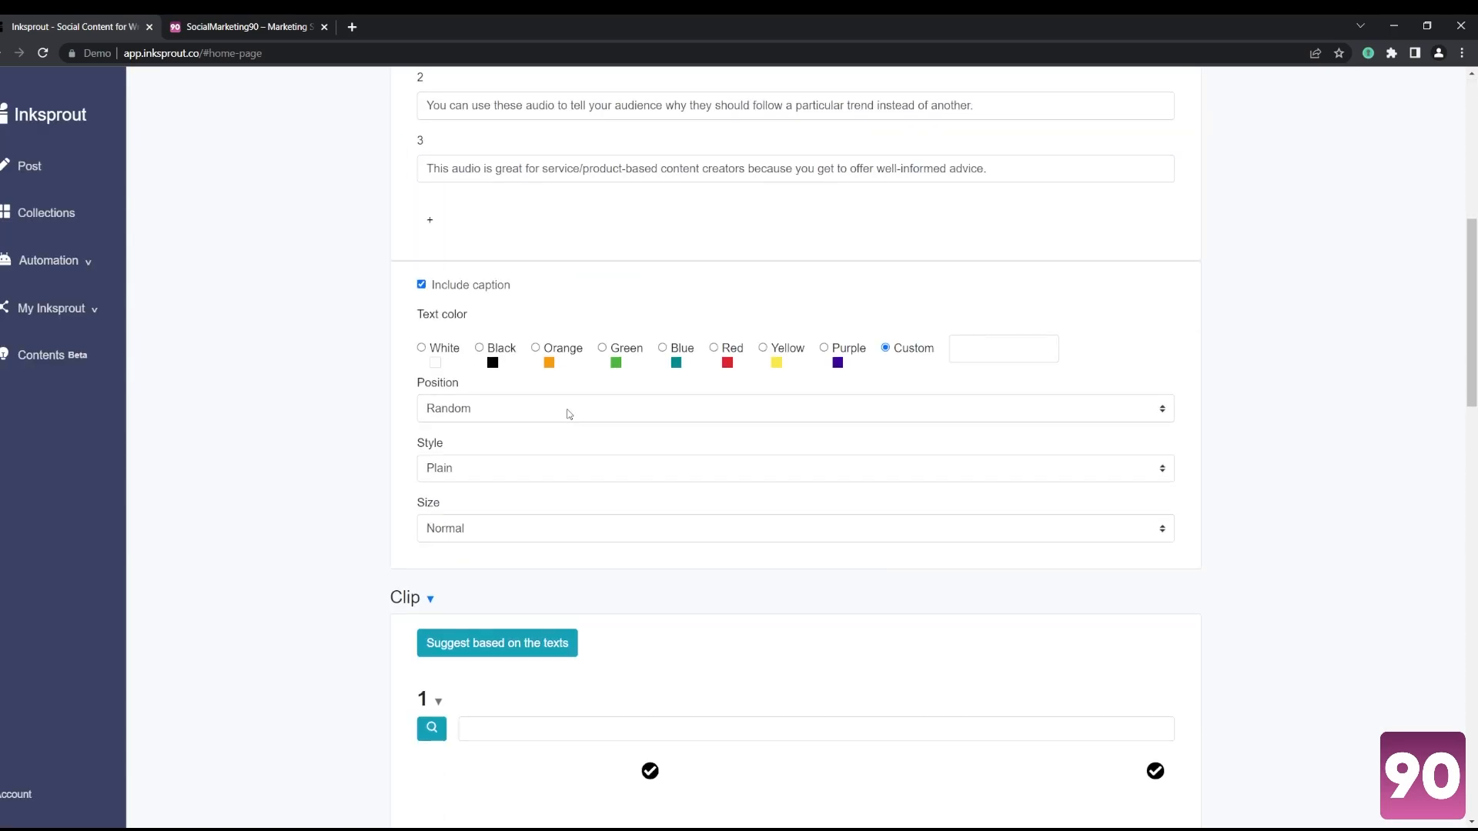
Step: Enter #c13584 as the custom caption text colour
{"action": "scroll", "scroll_direction": "up", "scroll_amount": 3}
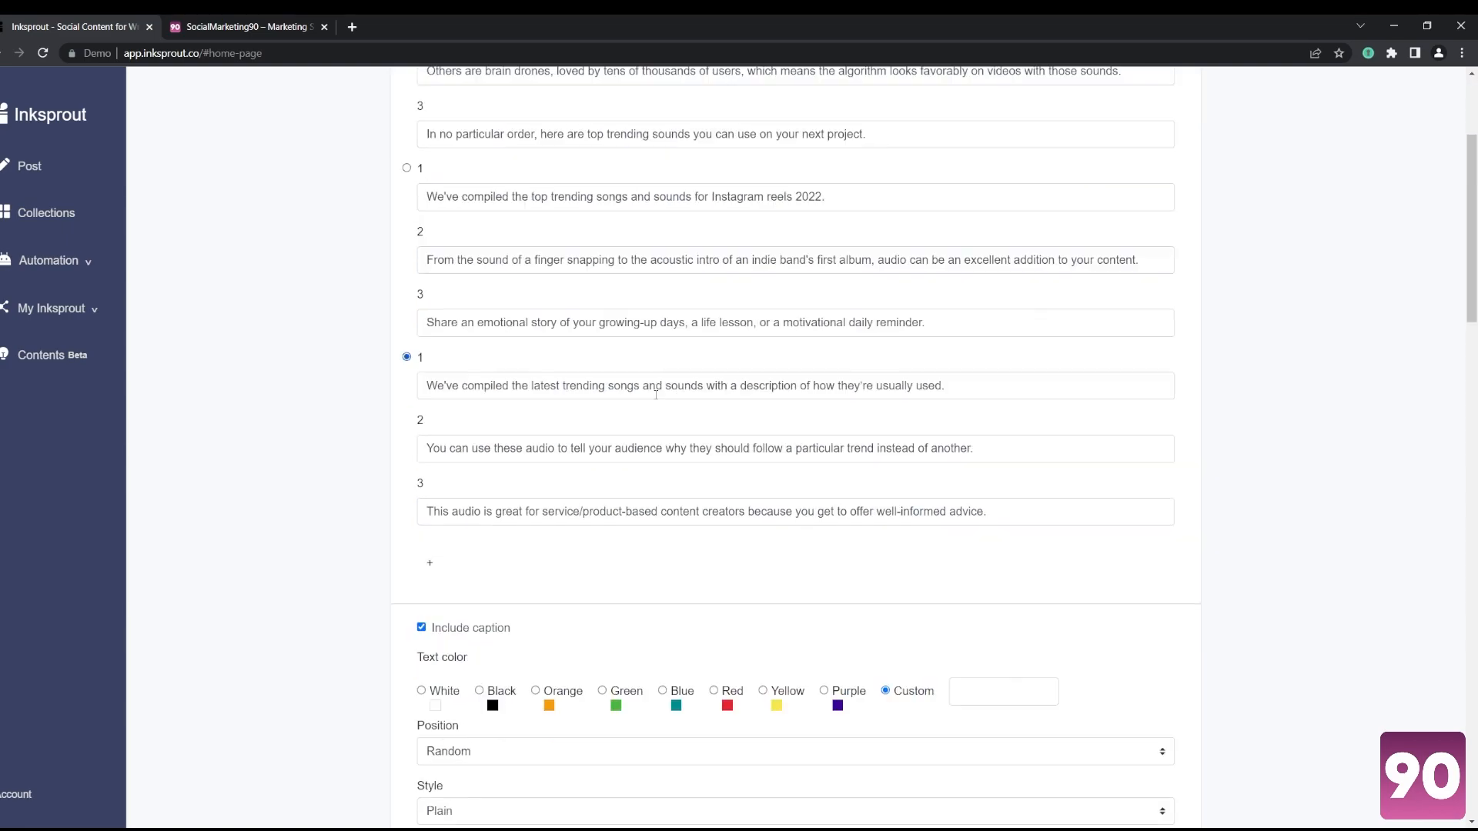
{"action": "scroll", "scroll_direction": "down", "scroll_amount": 3}
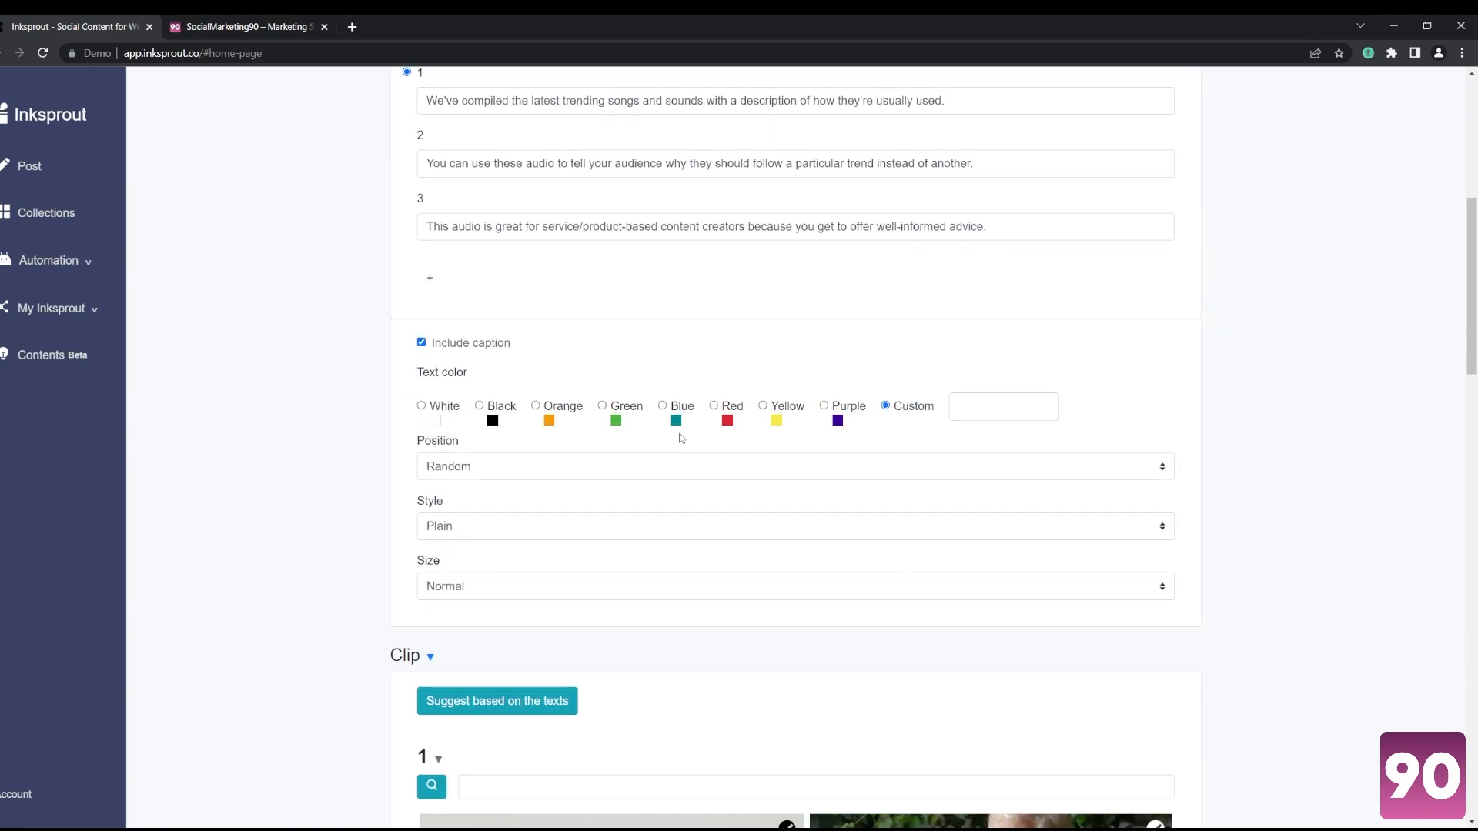
{"action": "mouse_move", "coordinate": [1020, 441]}
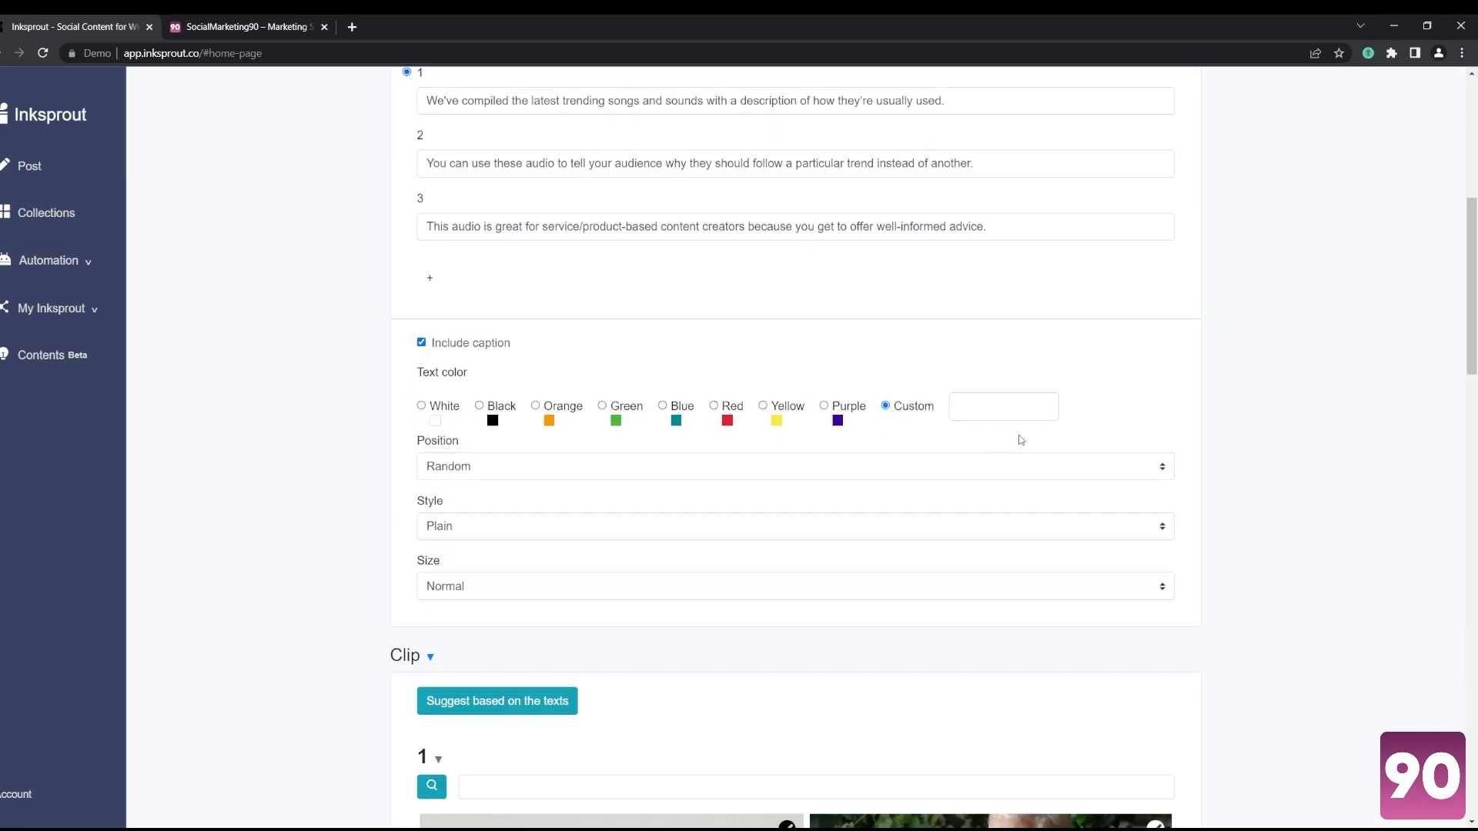
{"action": "type", "text": "#c13584"}
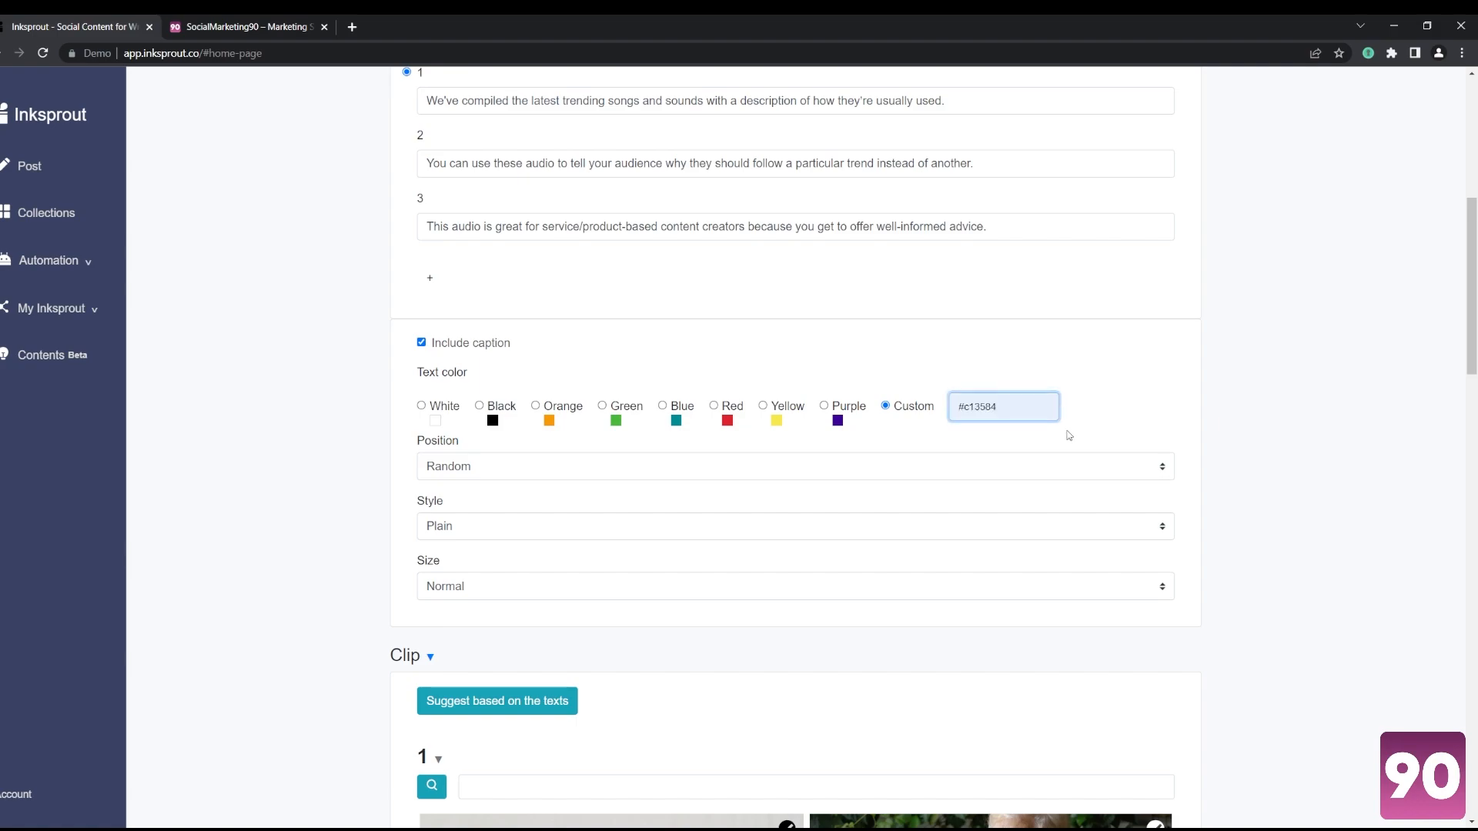
{"action": "scroll", "scroll_direction": "down", "scroll_amount": 3}
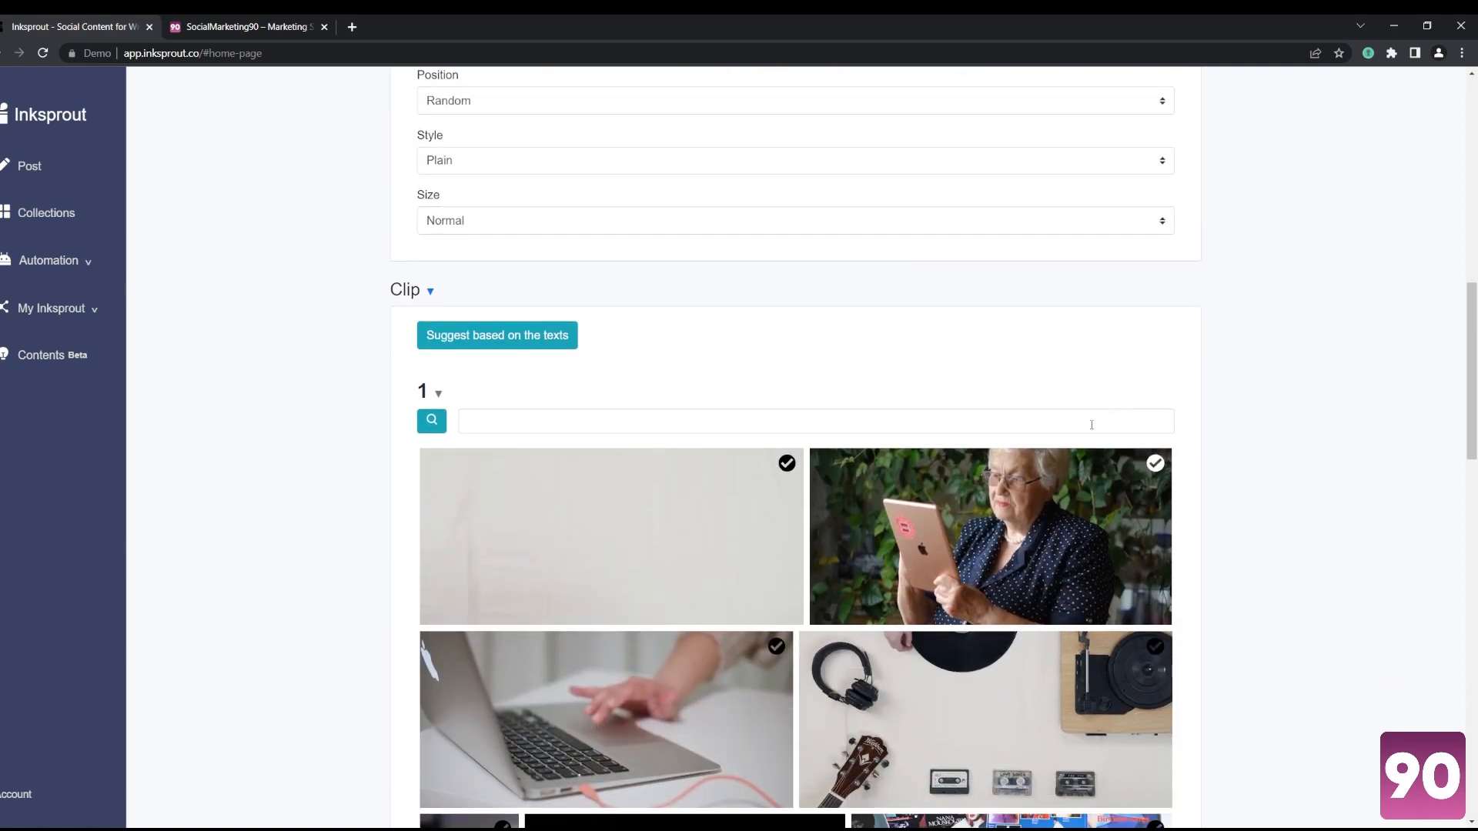
Step: Search Clip 1 footage for 'songs' and browse the footage options for clips 1–3
{"action": "type", "text": "song"}
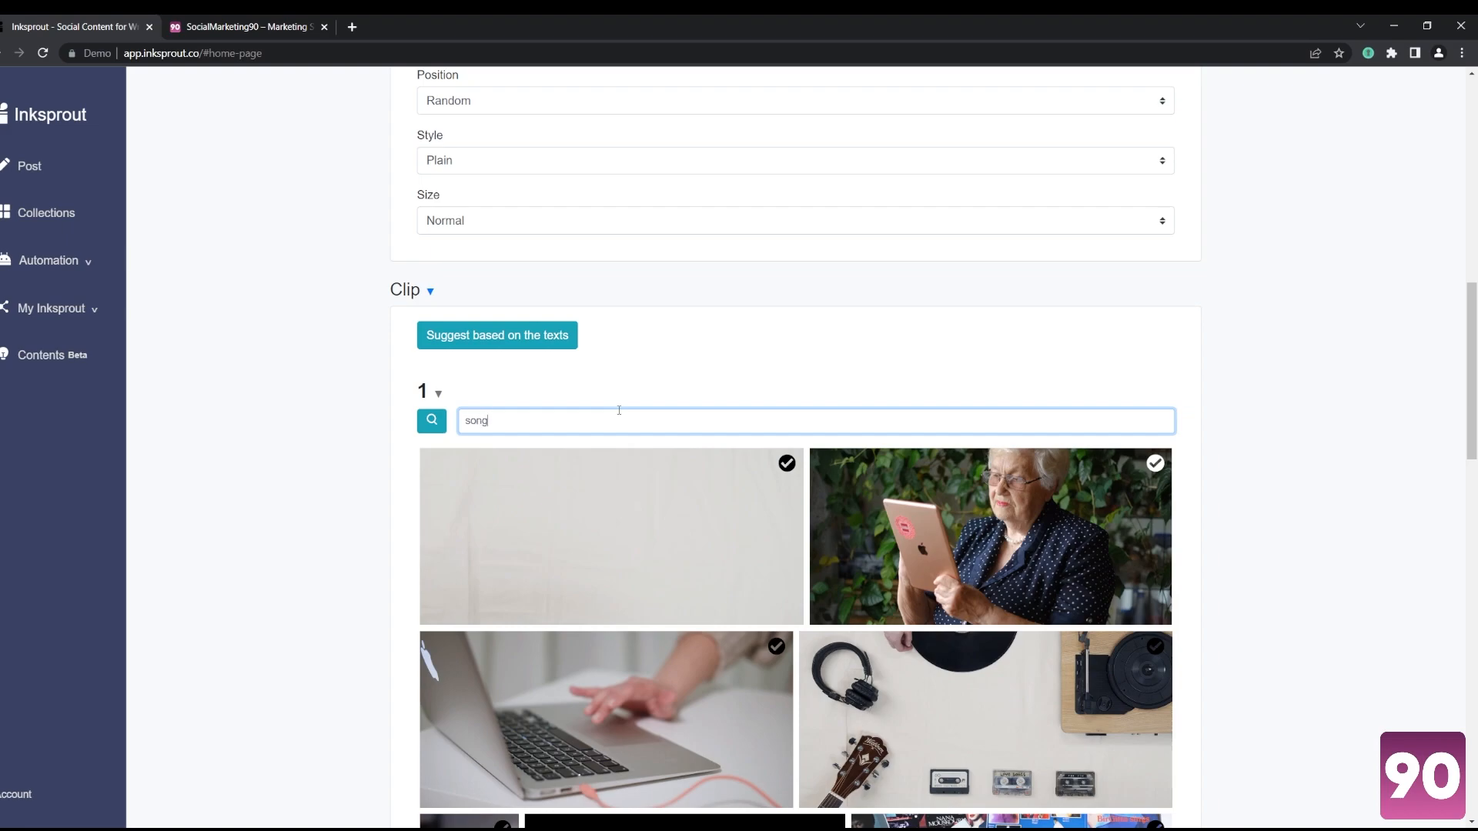
{"action": "type", "text": "s"}
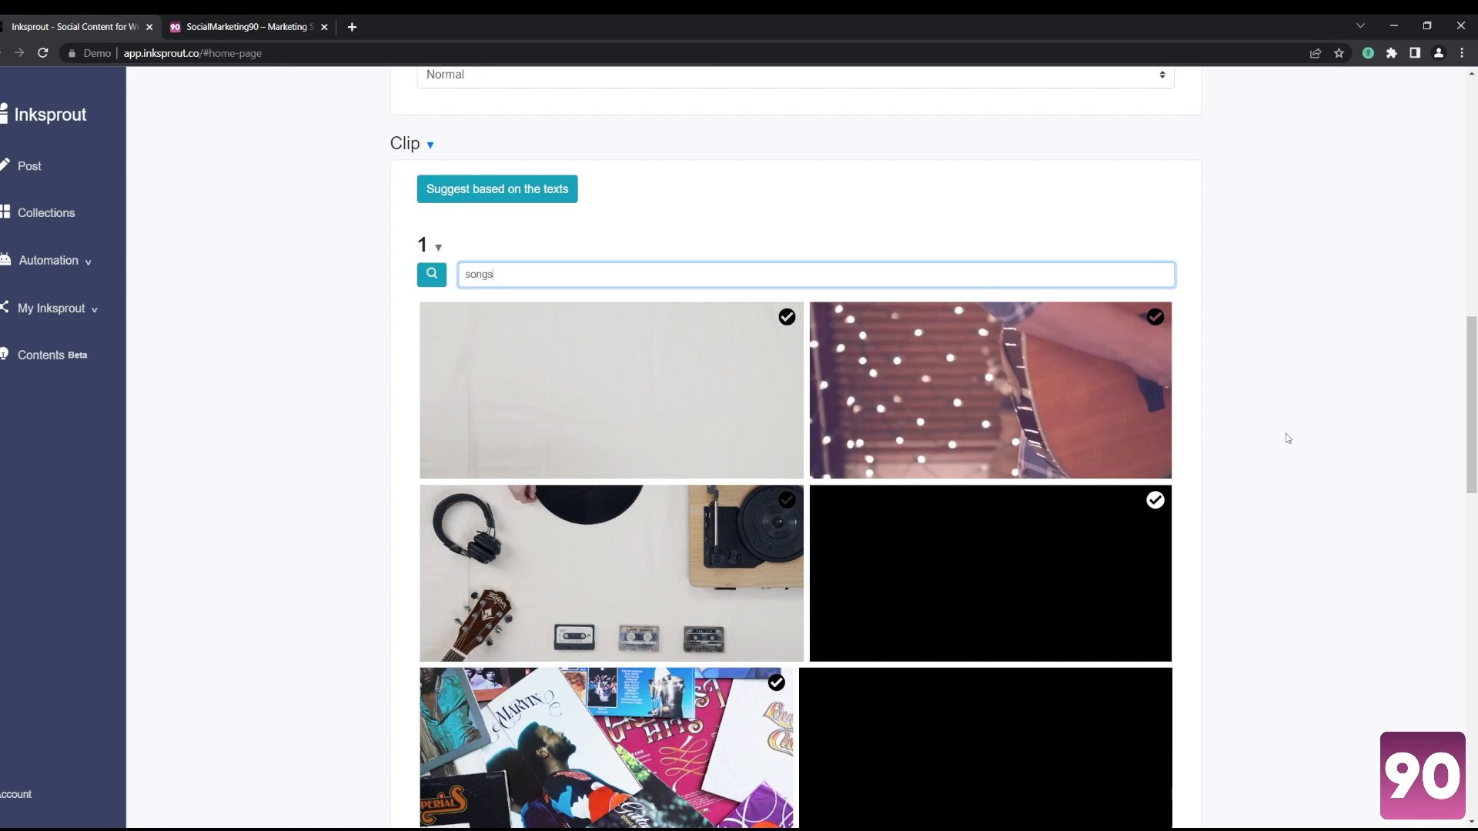
{"action": "mouse_move", "coordinate": [565, 256]}
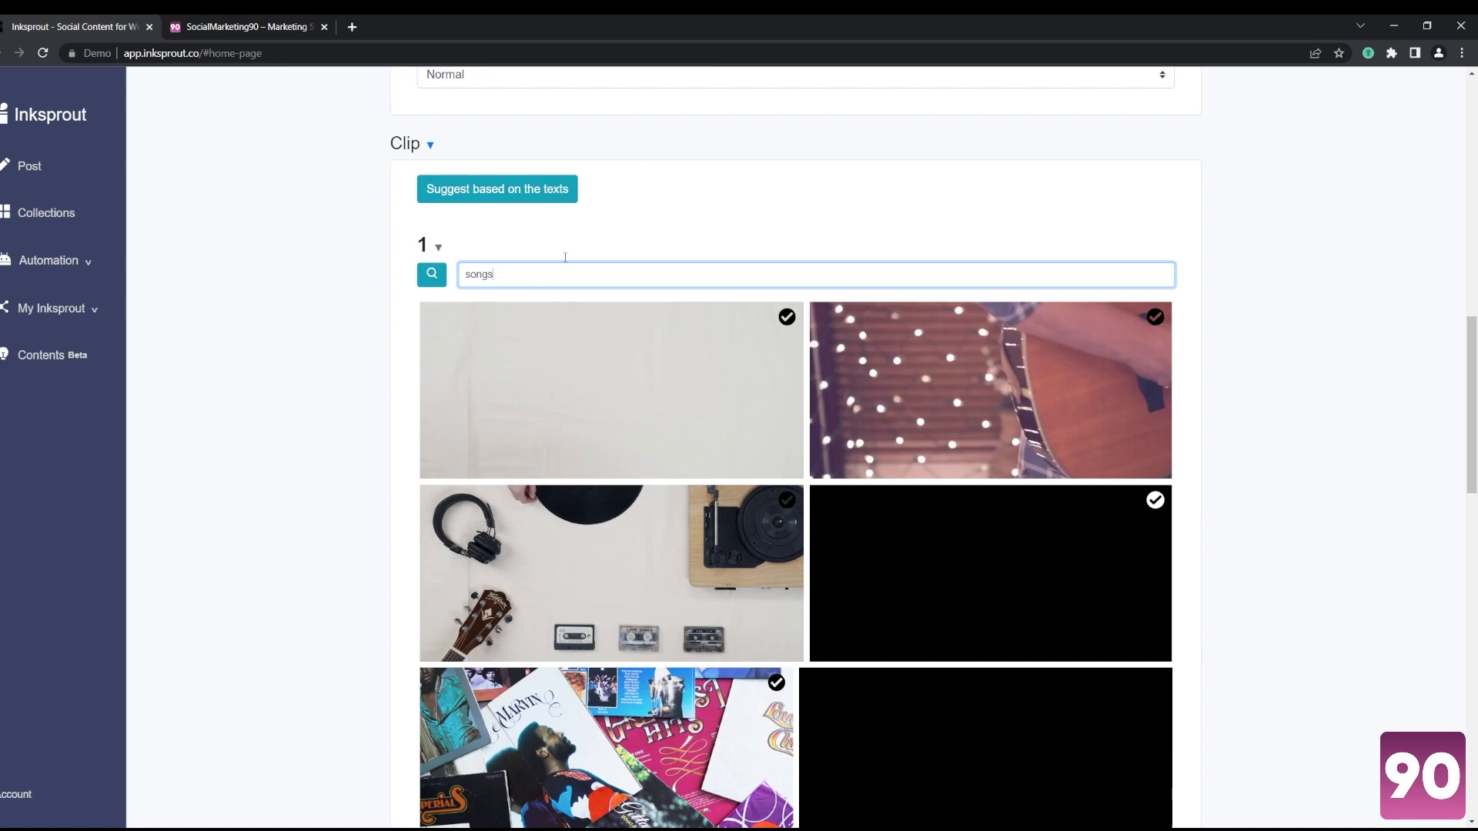
{"action": "scroll", "scroll_direction": "down", "scroll_amount": 3}
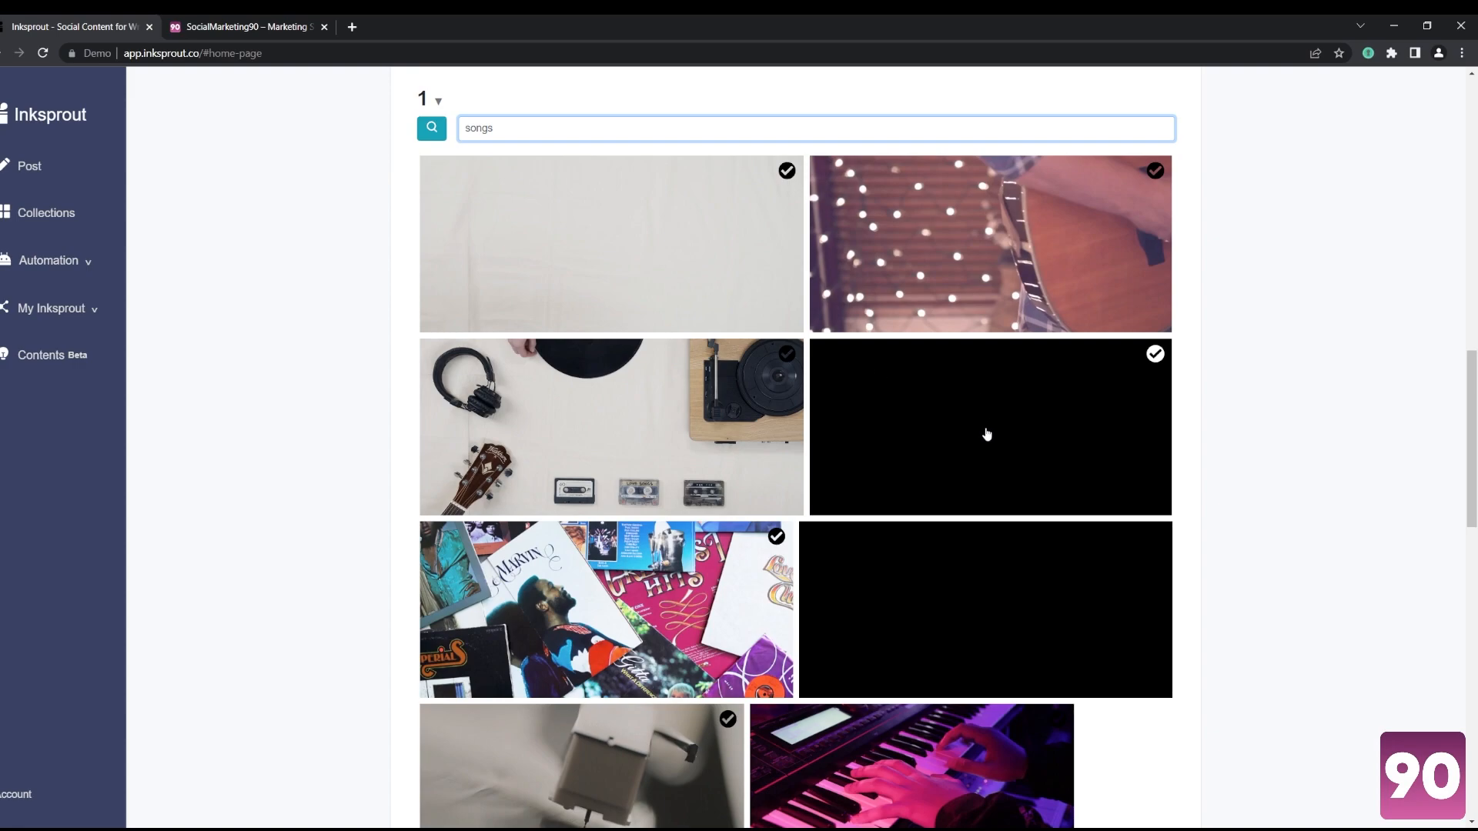
{"action": "scroll", "scroll_direction": "down", "scroll_amount": 3}
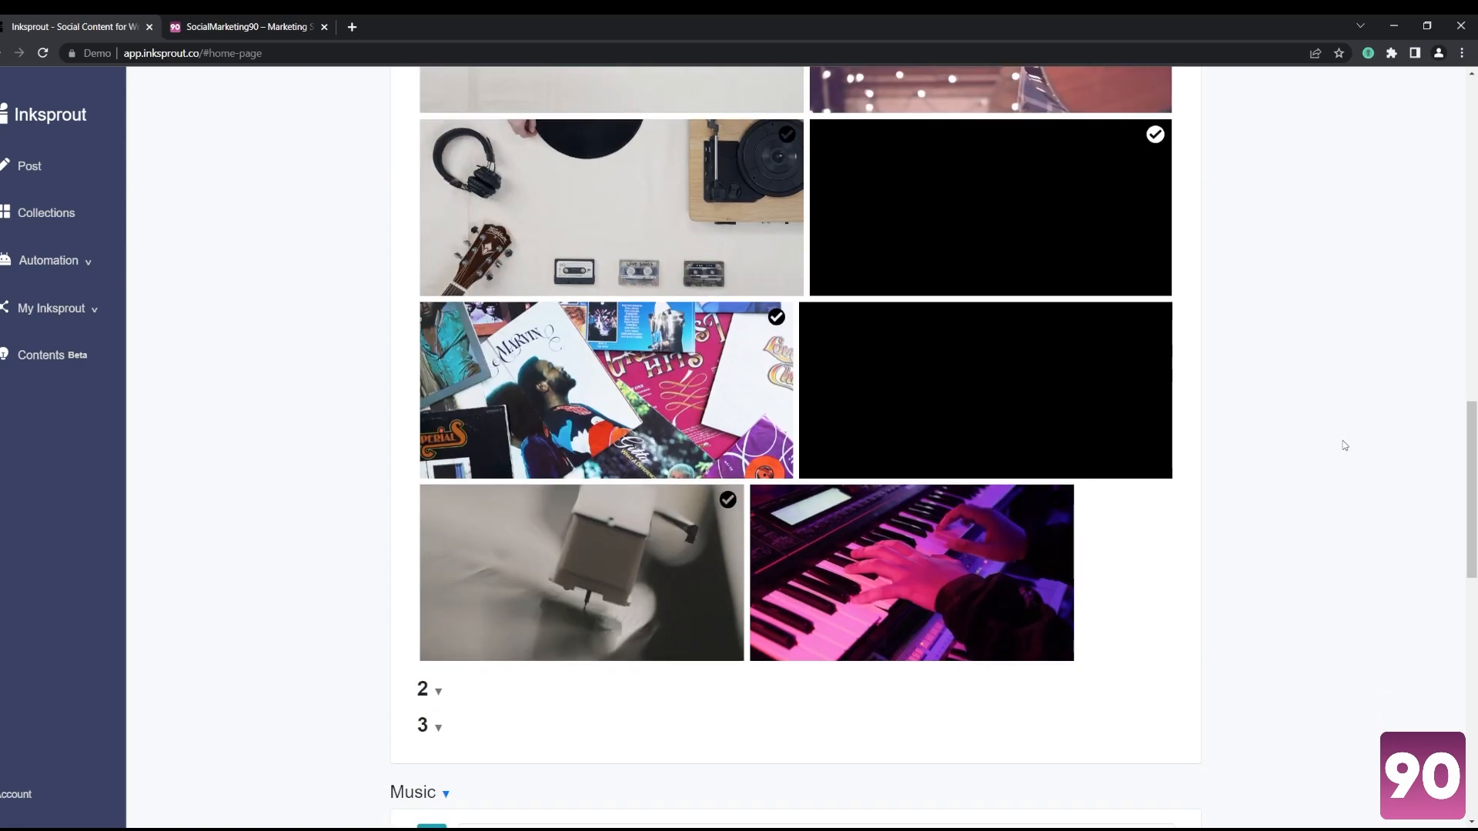
{"action": "scroll", "scroll_direction": "down", "scroll_amount": 3}
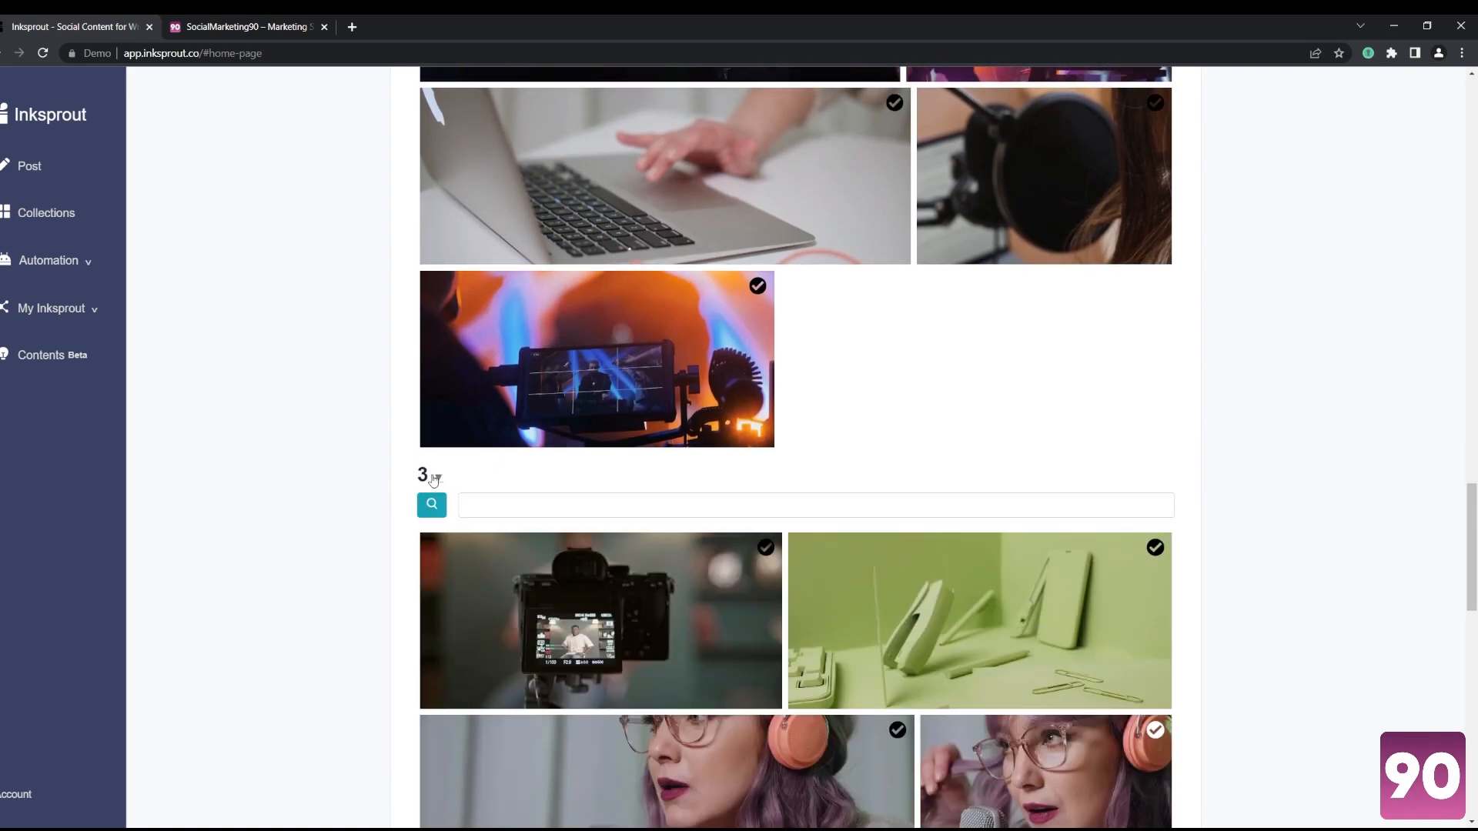
{"action": "scroll", "scroll_direction": "down", "scroll_amount": 3}
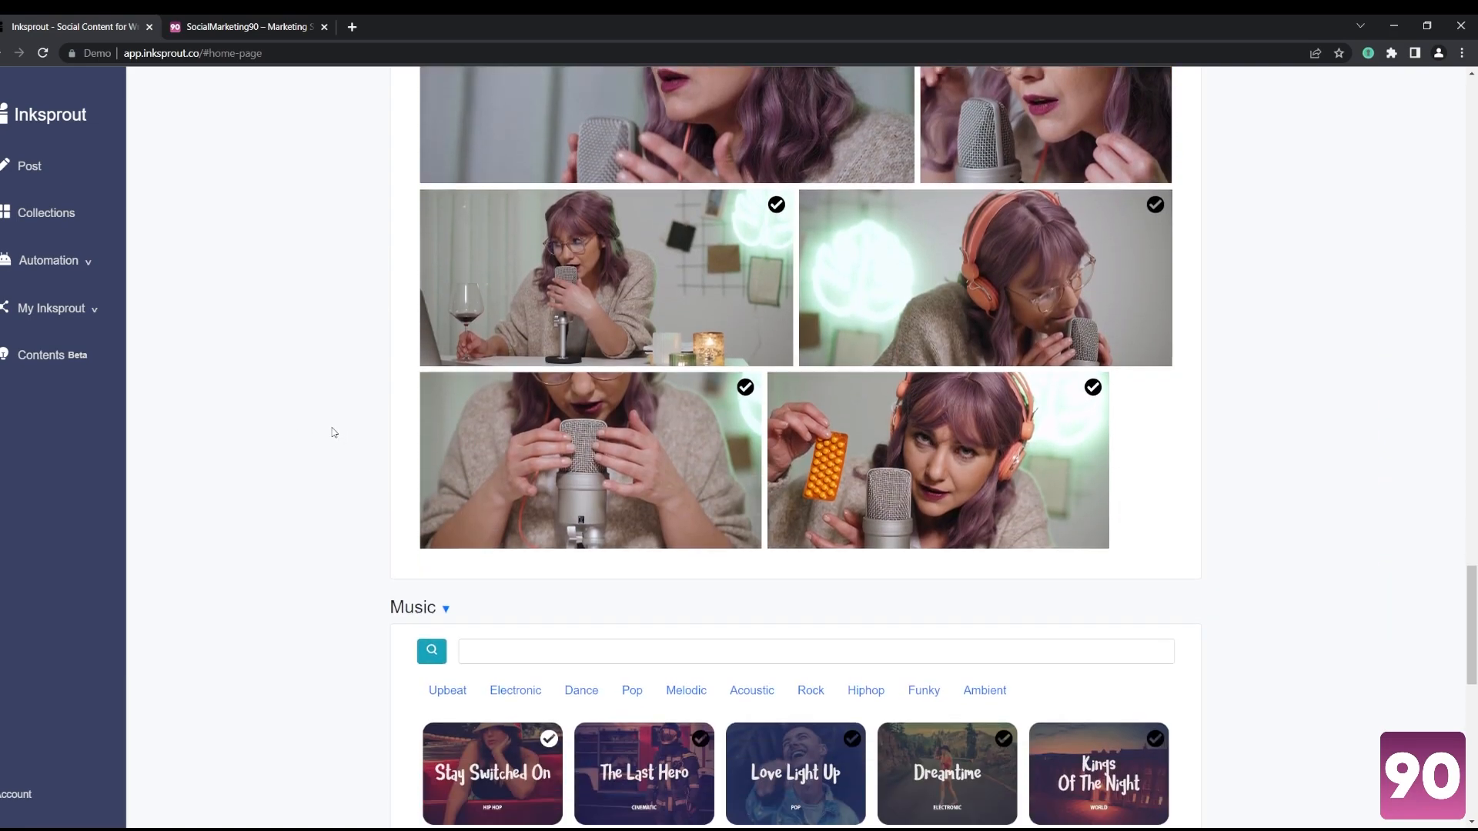
Step: Filter the music tracks by the Electronic and Dance genres
{"action": "scroll", "scroll_direction": "down", "scroll_amount": 3}
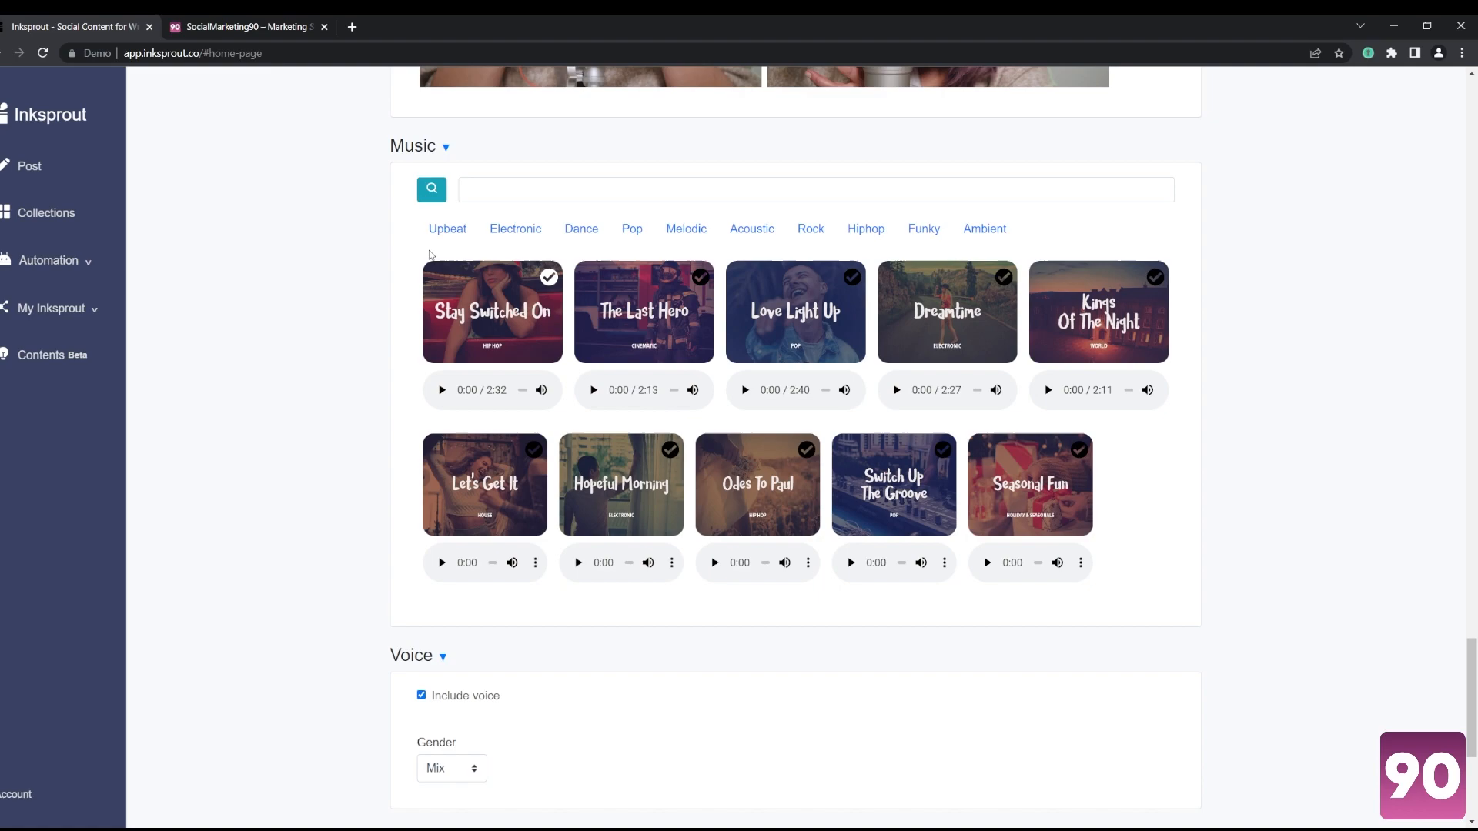
{"action": "left_click", "coordinate": [515, 228]}
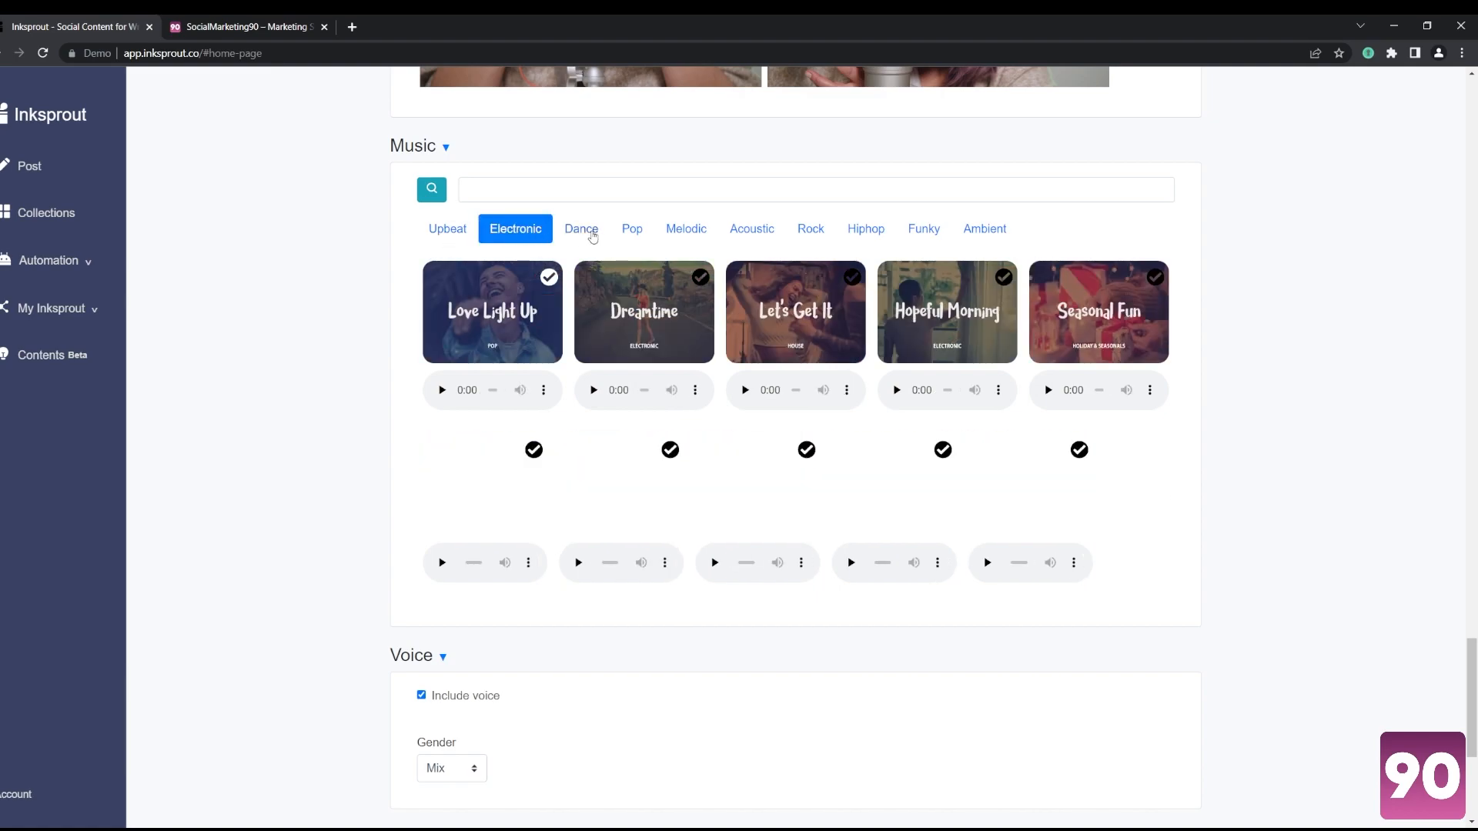
{"action": "left_click", "coordinate": [581, 228]}
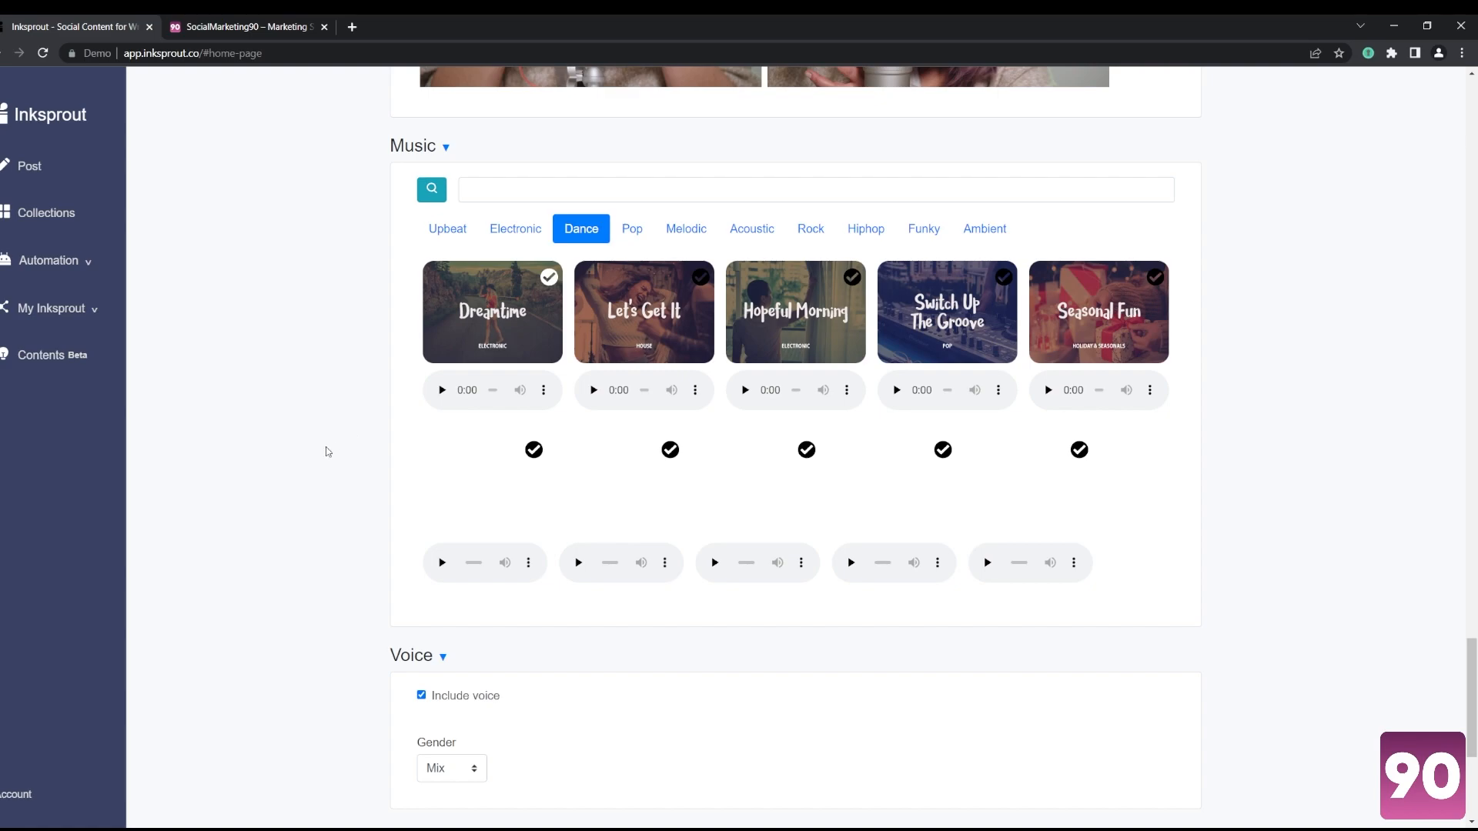
Step: Scroll past the Voice, Brand and Preference settings and create the 9:16 video
{"action": "scroll", "scroll_direction": "down", "scroll_amount": 3}
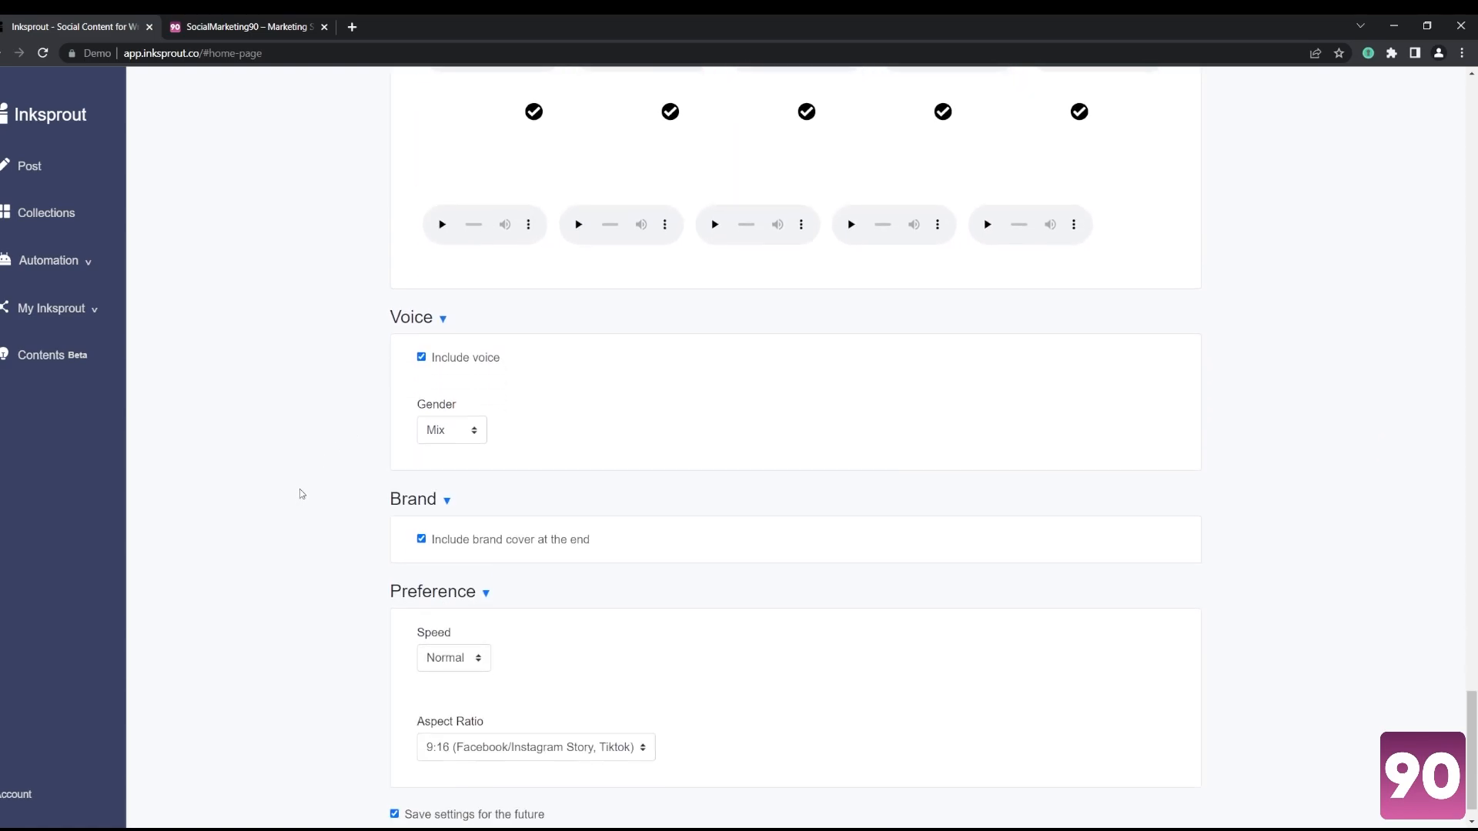
{"action": "scroll", "scroll_direction": "down", "scroll_amount": 3}
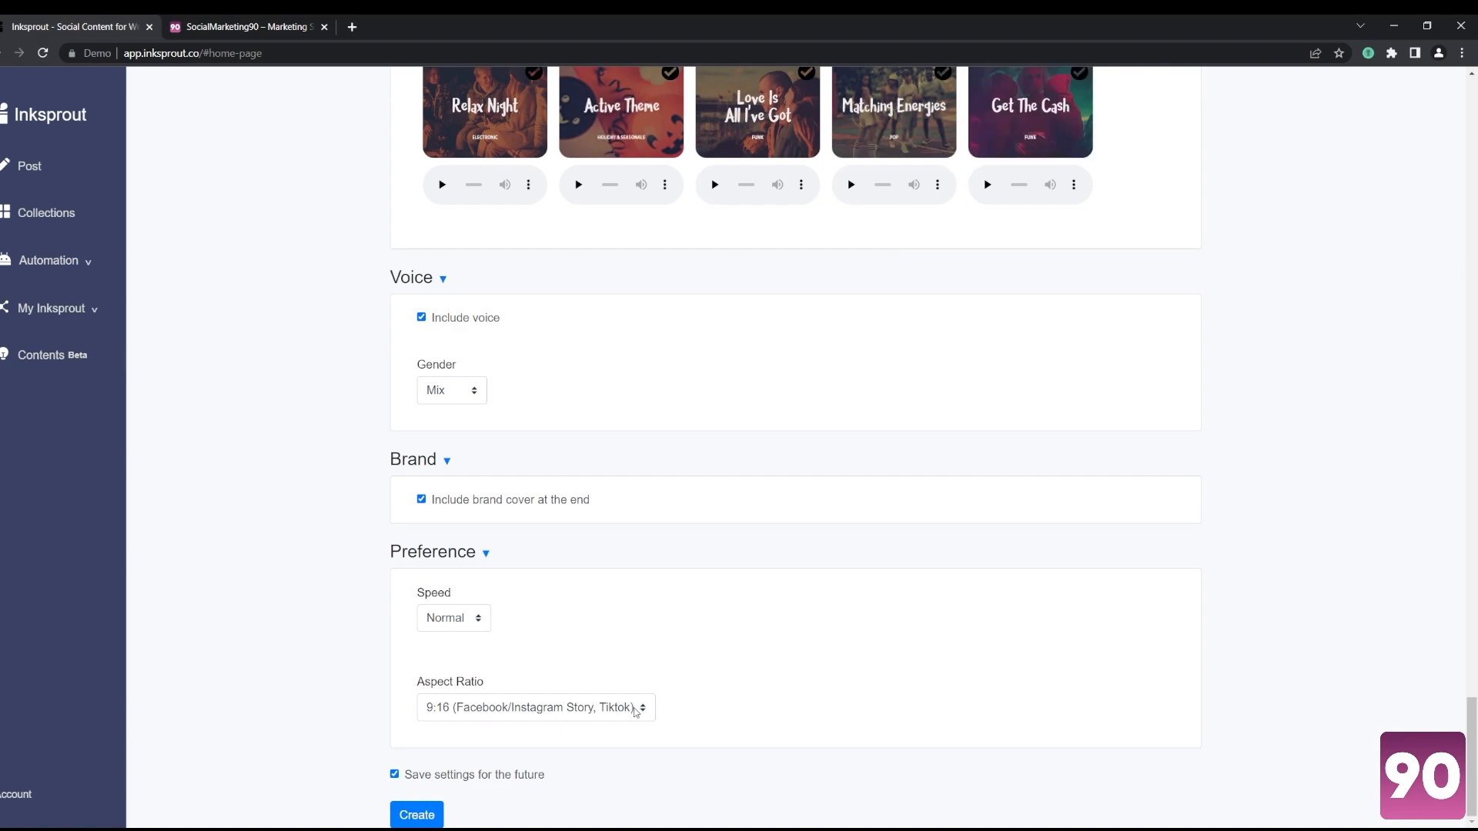
{"action": "left_click", "coordinate": [416, 815]}
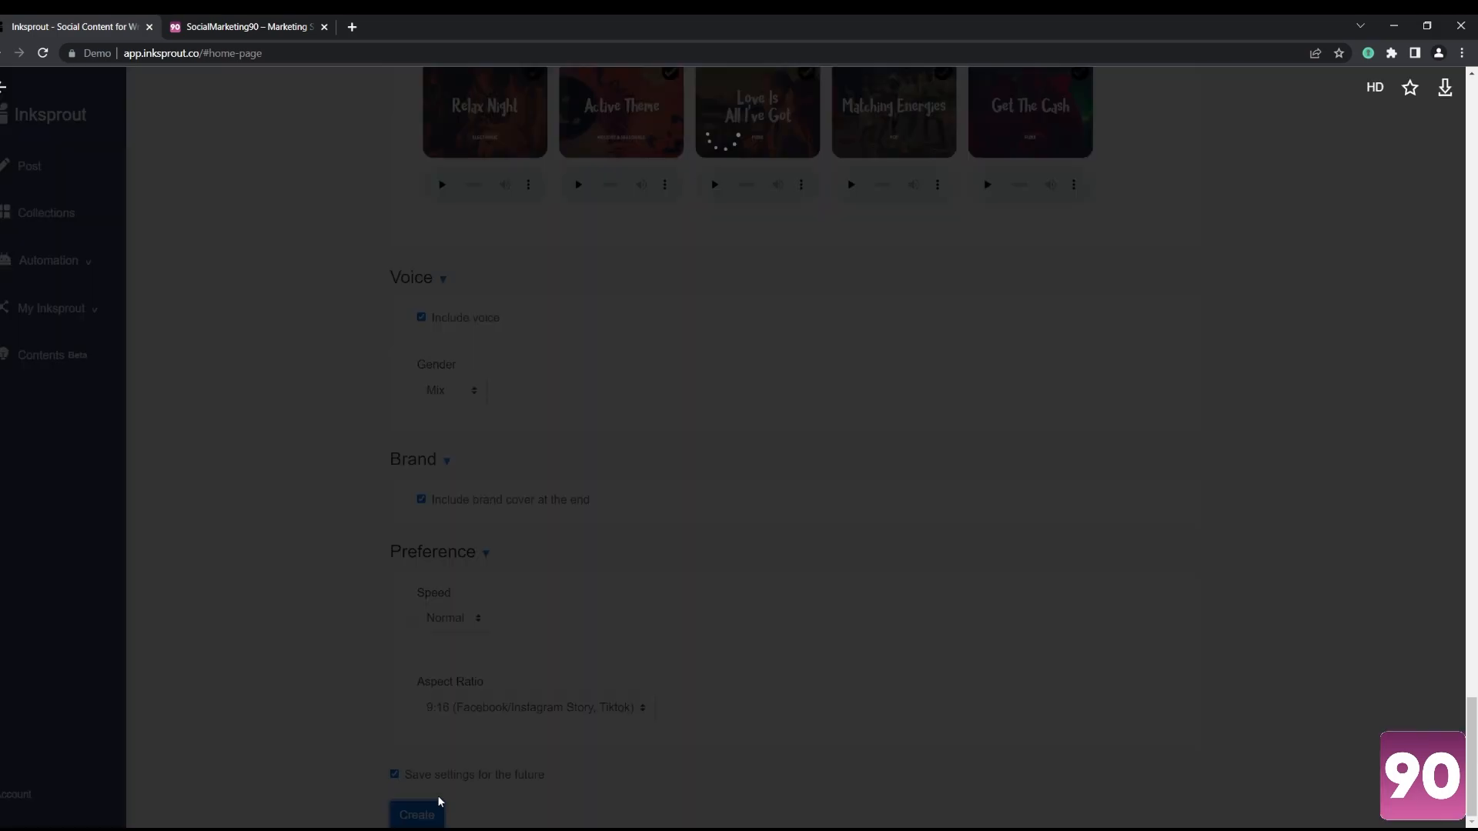
{"action": "mouse_move", "coordinate": [562, 496]}
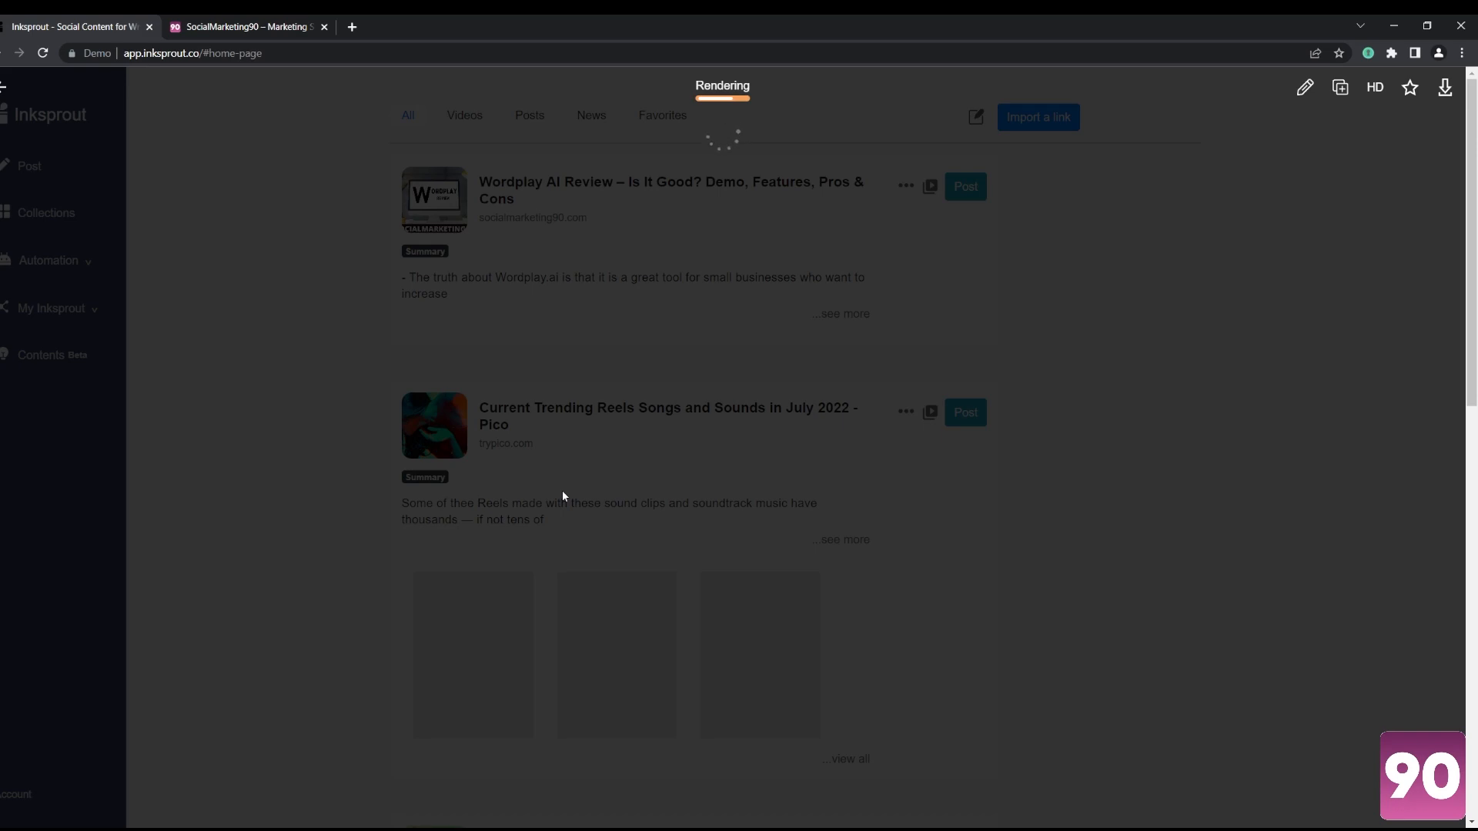
{"action": "mouse_move", "coordinate": [747, 106]}
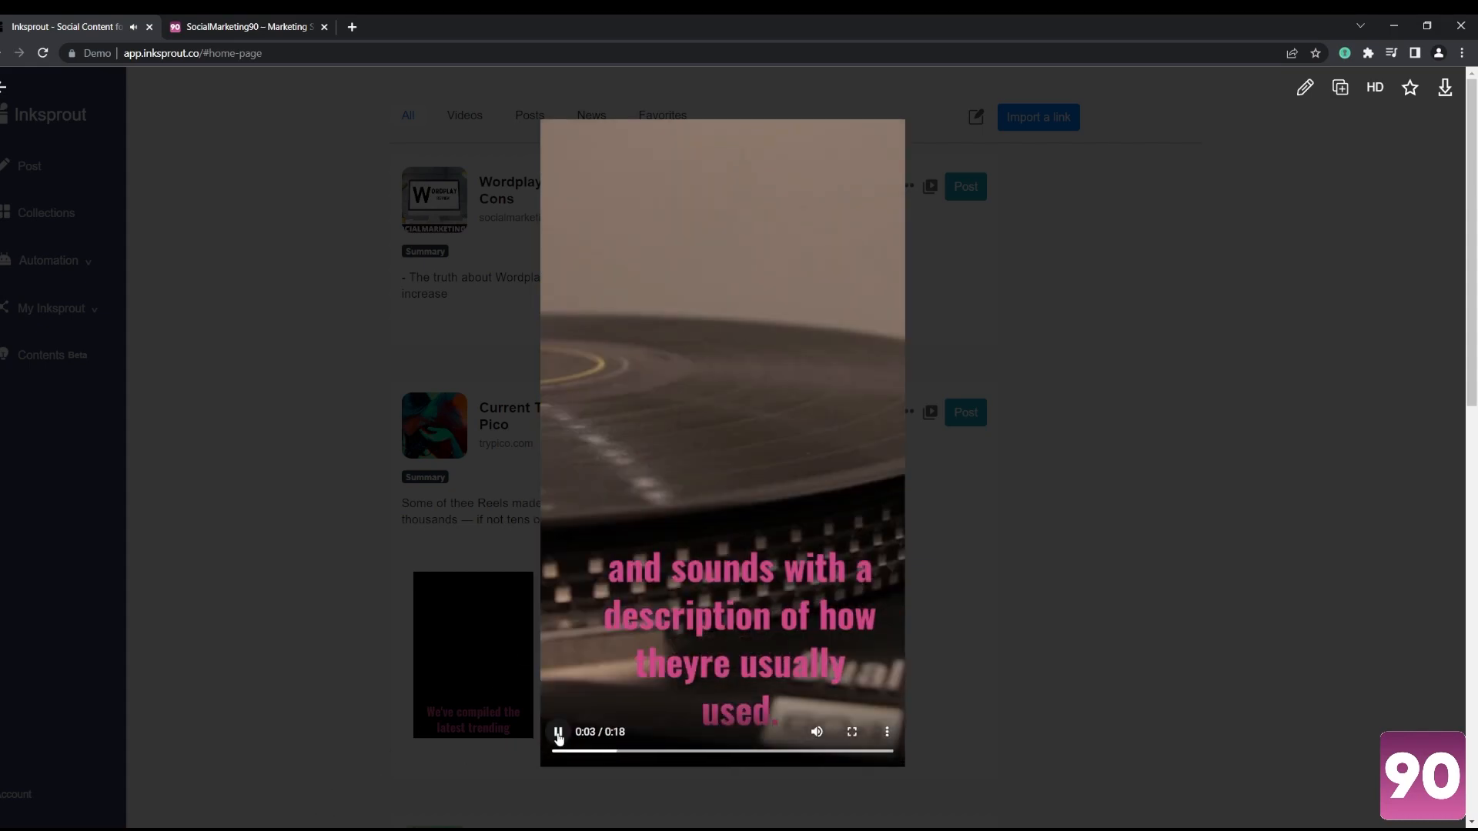
Step: Pause the rendered 18-second vertical video with pink captions in the preview
{"action": "left_click", "coordinate": [558, 731]}
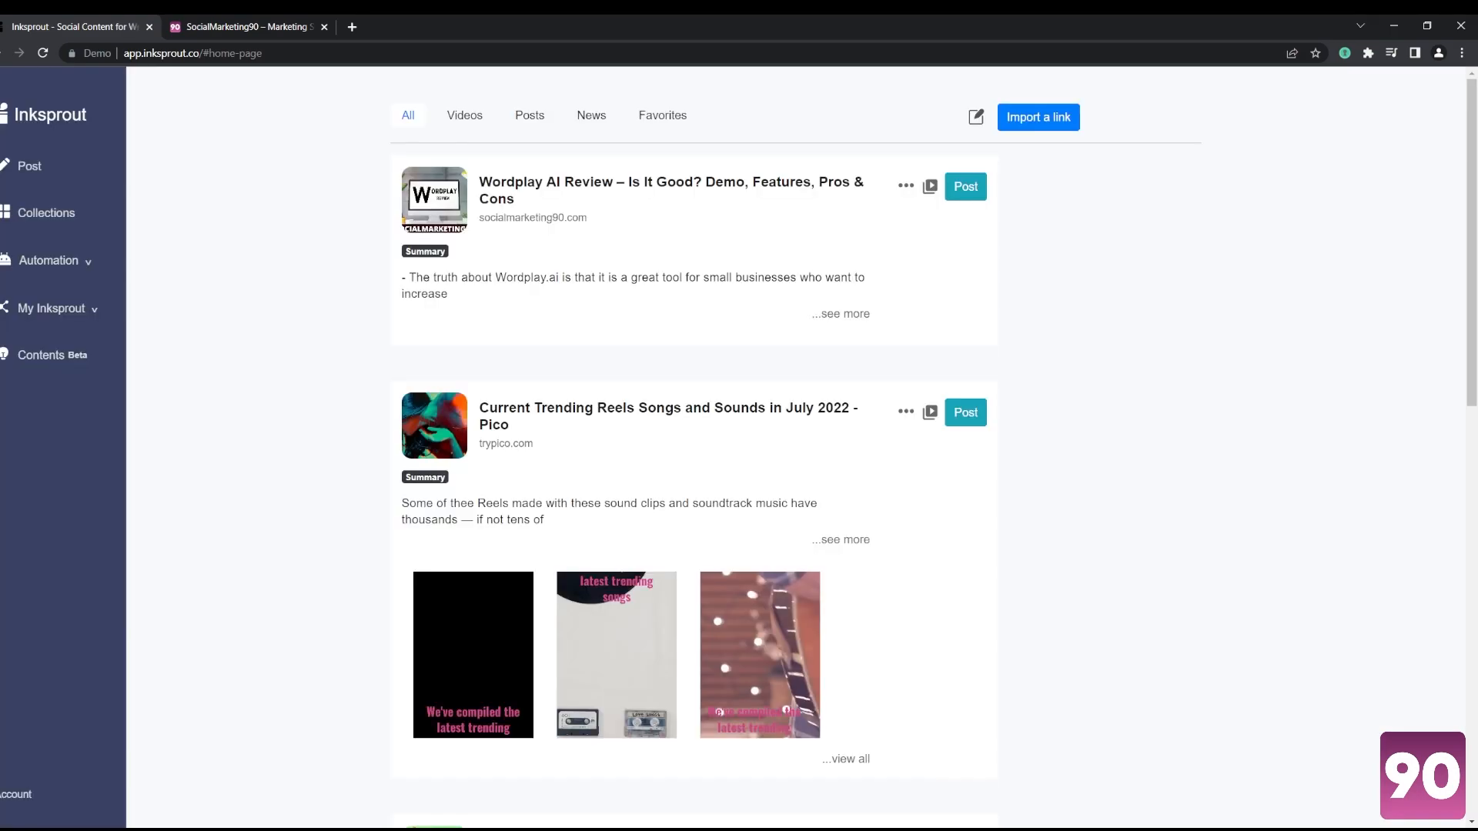
{"action": "mouse_move", "coordinate": [45, 212]}
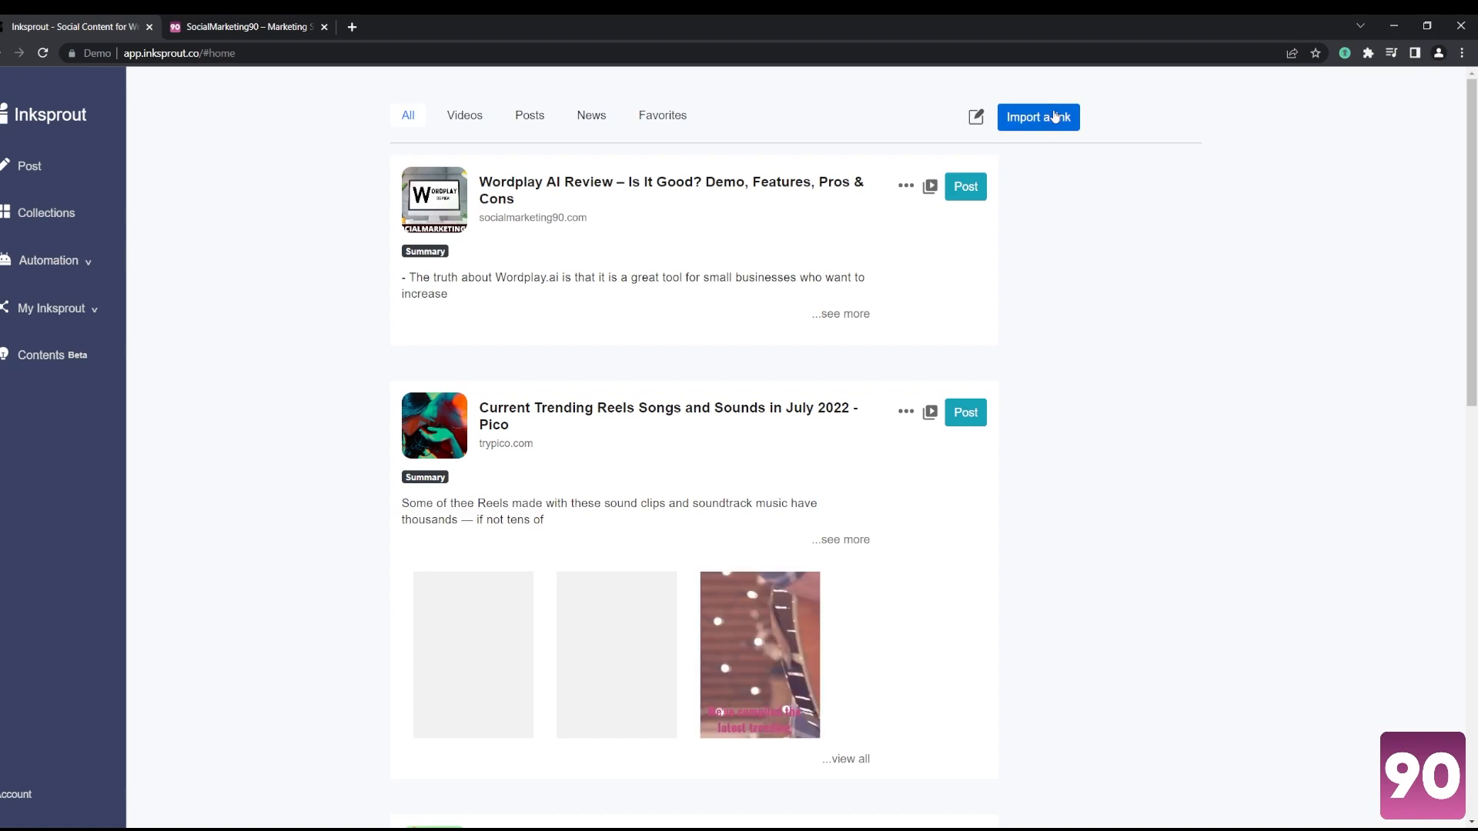
{"action": "left_click", "coordinate": [240, 26]}
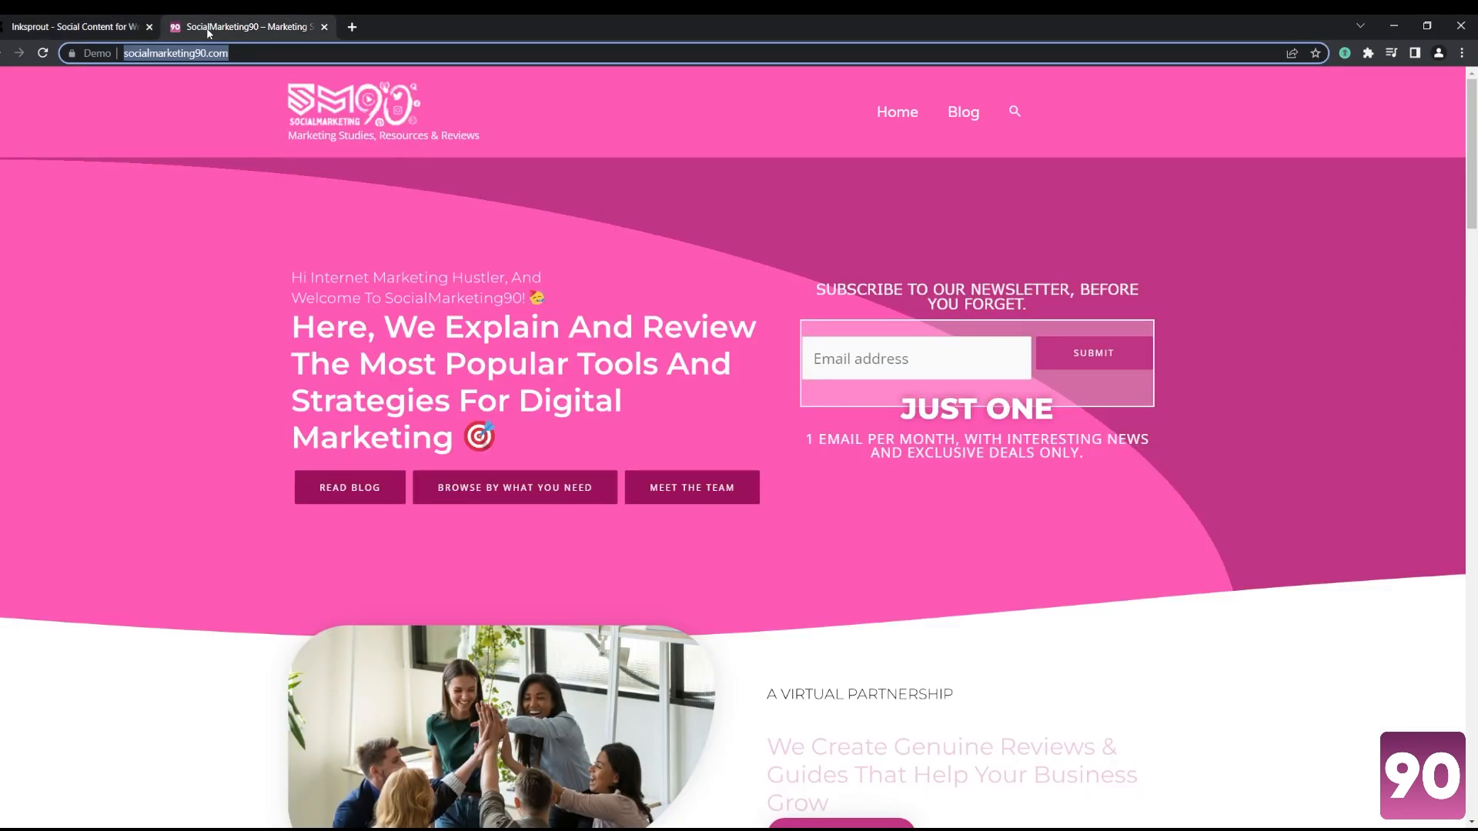
{"action": "left_click", "coordinate": [75, 27]}
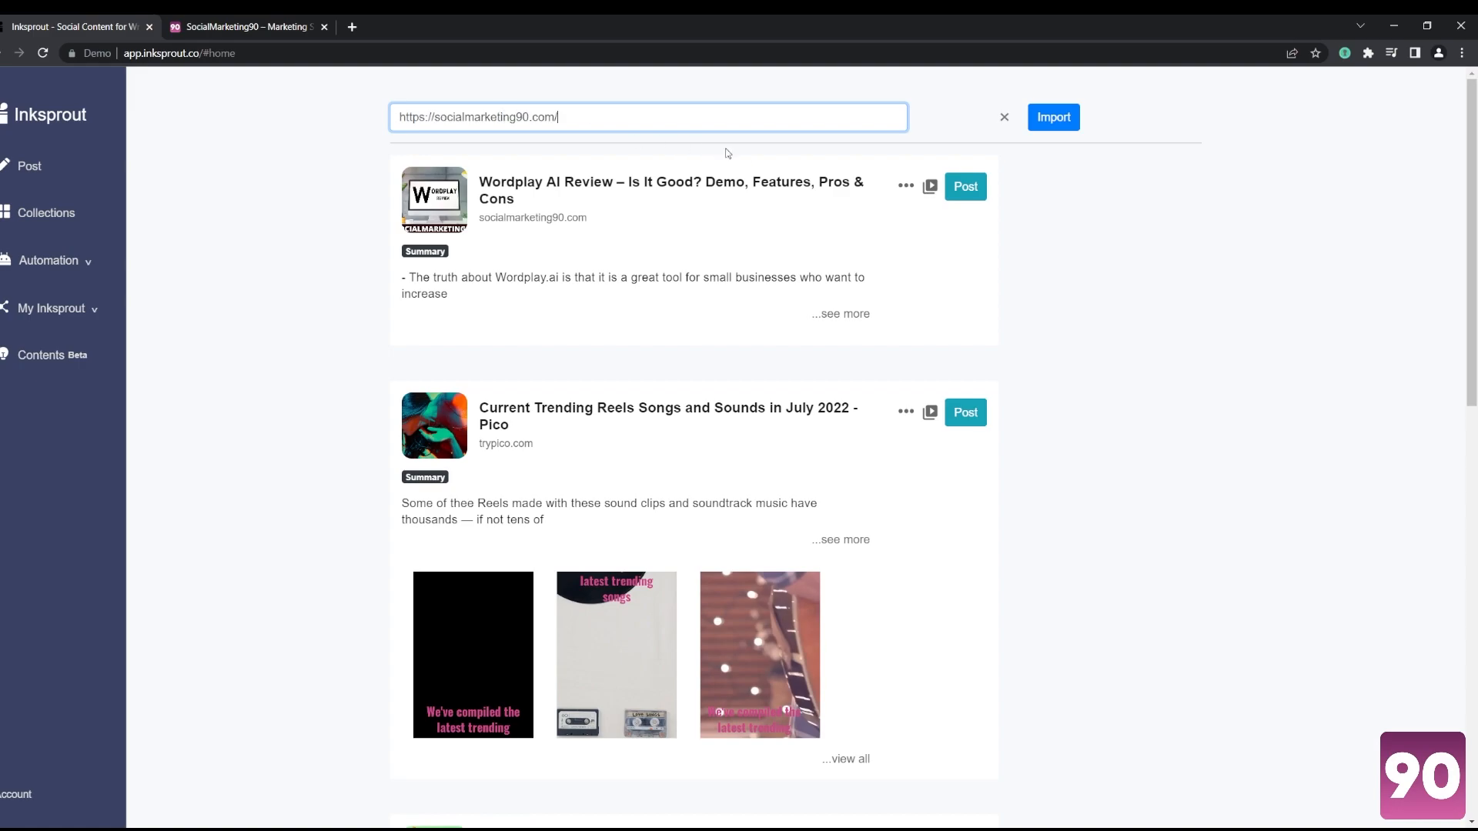
{"action": "left_click", "coordinate": [1053, 117]}
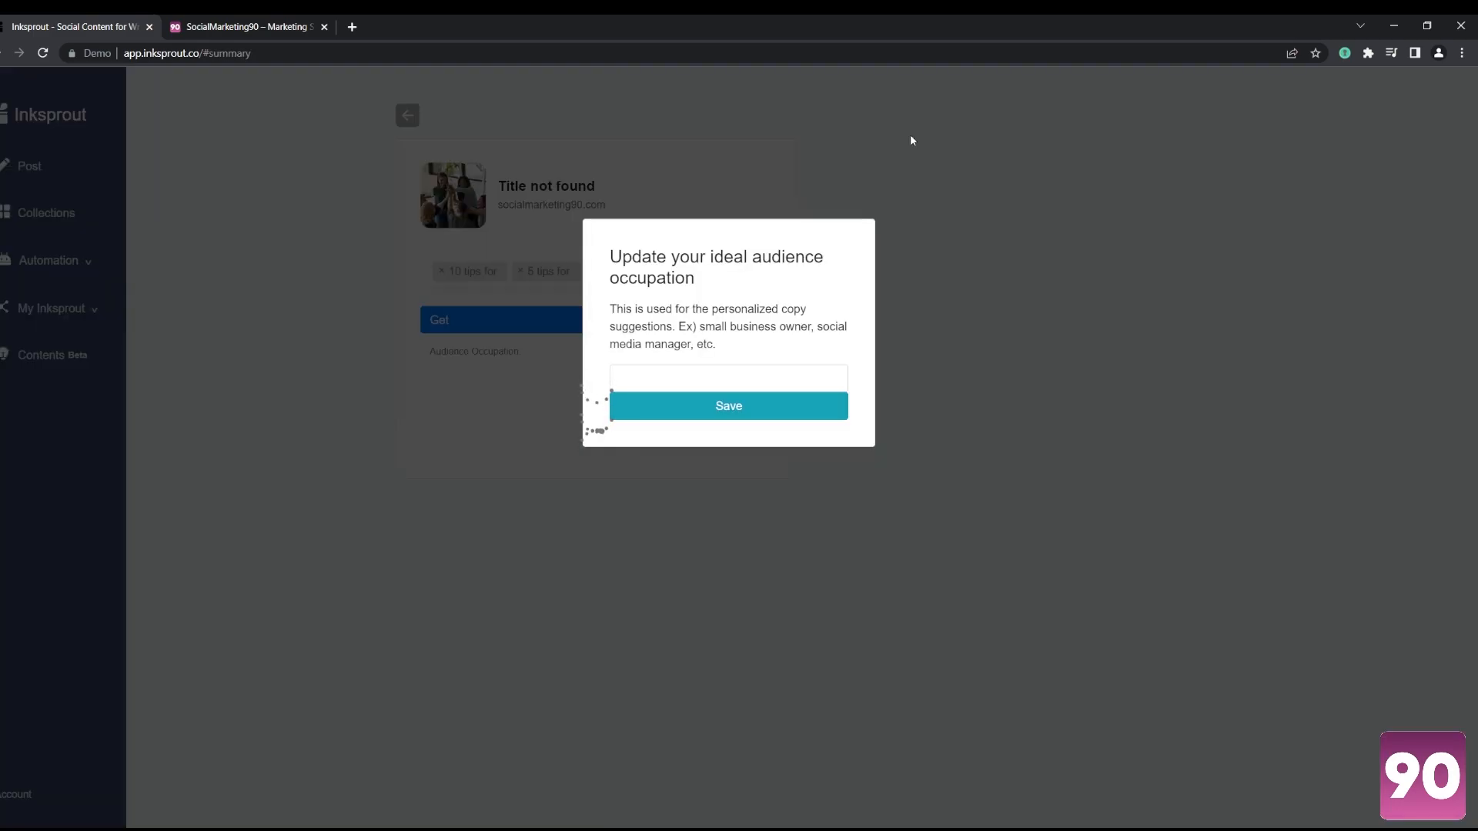
{"action": "mouse_move", "coordinate": [996, 347]}
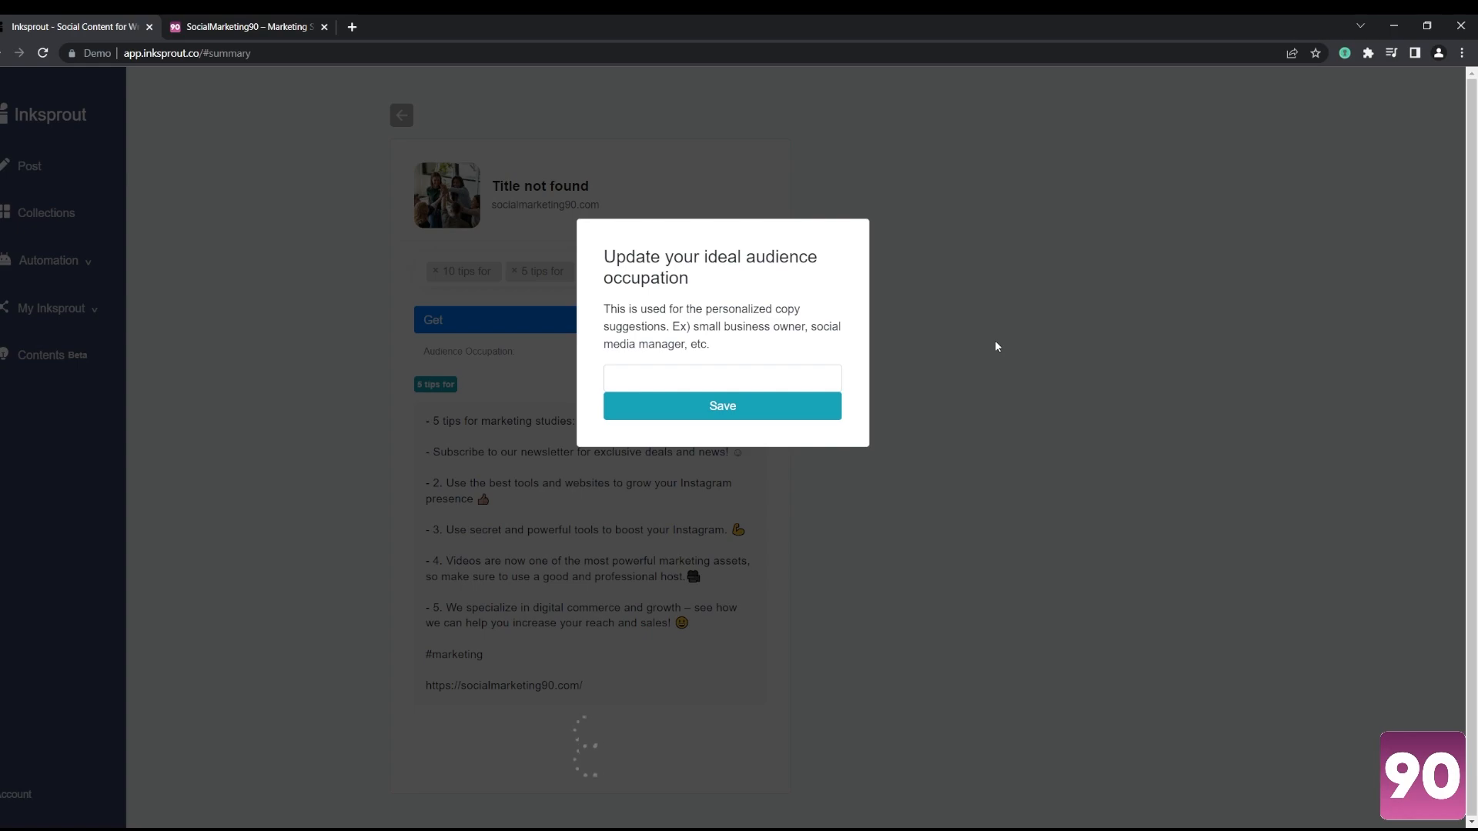
{"action": "mouse_move", "coordinate": [974, 455]}
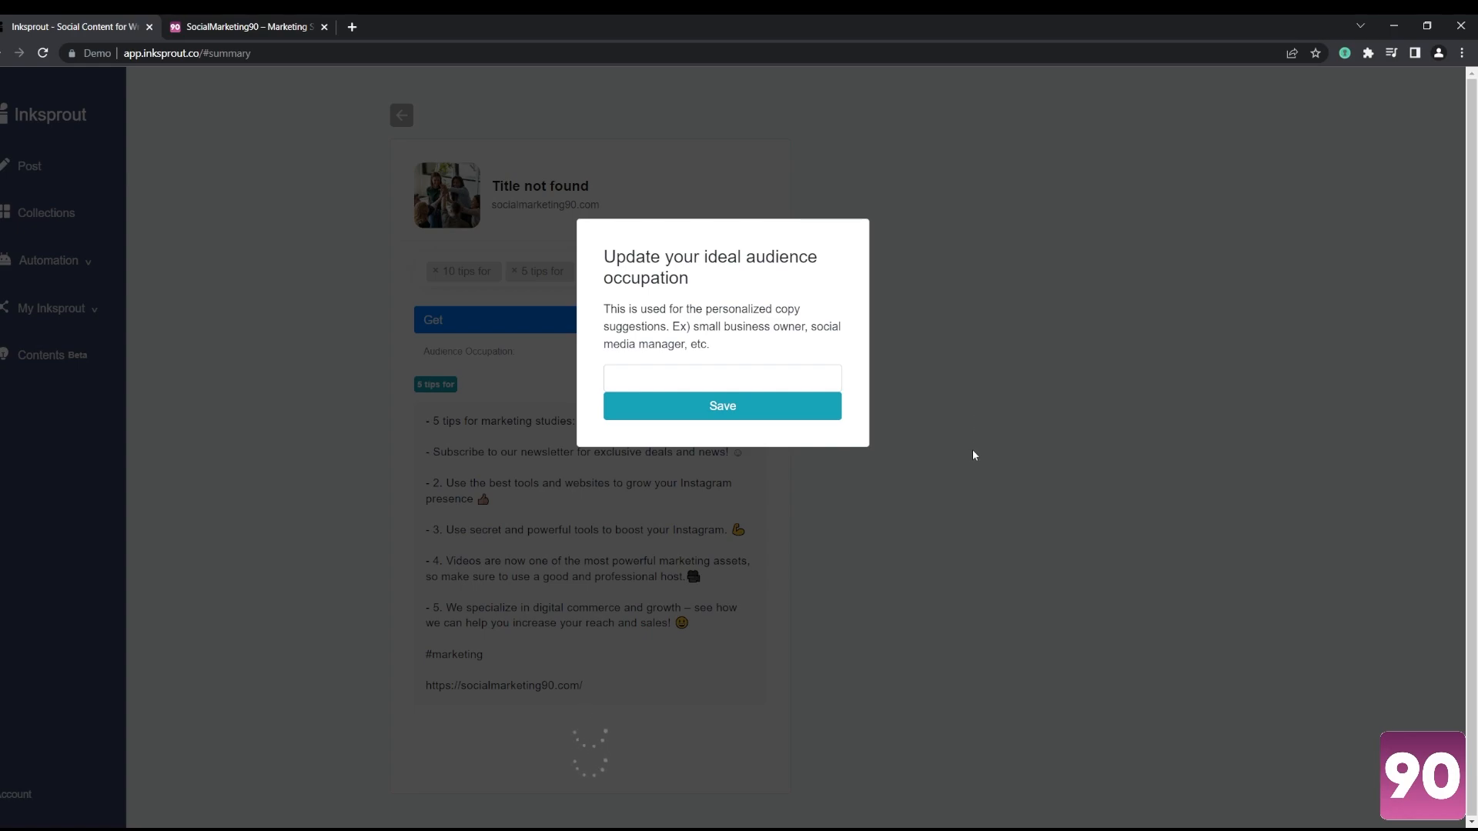
Step: Dismiss the audience occupation prompt and open the summary template list
{"action": "left_click", "coordinate": [722, 406]}
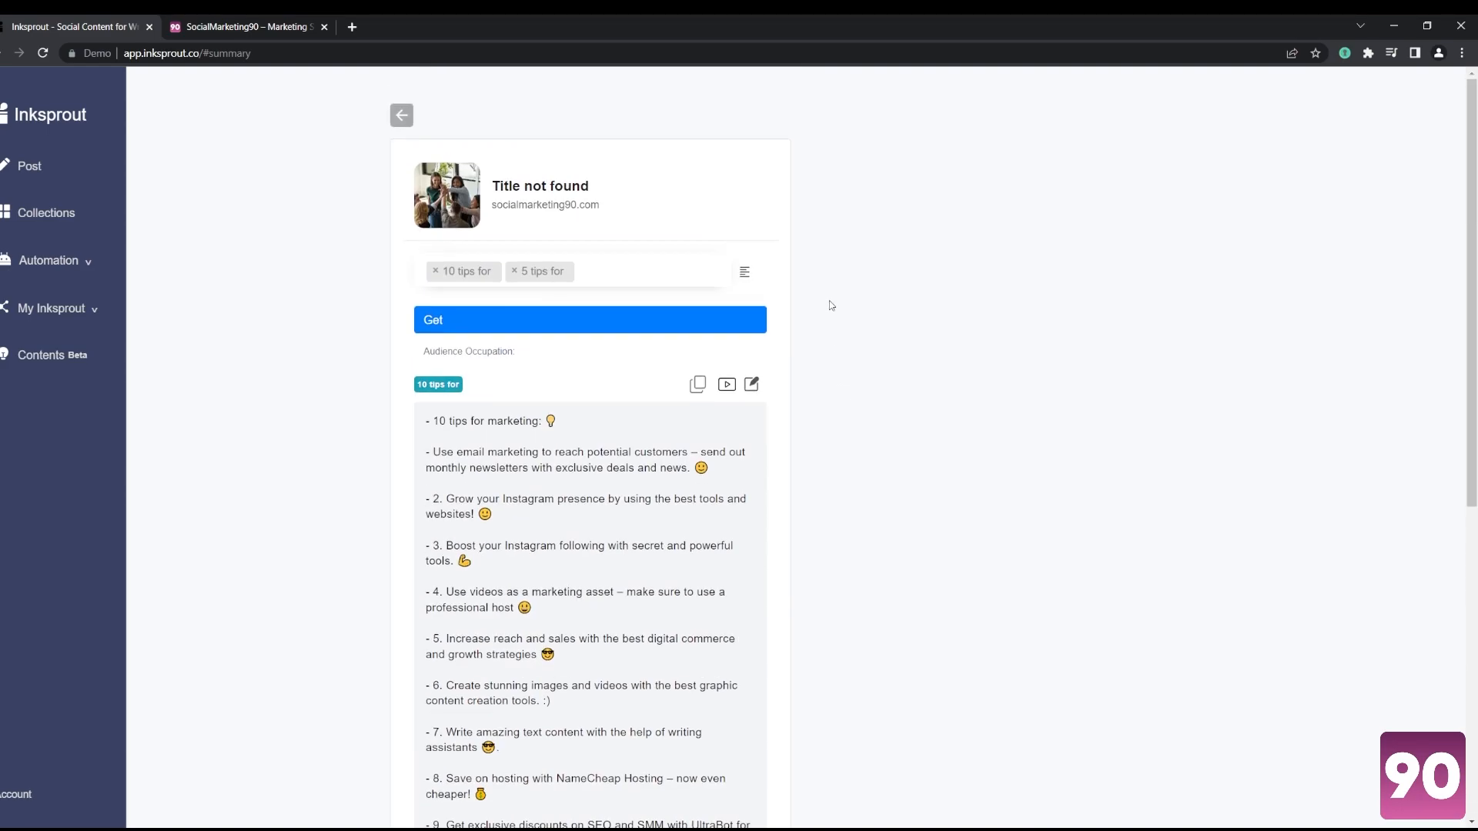
{"action": "left_click", "coordinate": [641, 272]}
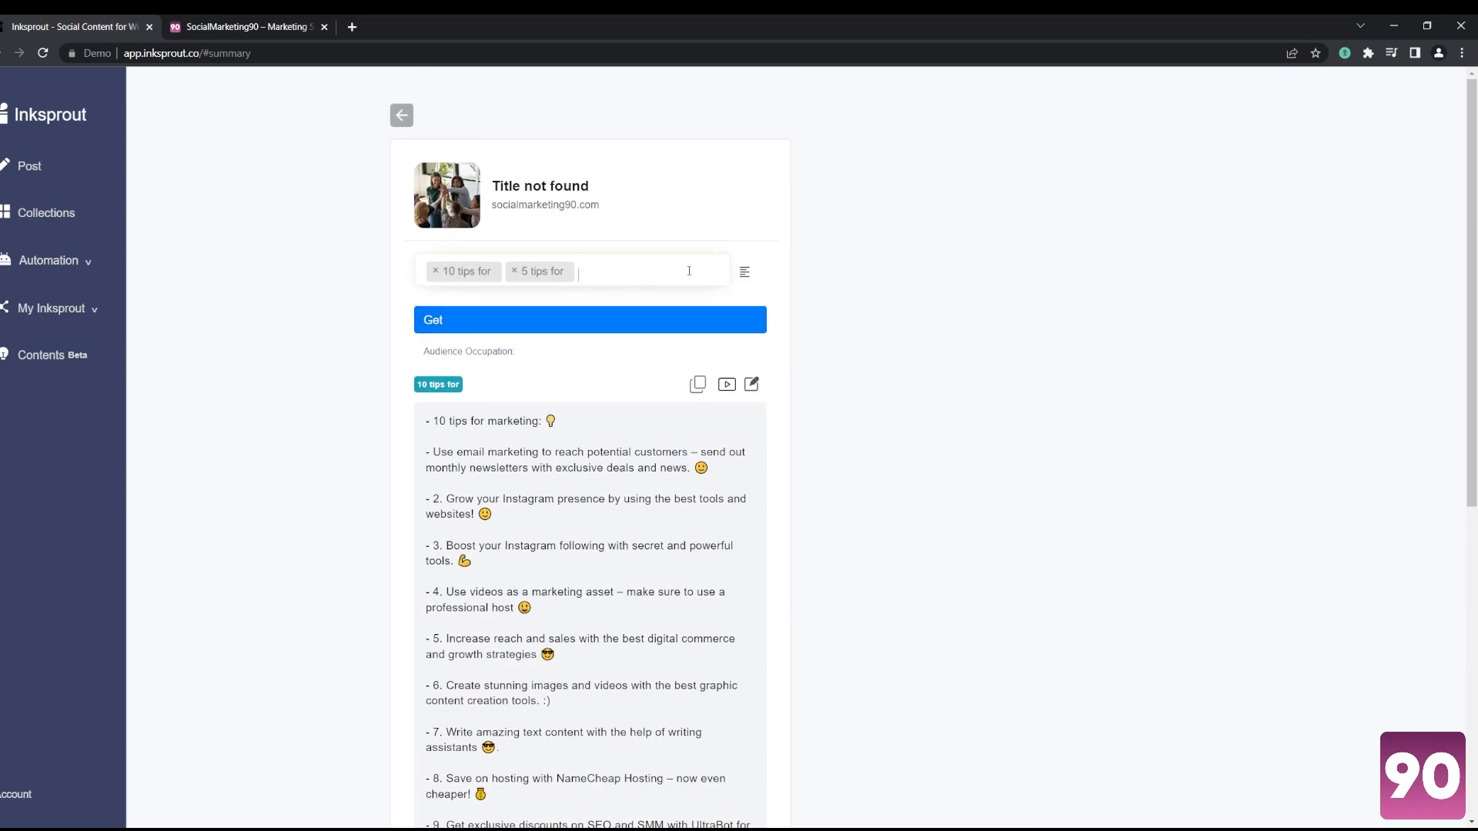
{"action": "left_click", "coordinate": [622, 272]}
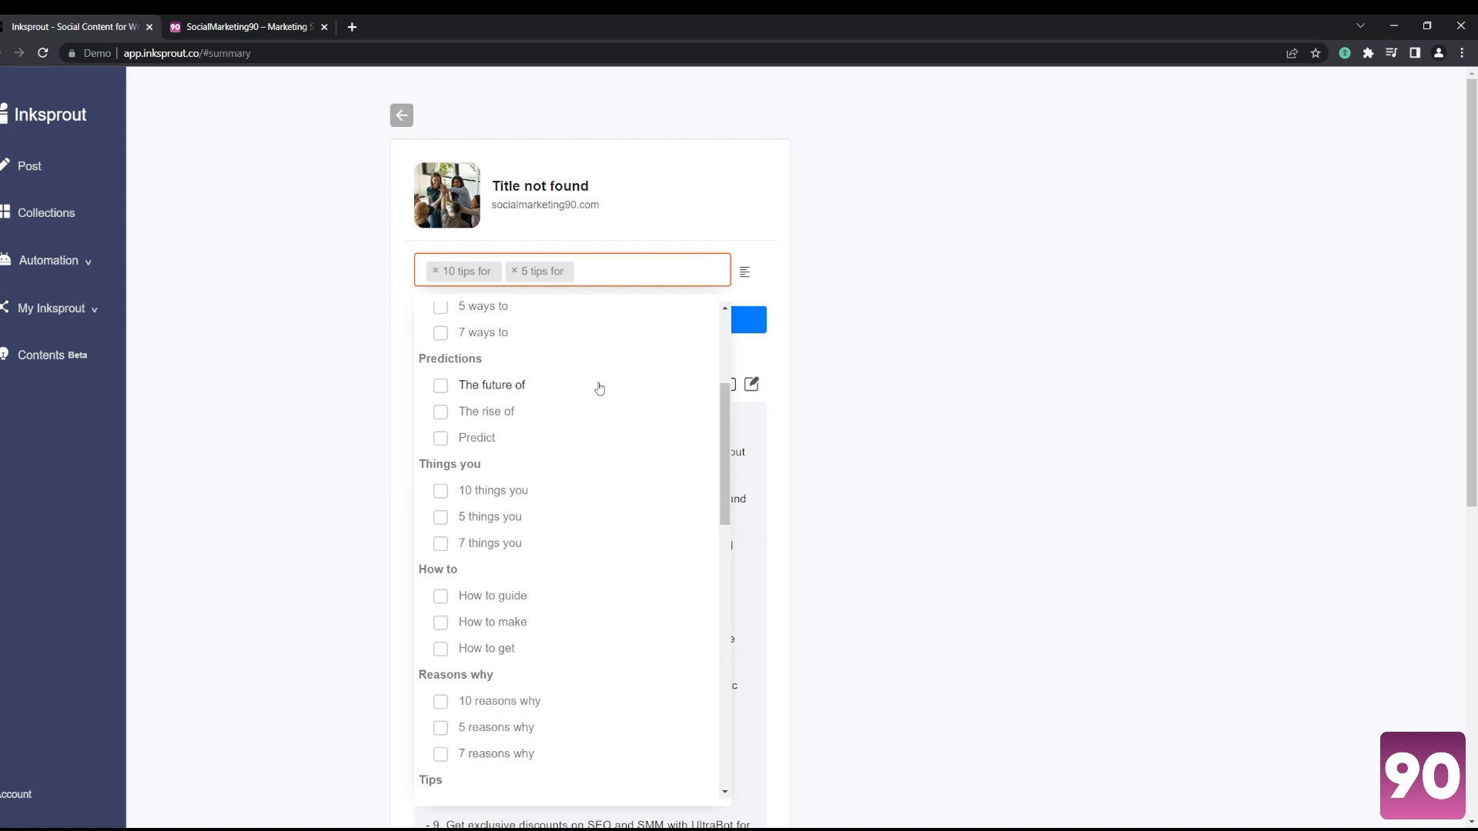
{"action": "scroll", "scroll_direction": "up", "scroll_amount": 3}
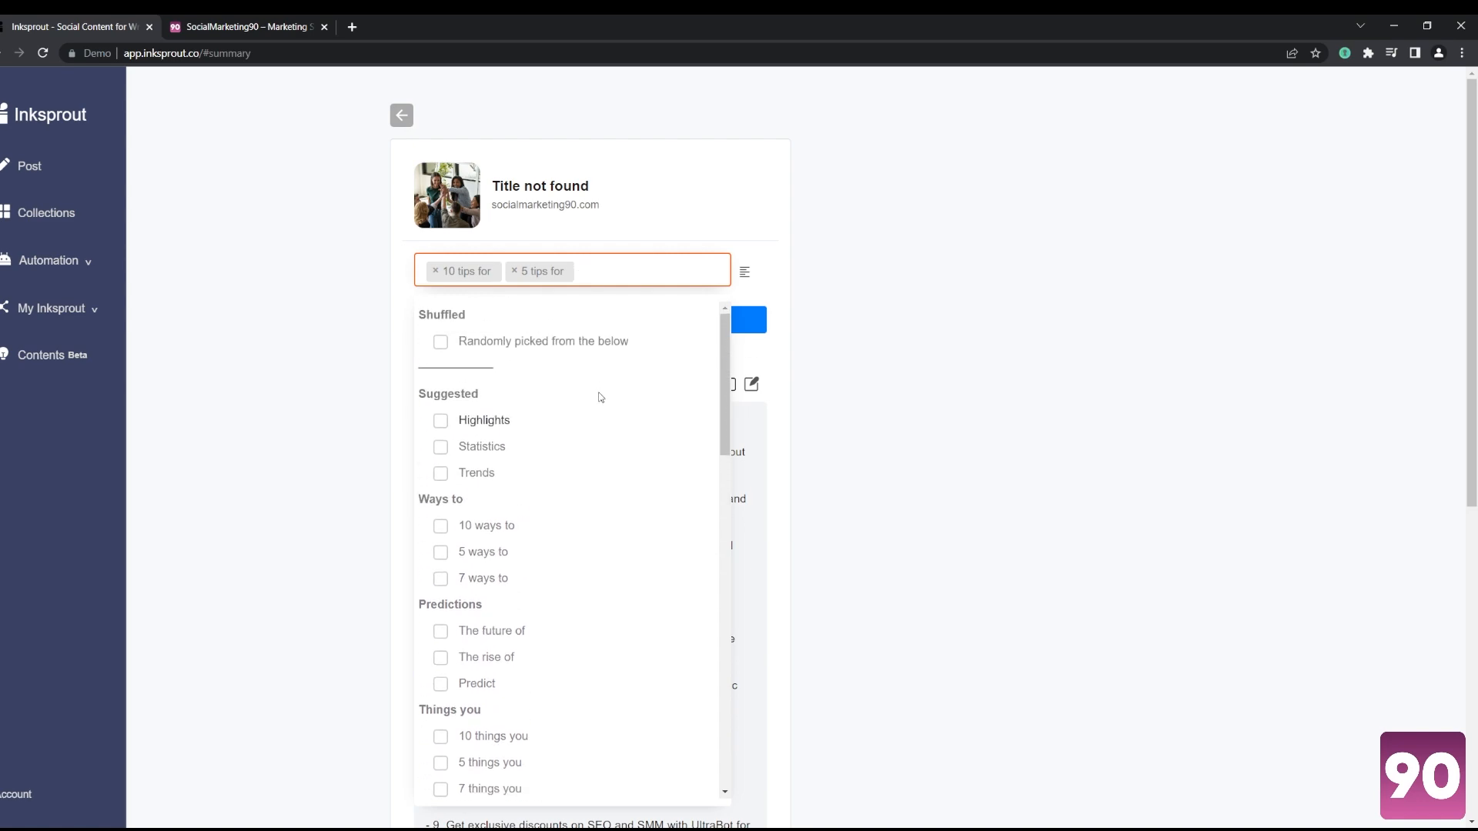
{"action": "mouse_move", "coordinate": [565, 453]}
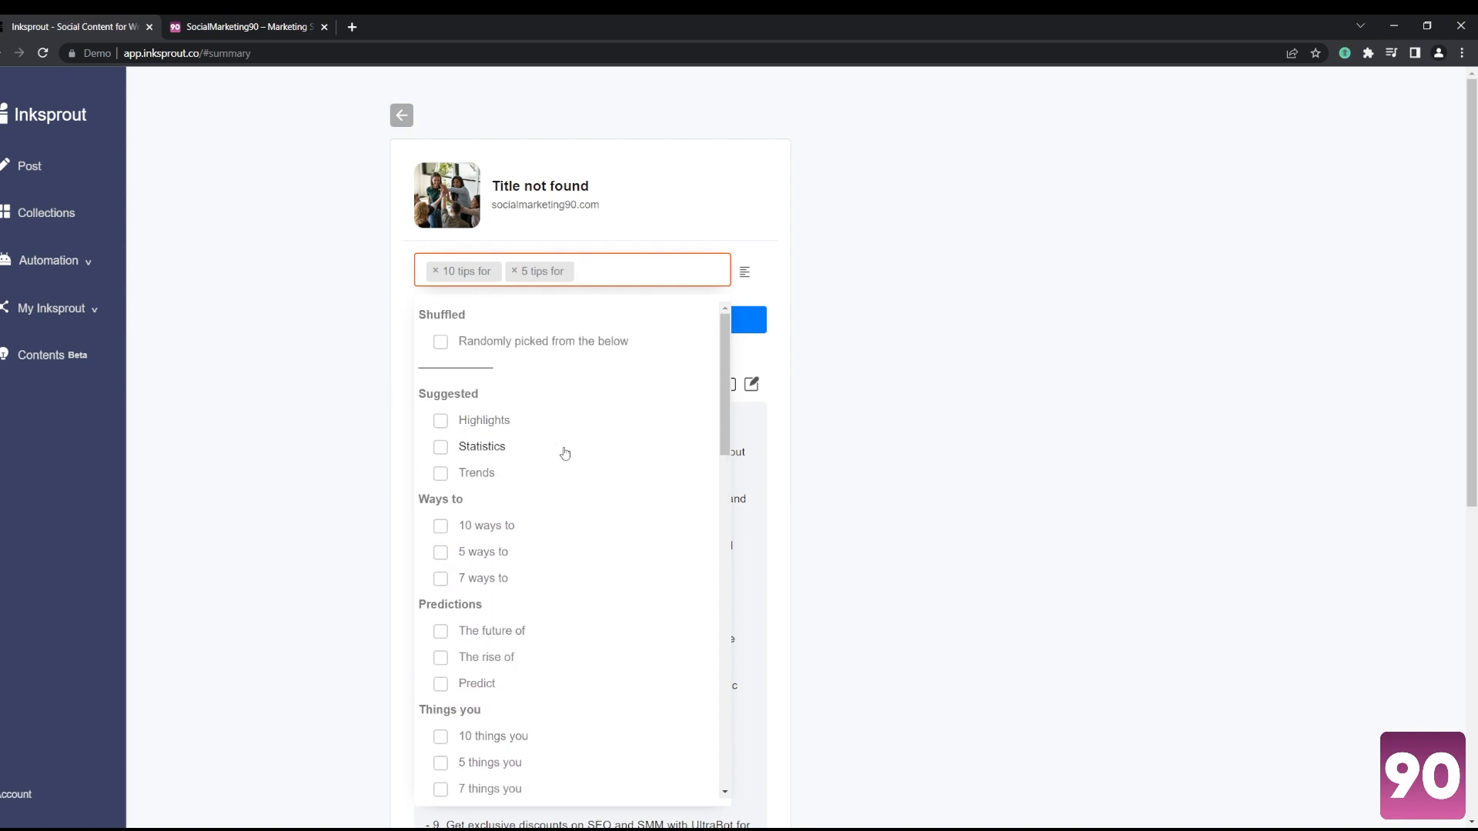
Step: Browse the templates, deselect '10 tips for', and bring up summary formatting settings
{"action": "scroll", "scroll_direction": "down", "scroll_amount": 3}
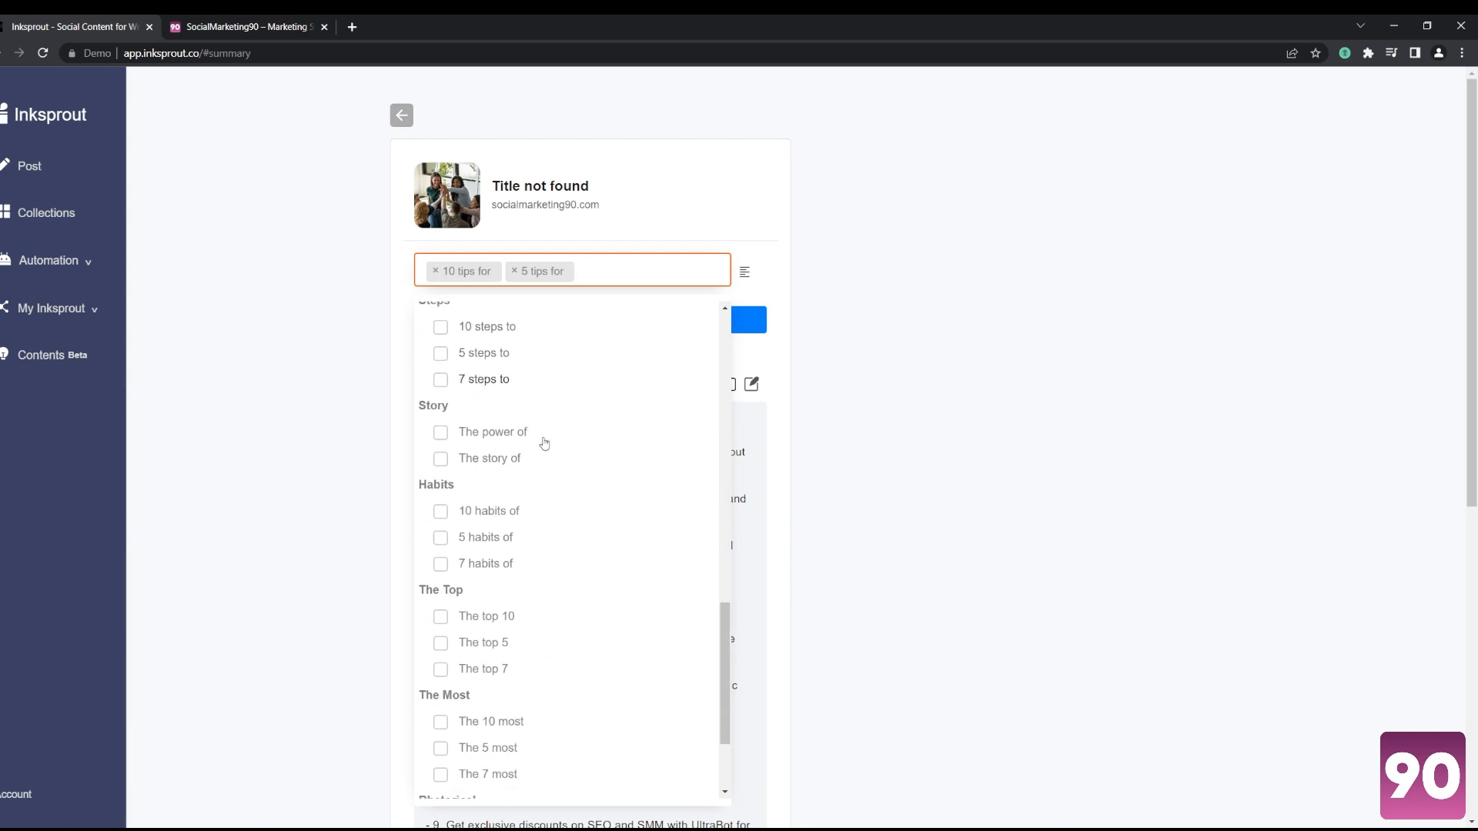
{"action": "scroll", "scroll_direction": "up", "scroll_amount": 3}
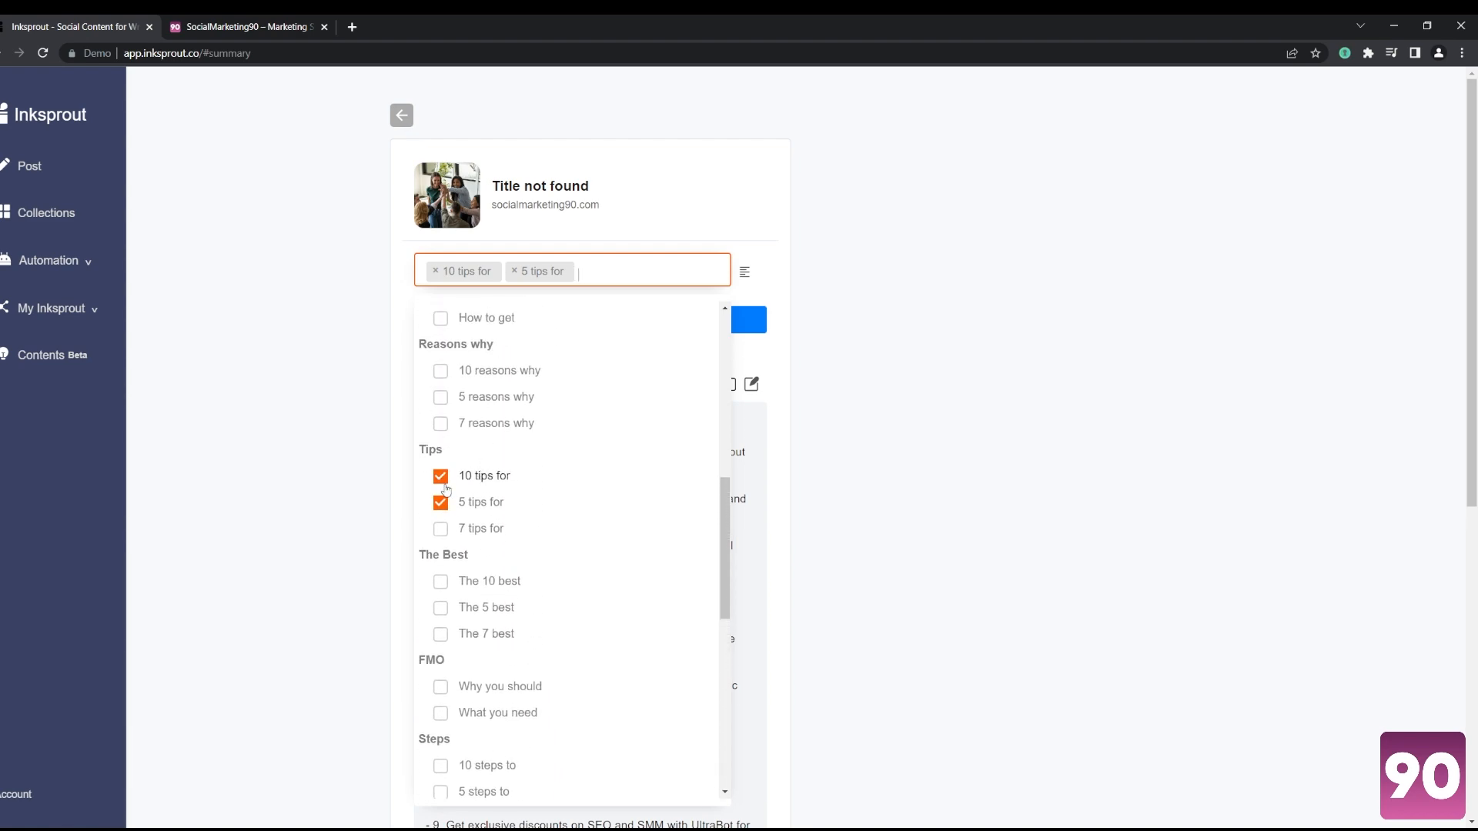
{"action": "left_click", "coordinate": [441, 475]}
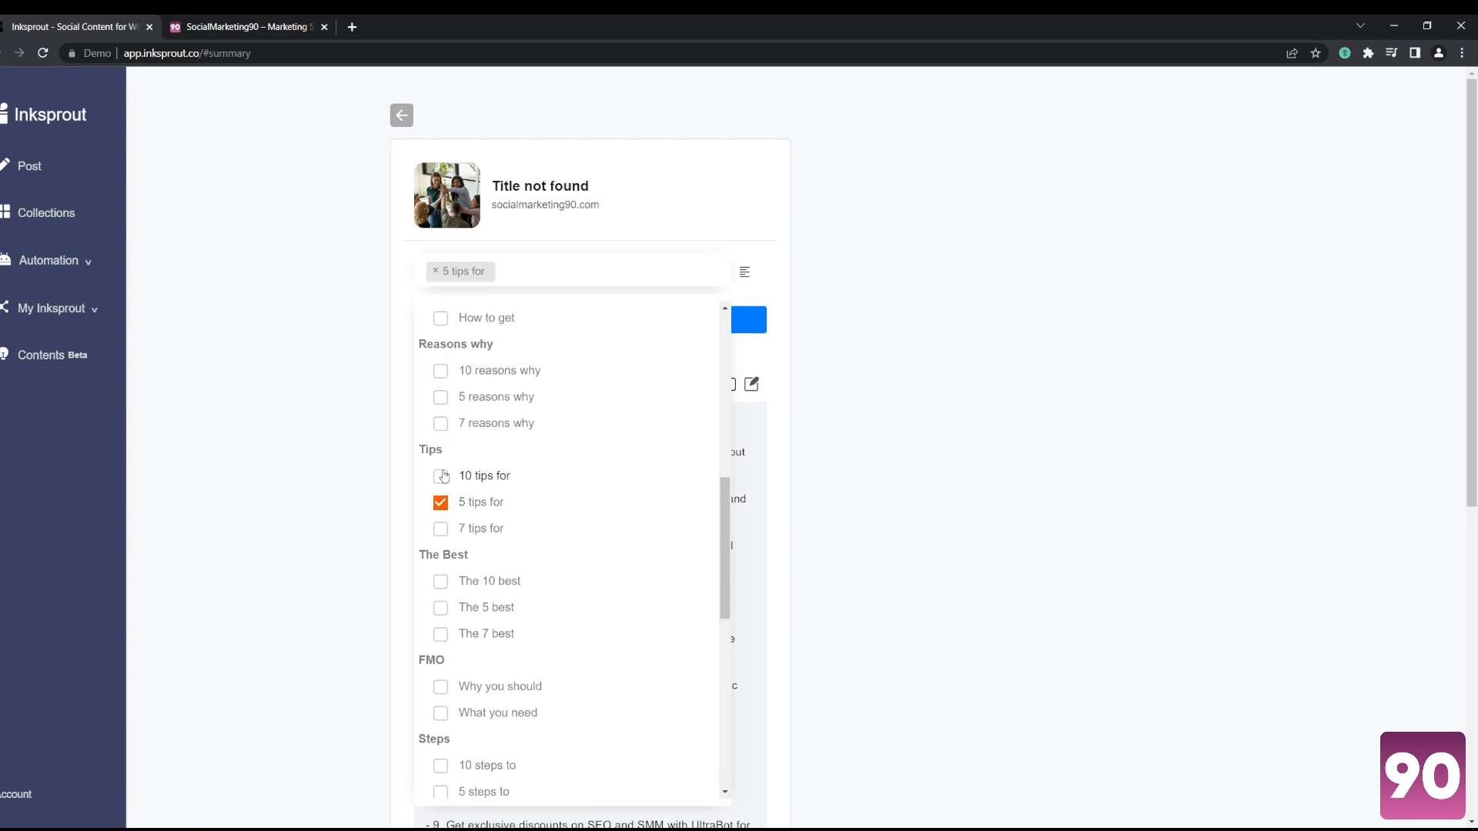
{"action": "left_click", "coordinate": [440, 475]}
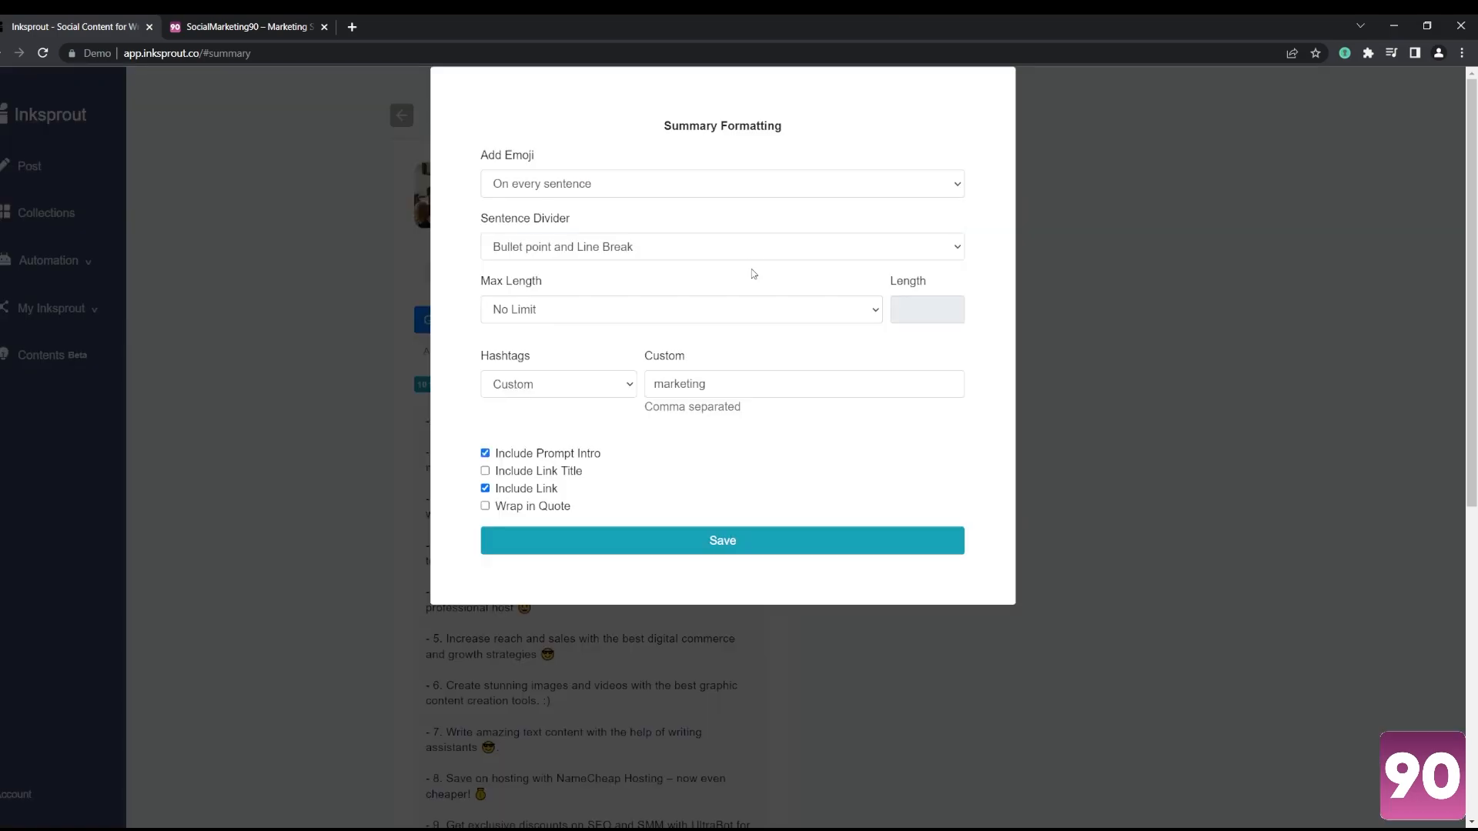
Step: Check emoji placement, switch hashtags from Custom to Automate, and save the format
{"action": "left_click", "coordinate": [722, 183]}
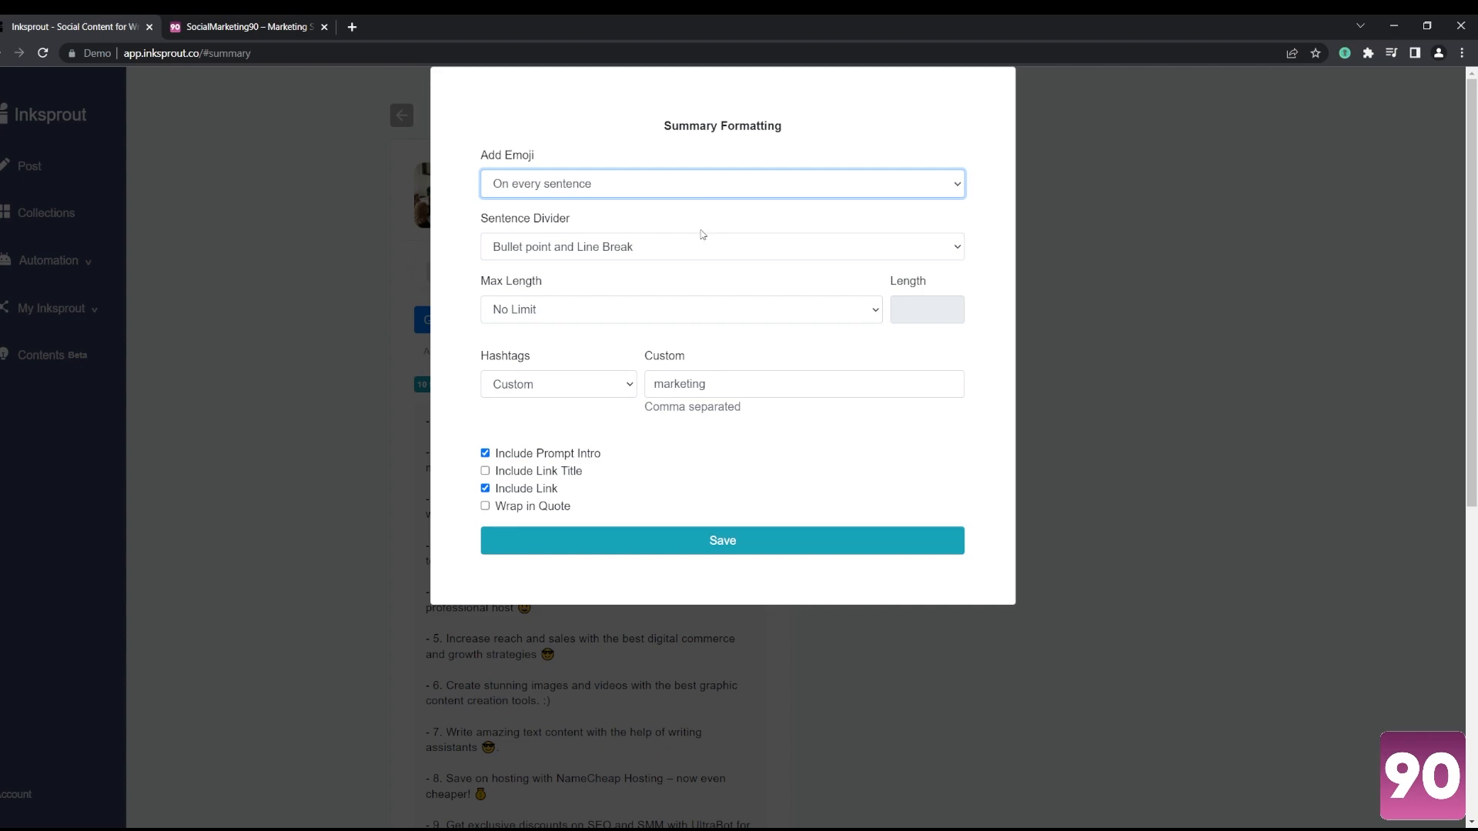
{"action": "mouse_move", "coordinate": [506, 234]}
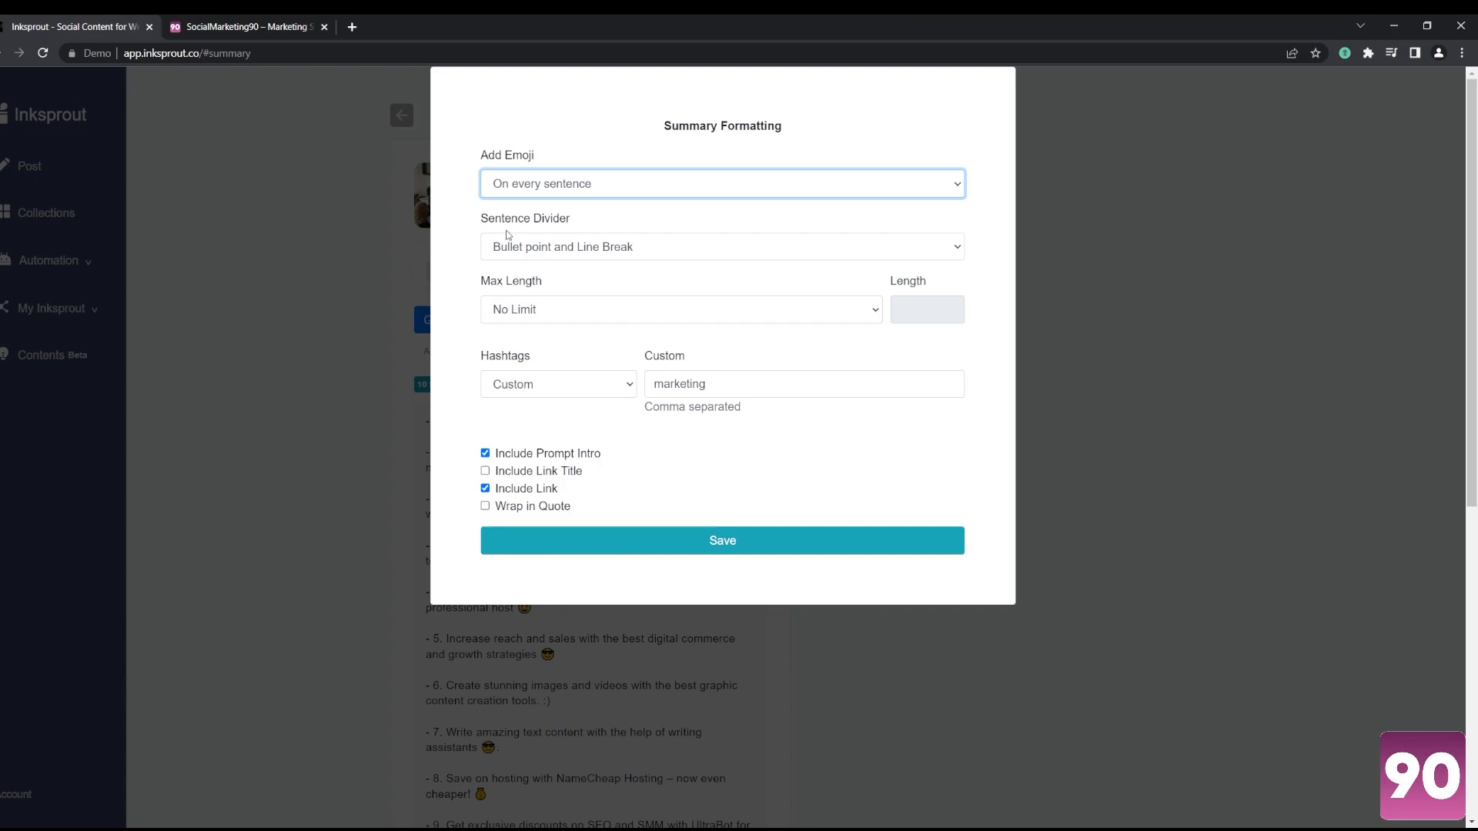
{"action": "mouse_move", "coordinate": [545, 214]}
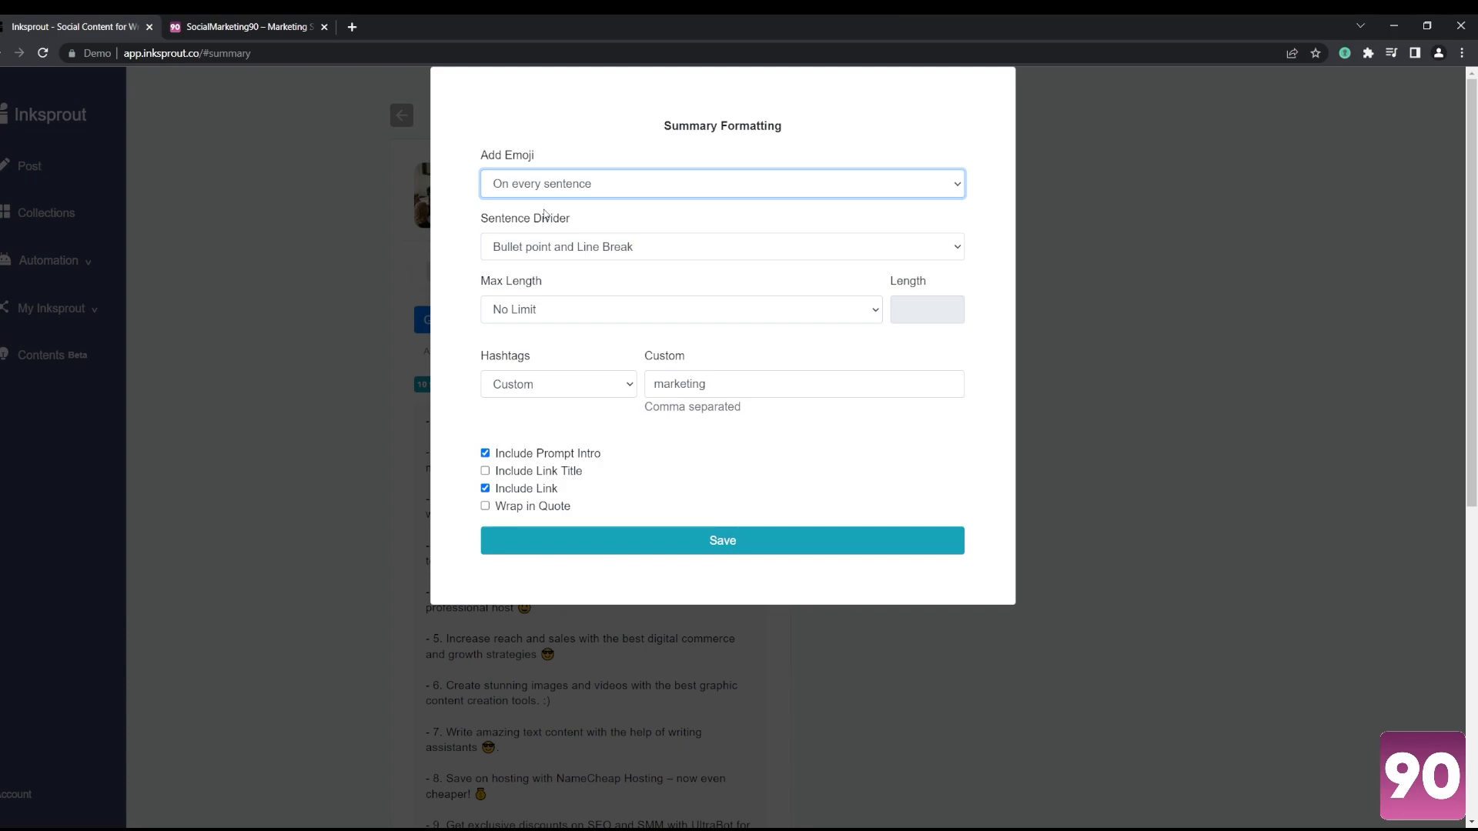
{"action": "mouse_move", "coordinate": [869, 281]}
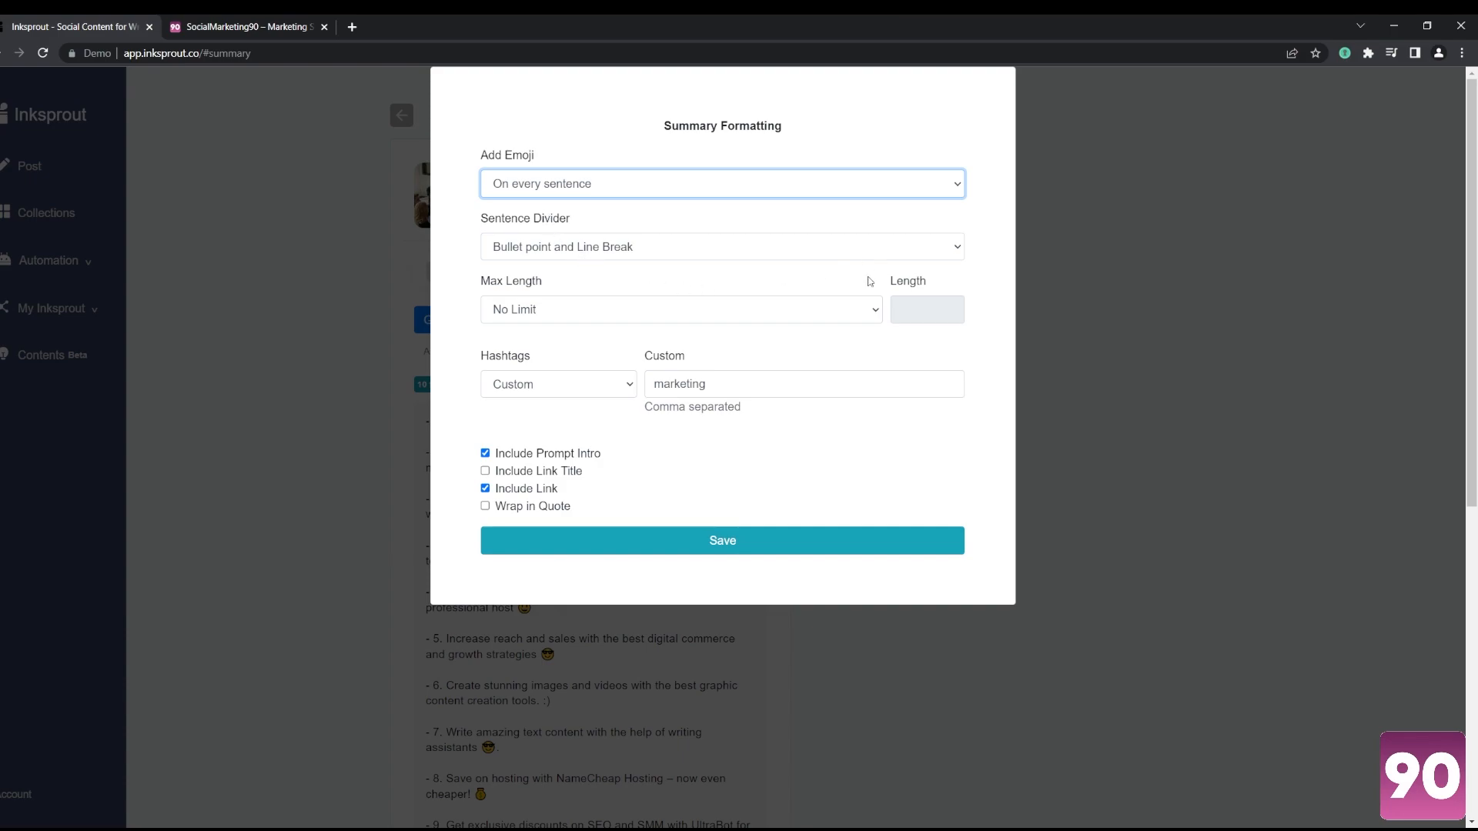
{"action": "mouse_move", "coordinate": [576, 206]}
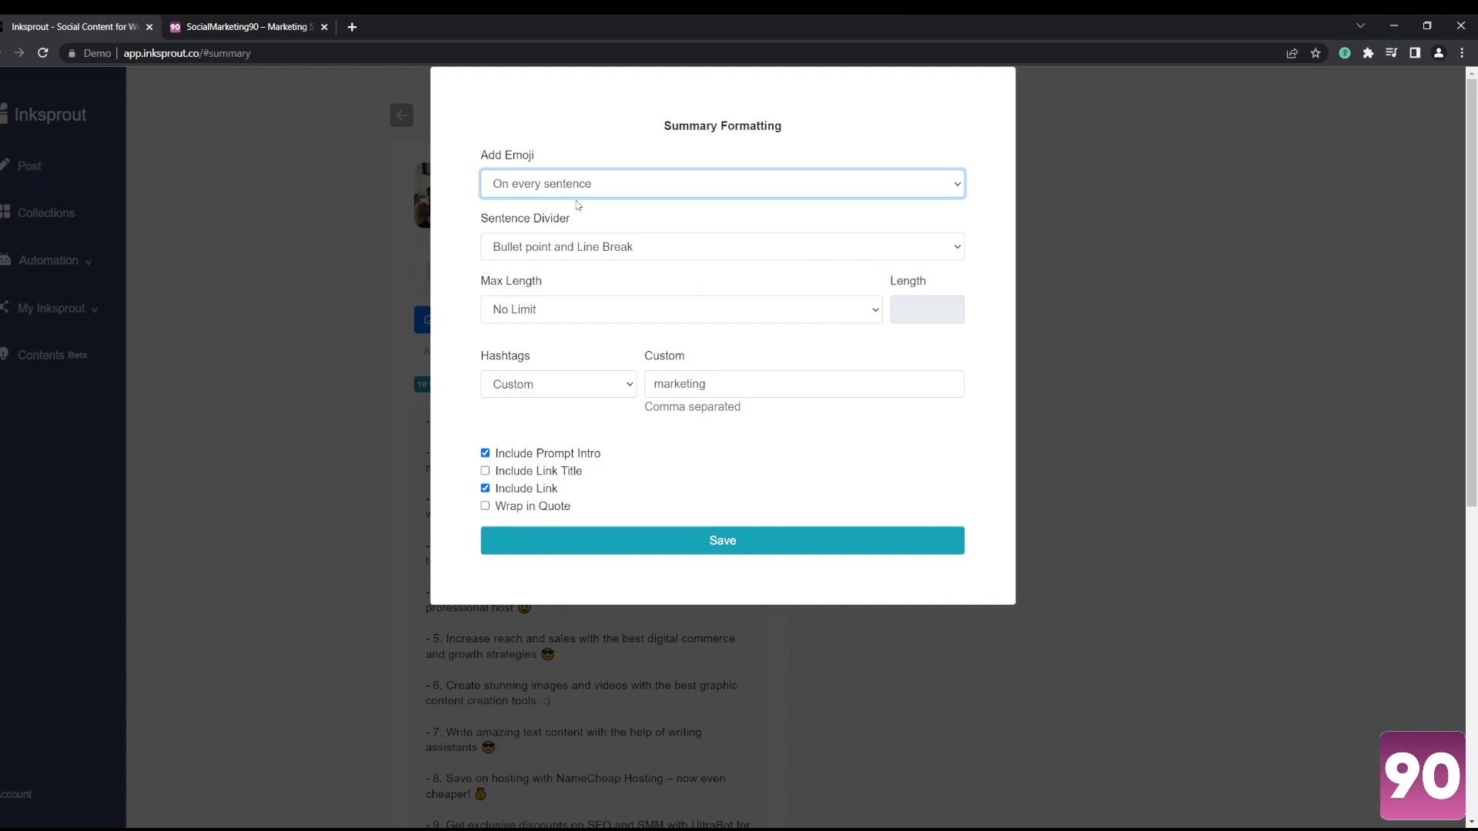
{"action": "left_click", "coordinate": [558, 384]}
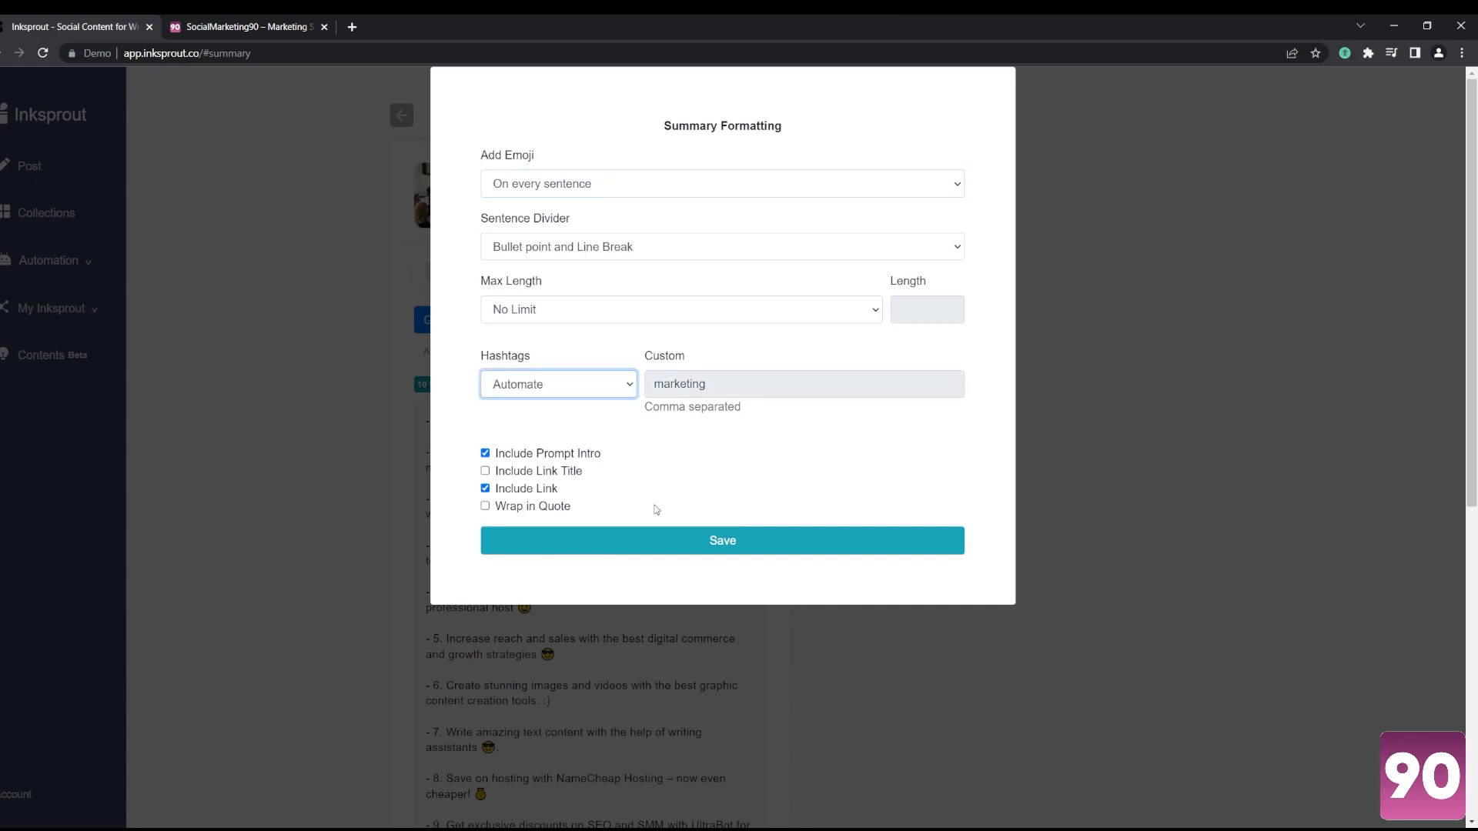
{"action": "mouse_move", "coordinate": [755, 548]}
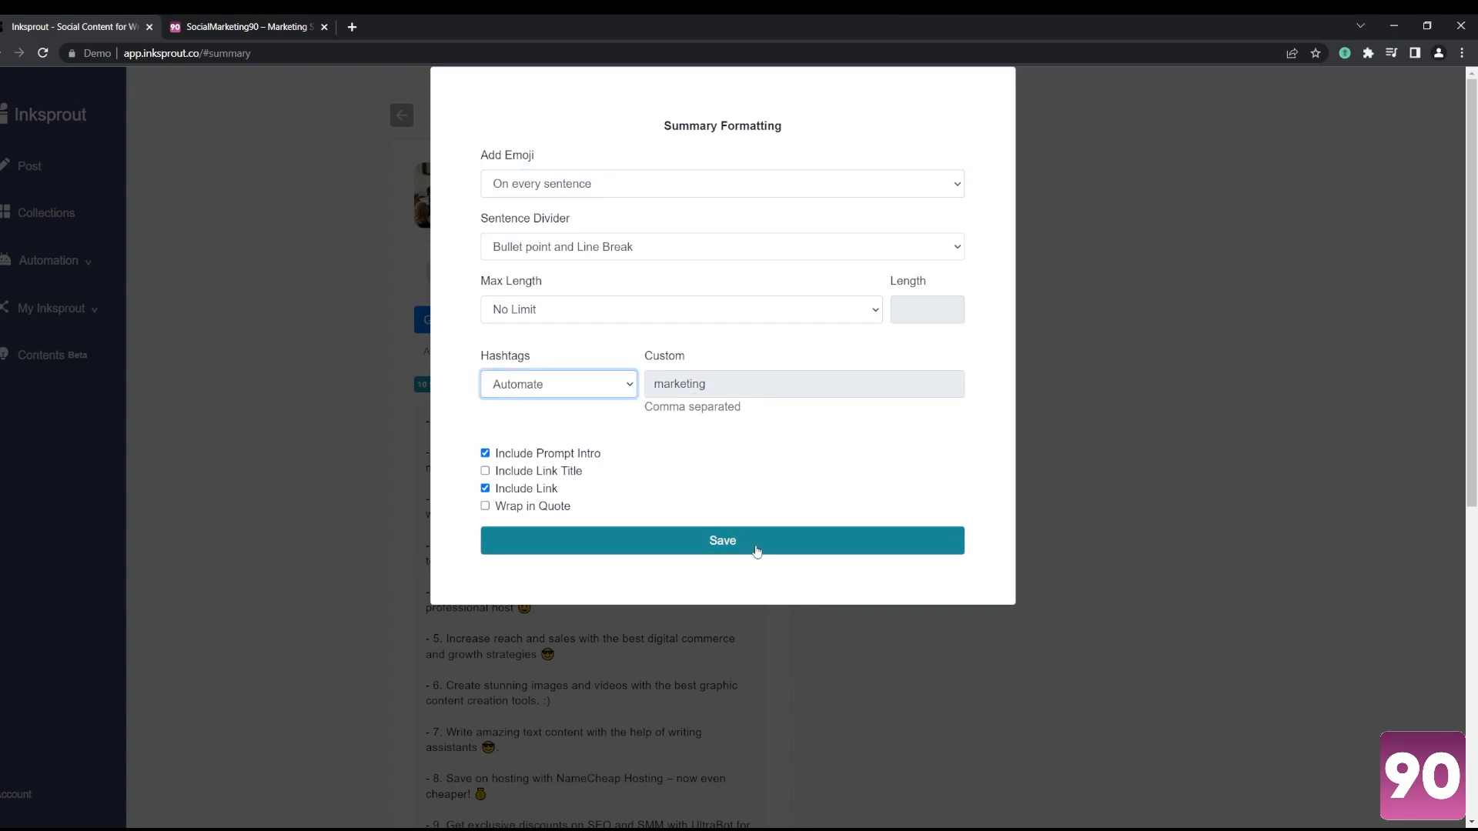
{"action": "left_click", "coordinate": [722, 541]}
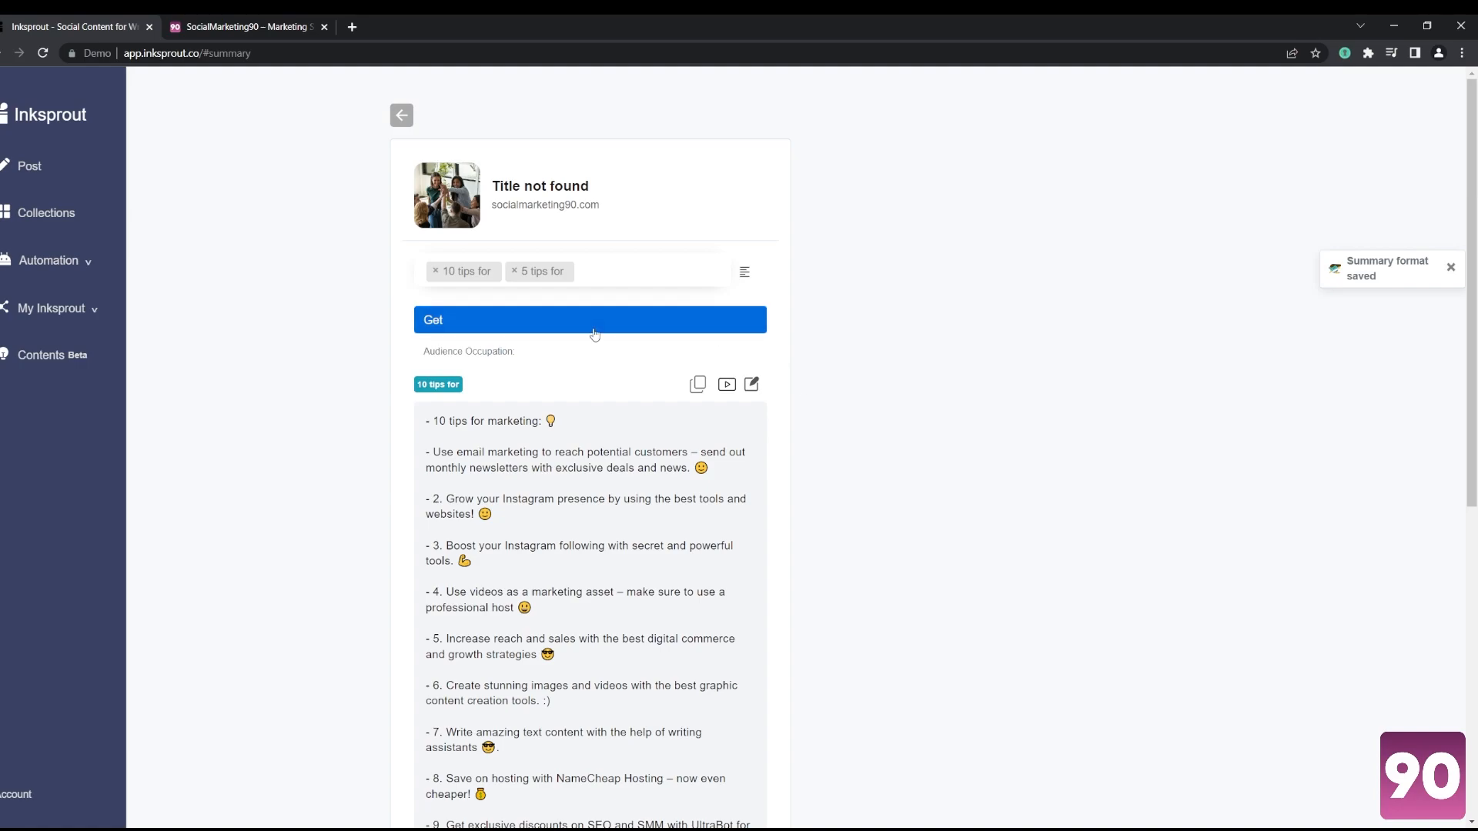
Step: Generate new 10-tip and 5-tip summaries and scroll through the results
{"action": "left_click", "coordinate": [591, 319]}
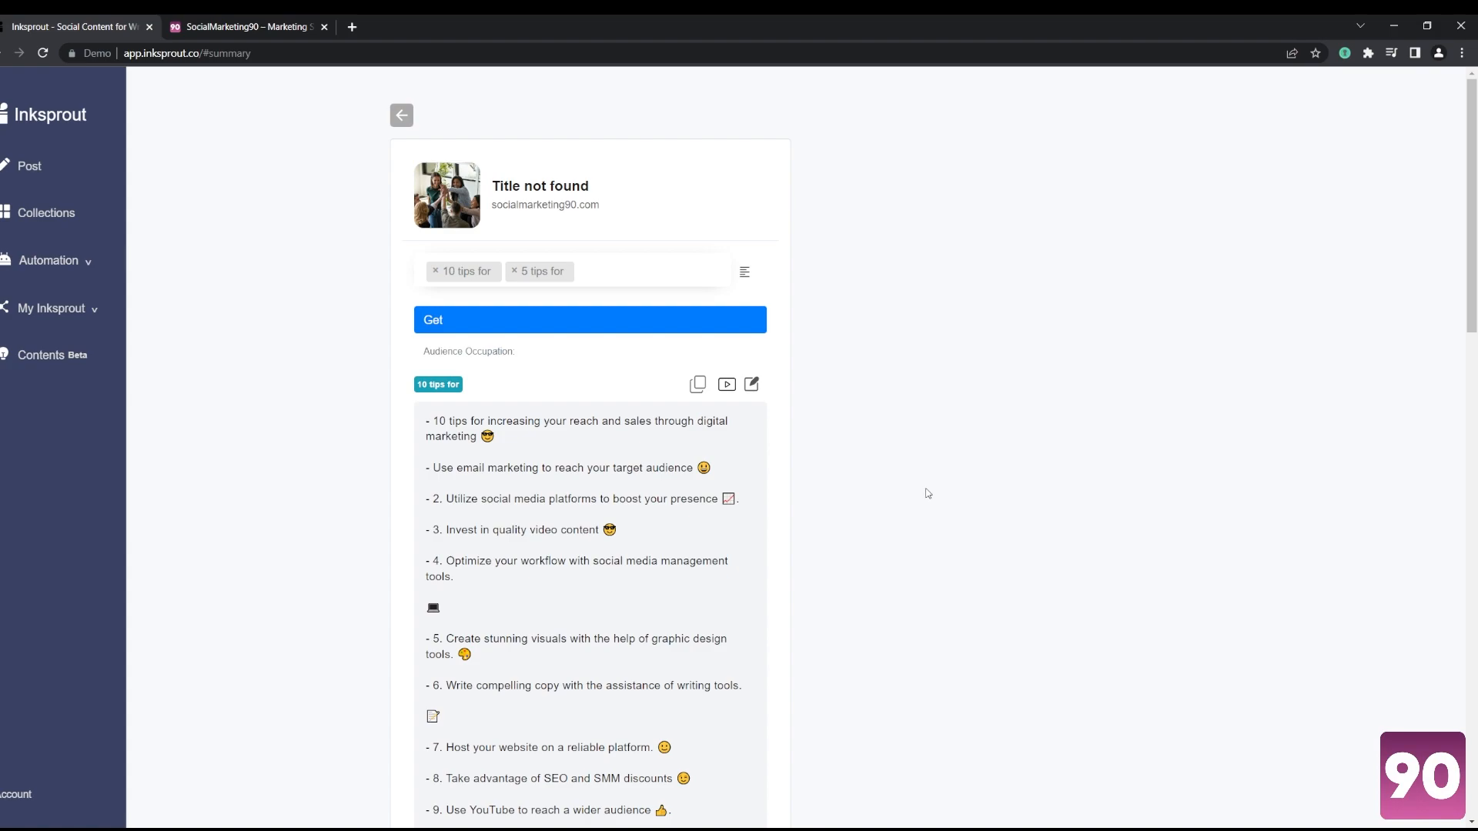
{"action": "scroll", "scroll_direction": "down", "scroll_amount": 3}
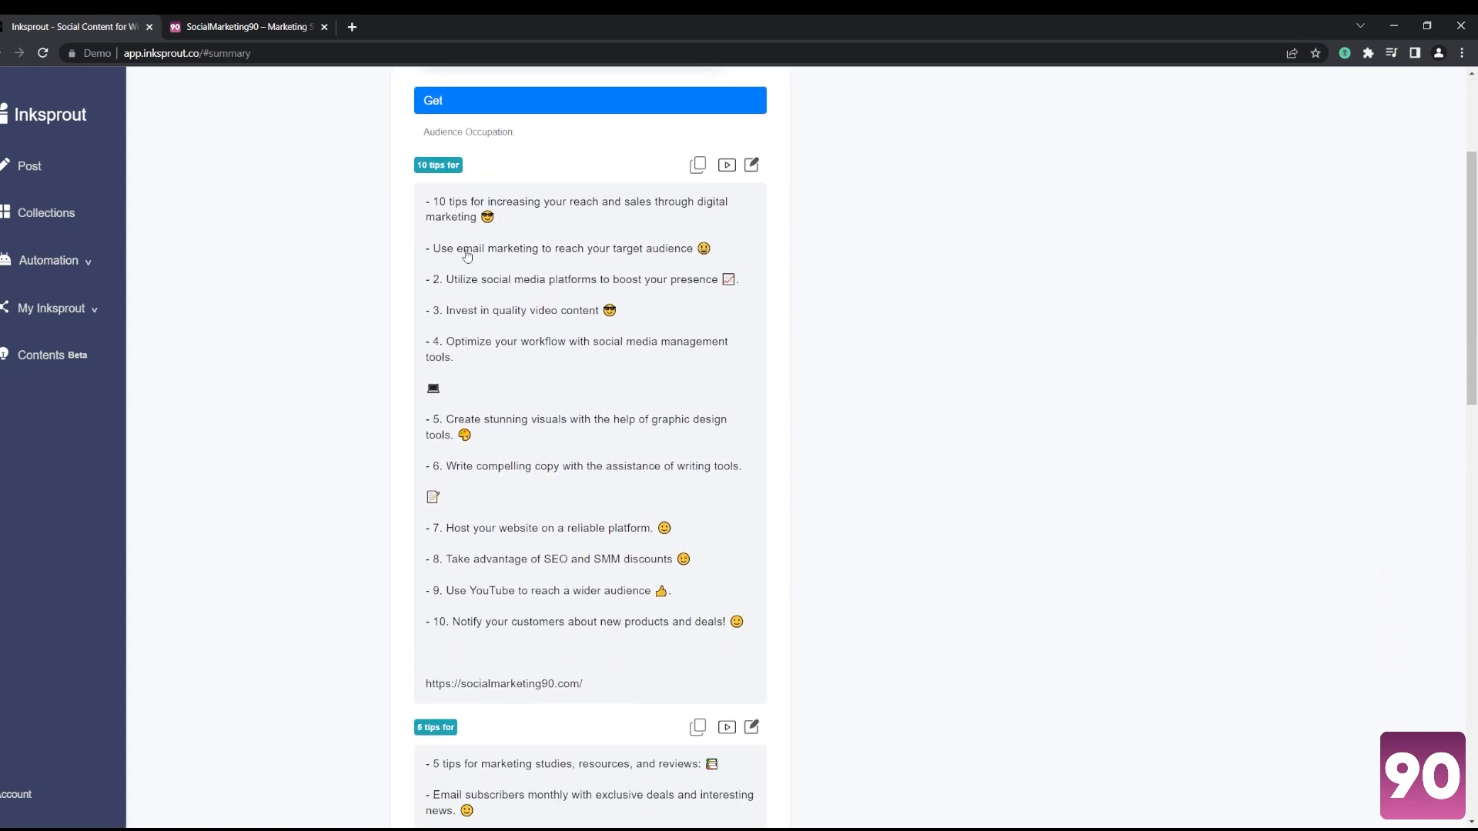
{"action": "scroll", "scroll_direction": "down", "scroll_amount": 3}
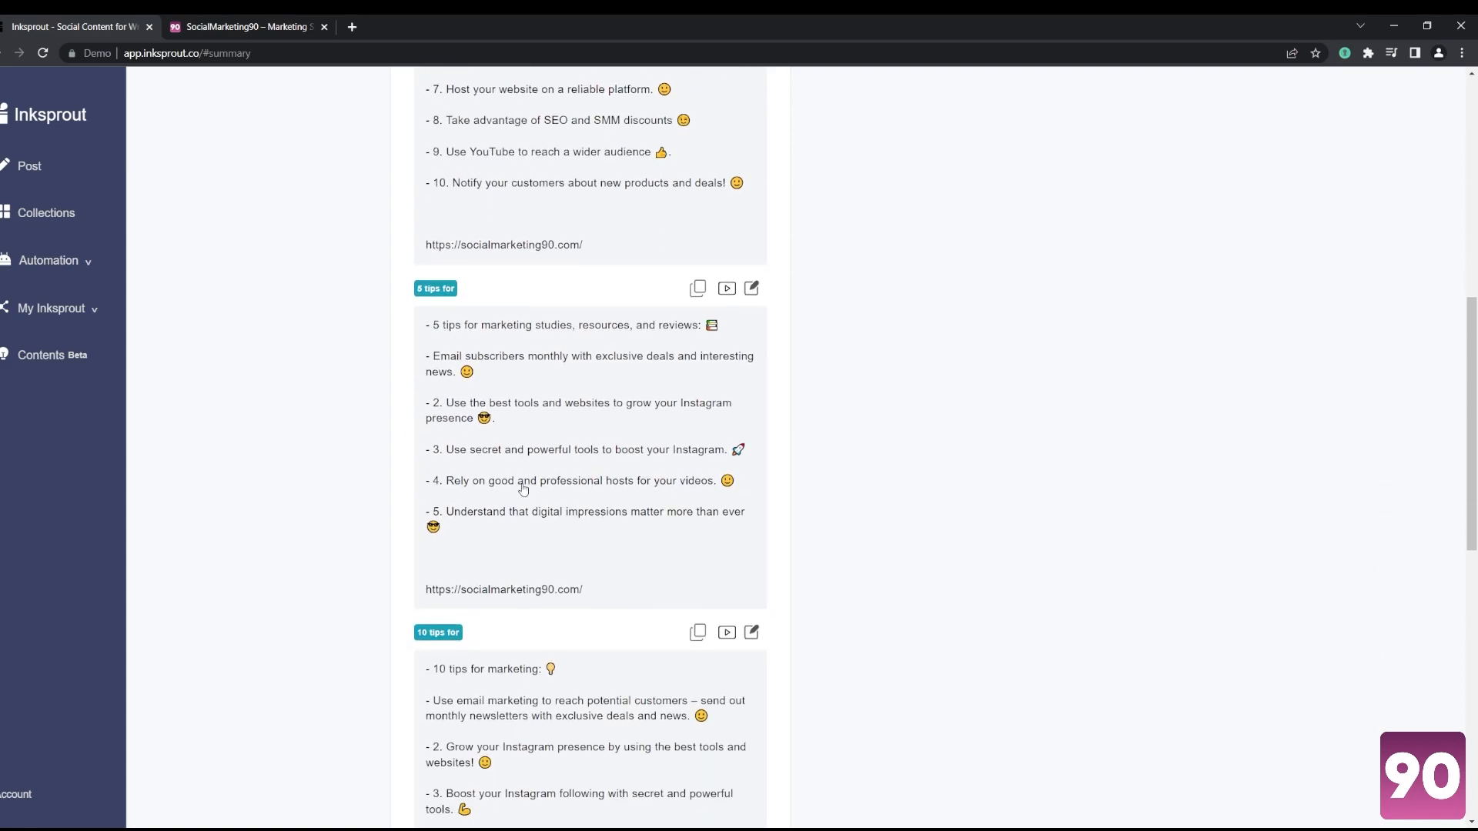
{"action": "scroll", "scroll_direction": "down", "scroll_amount": 3}
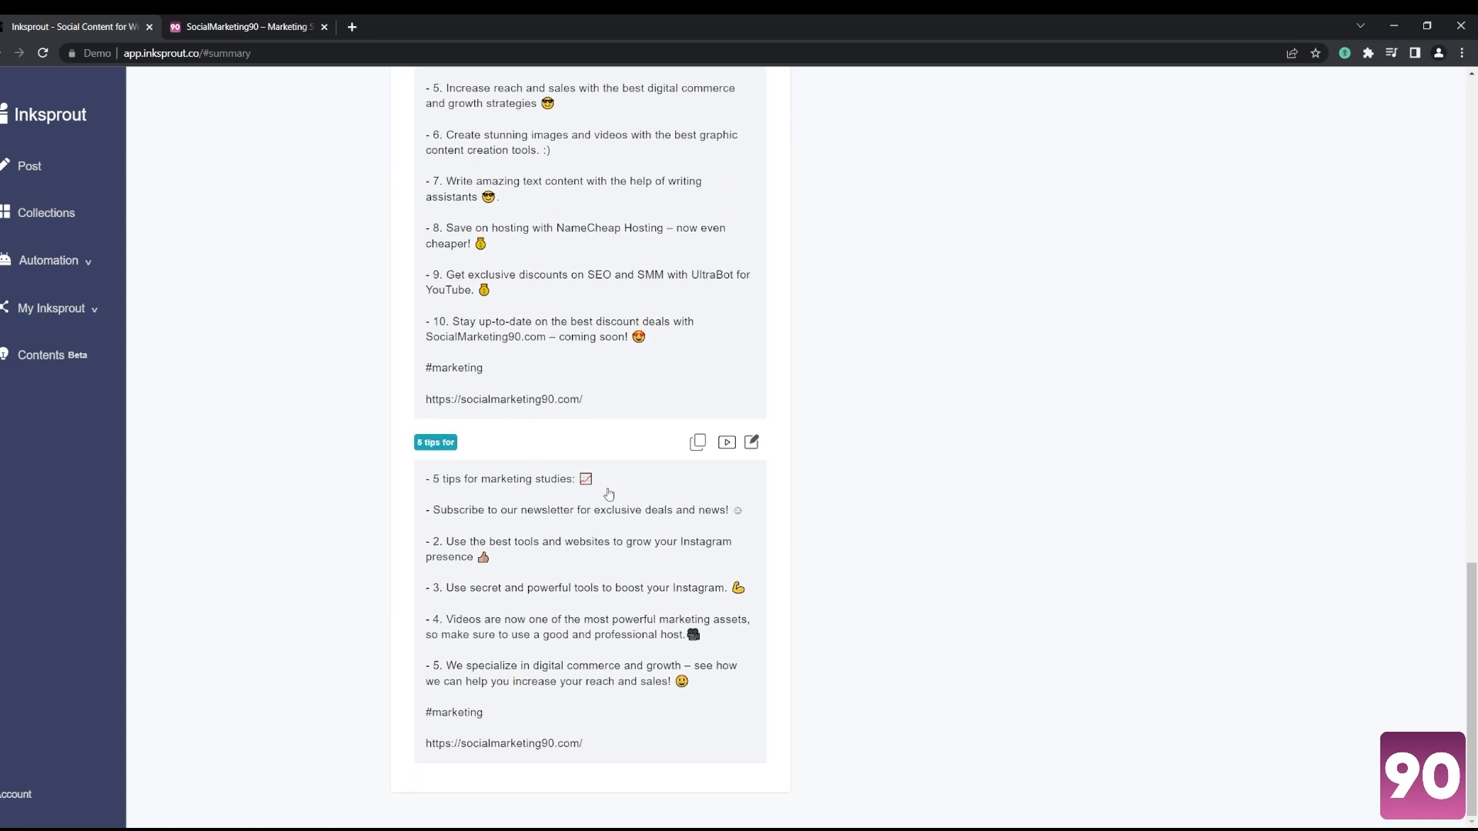